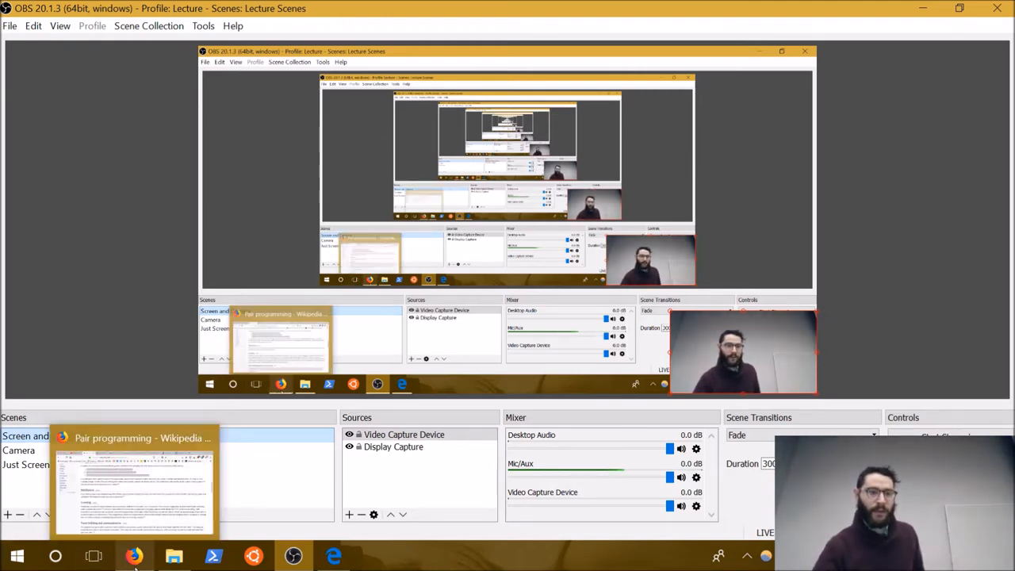
Step: Bring up the 'Pair programming - Wikipedia' window from the Firefox taskbar icon
{"action": "left_click", "coordinate": [135, 555]}
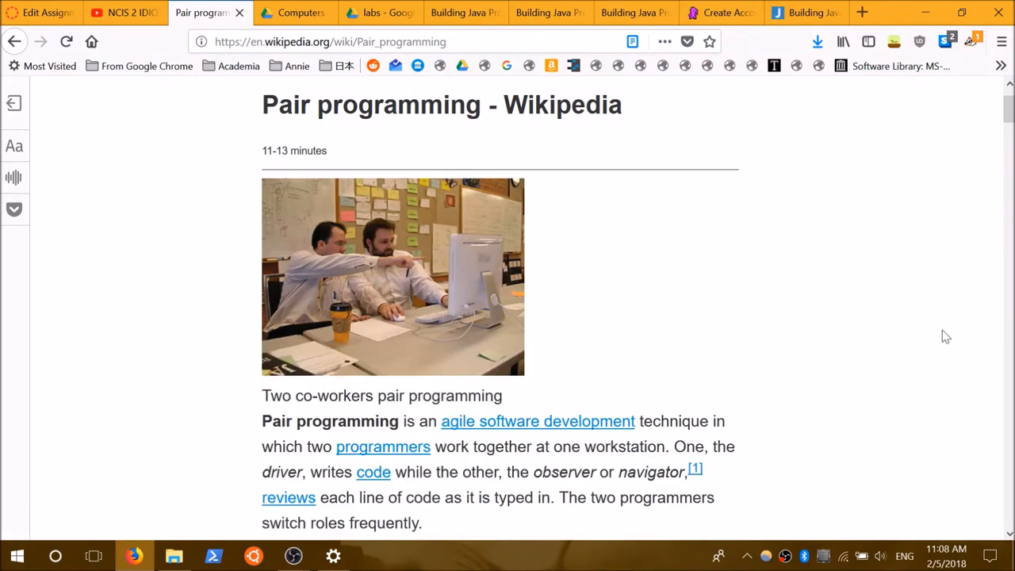
{"action": "mouse_move", "coordinate": [613, 386]}
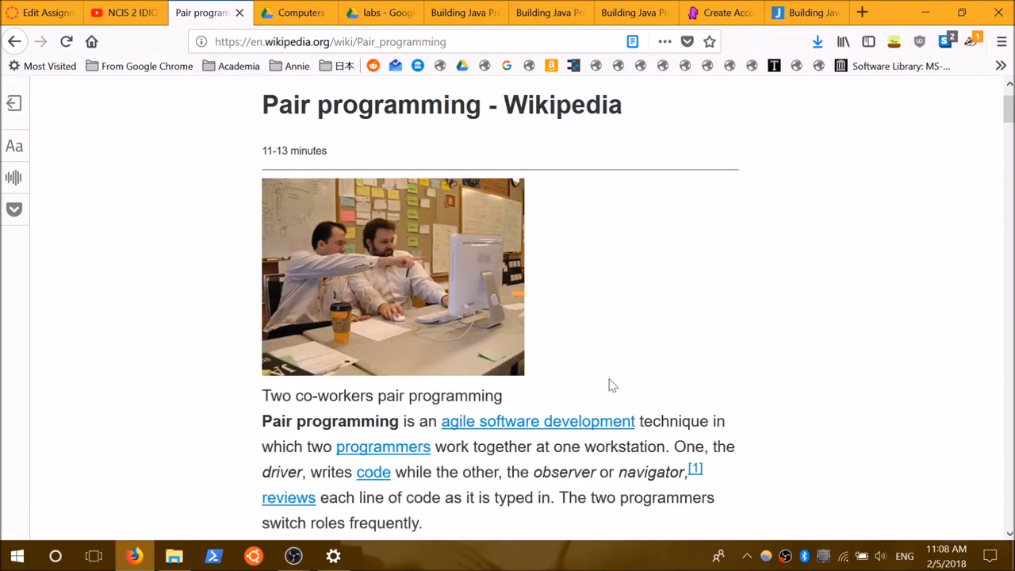
{"action": "mouse_move", "coordinate": [464, 327]}
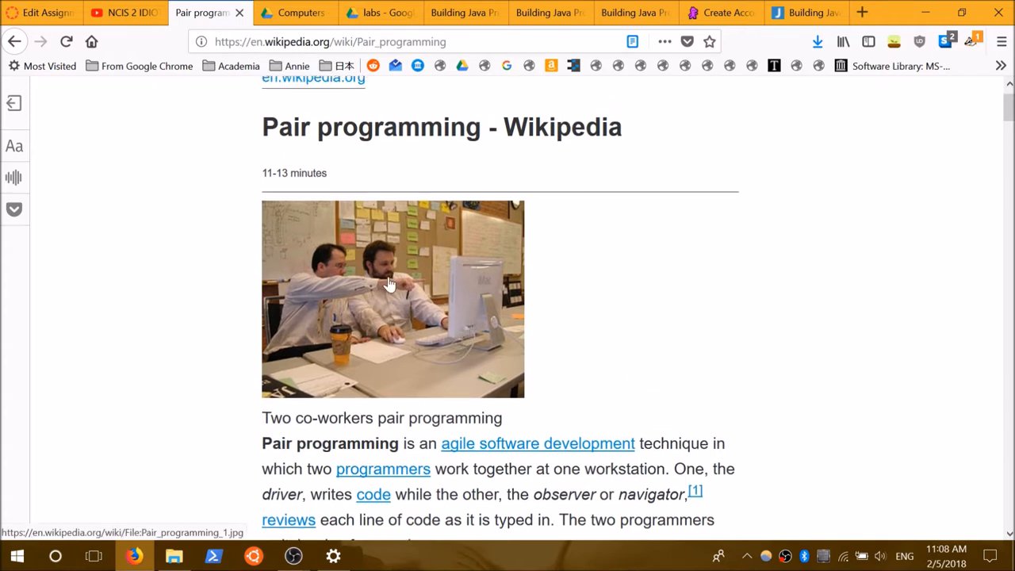
{"action": "mouse_move", "coordinate": [224, 164]}
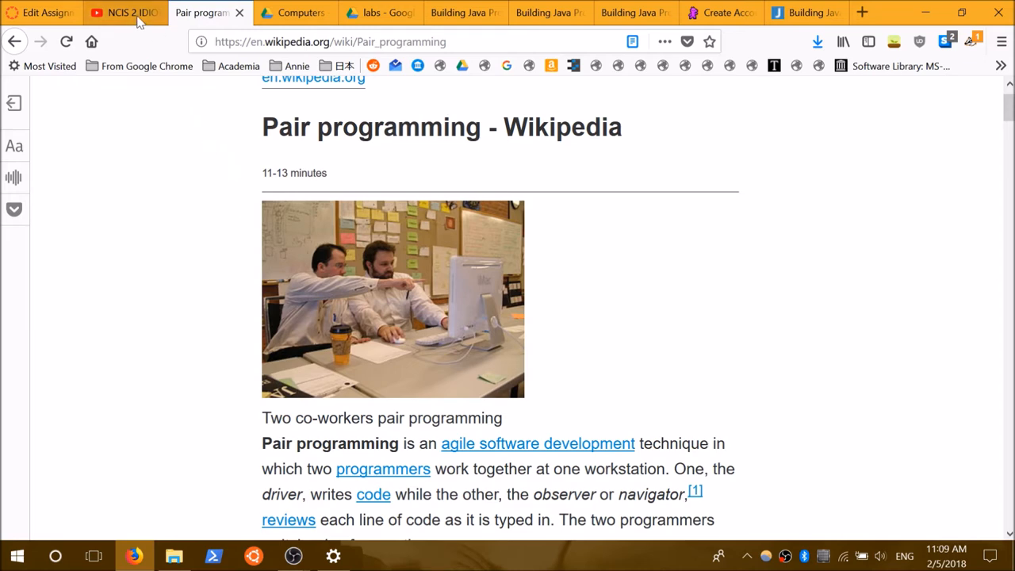
{"action": "left_click", "coordinate": [123, 13]}
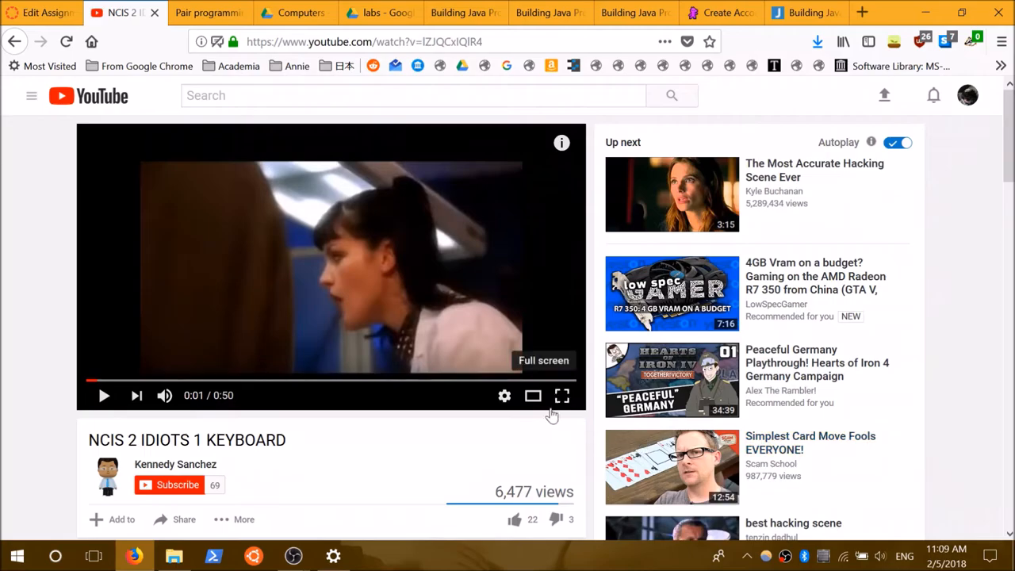
{"action": "left_click", "coordinate": [561, 395]}
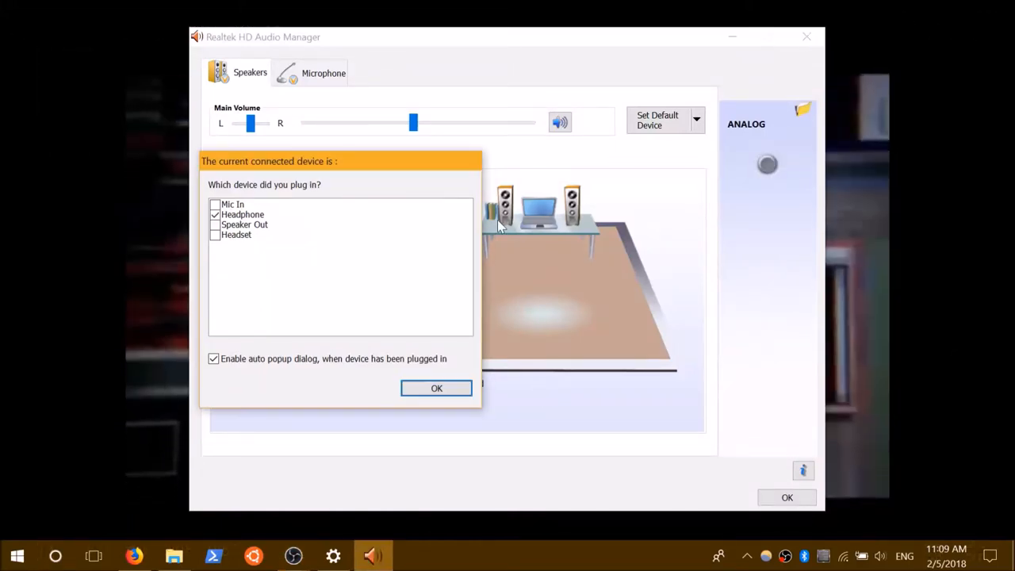
{"action": "left_click", "coordinate": [436, 388]}
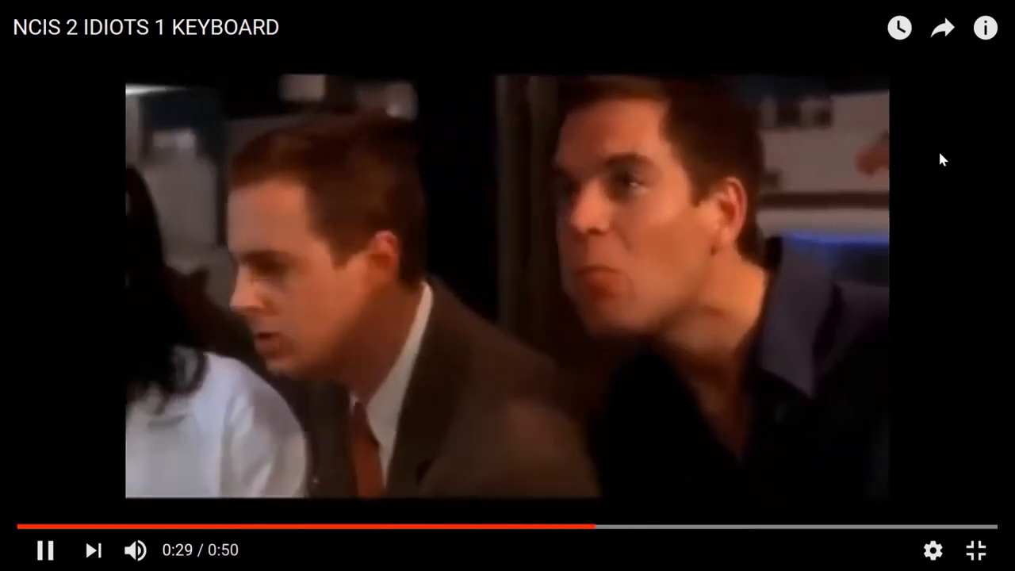
{"action": "left_click", "coordinate": [975, 550]}
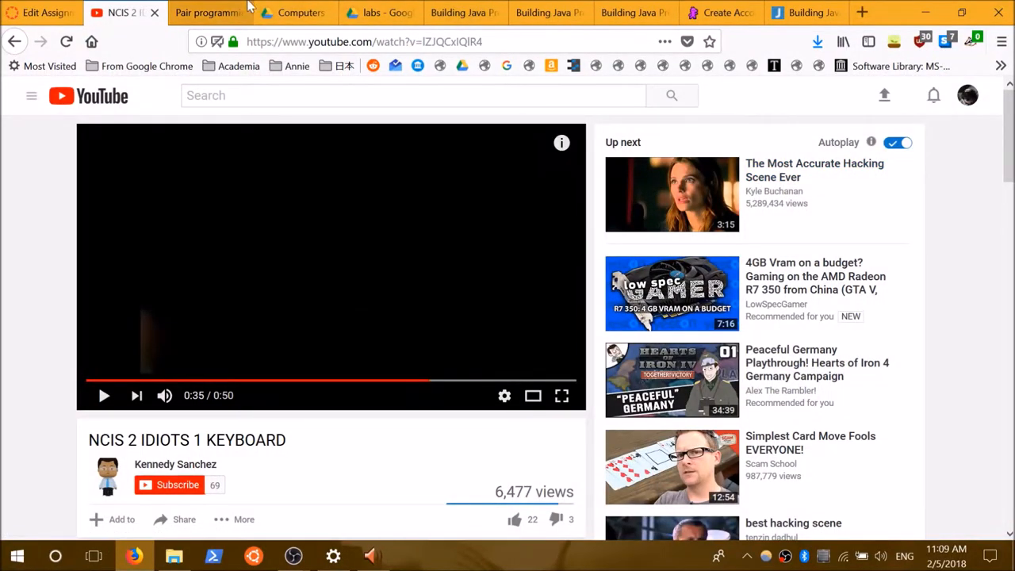
{"action": "left_click", "coordinate": [208, 12]}
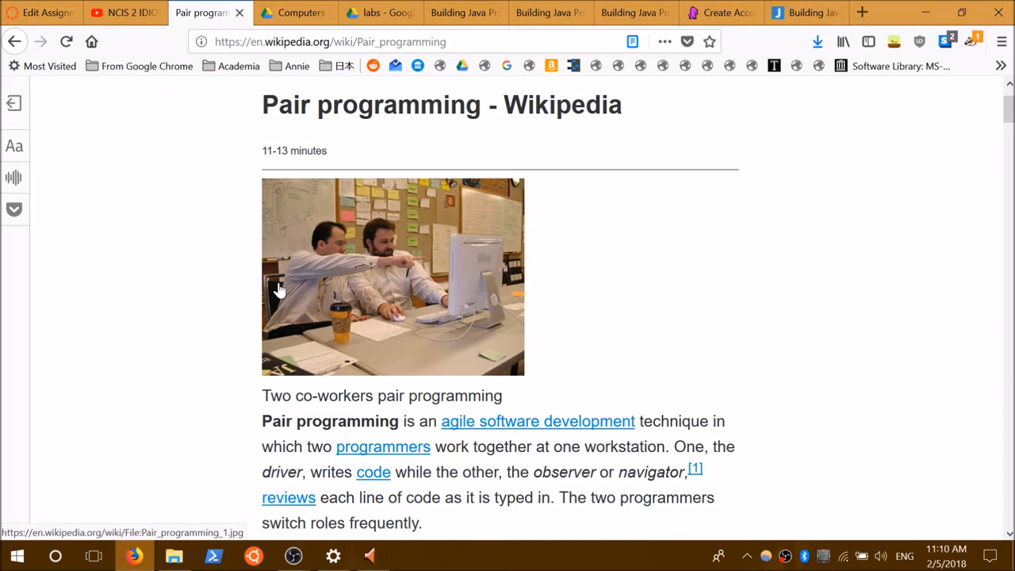
Step: Scroll the Pair programming article down to the 'While reviewing, the observer…' paragraph
{"action": "scroll", "scroll_direction": "down", "scroll_amount": 3}
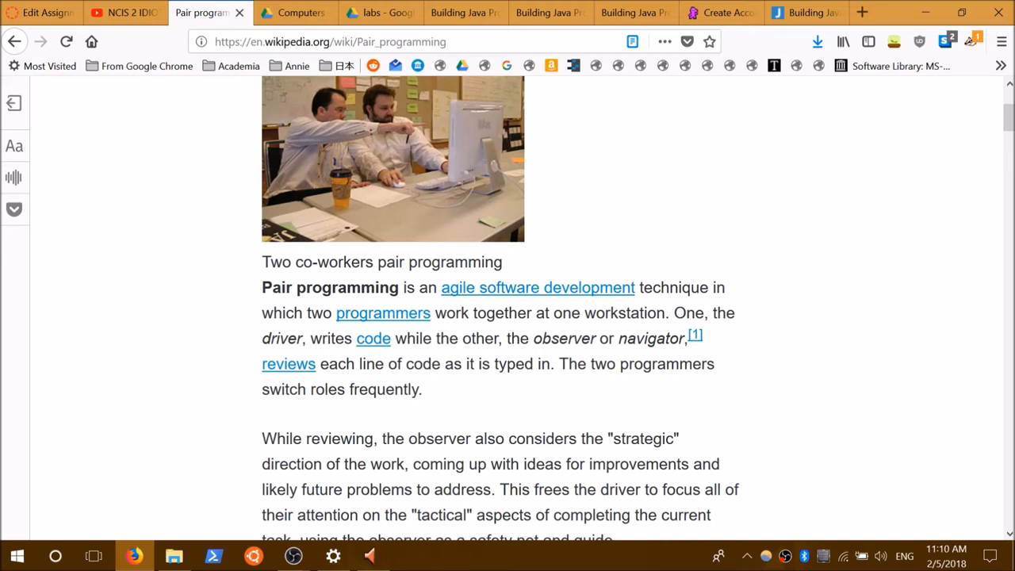
{"action": "scroll", "scroll_direction": "down", "scroll_amount": 3}
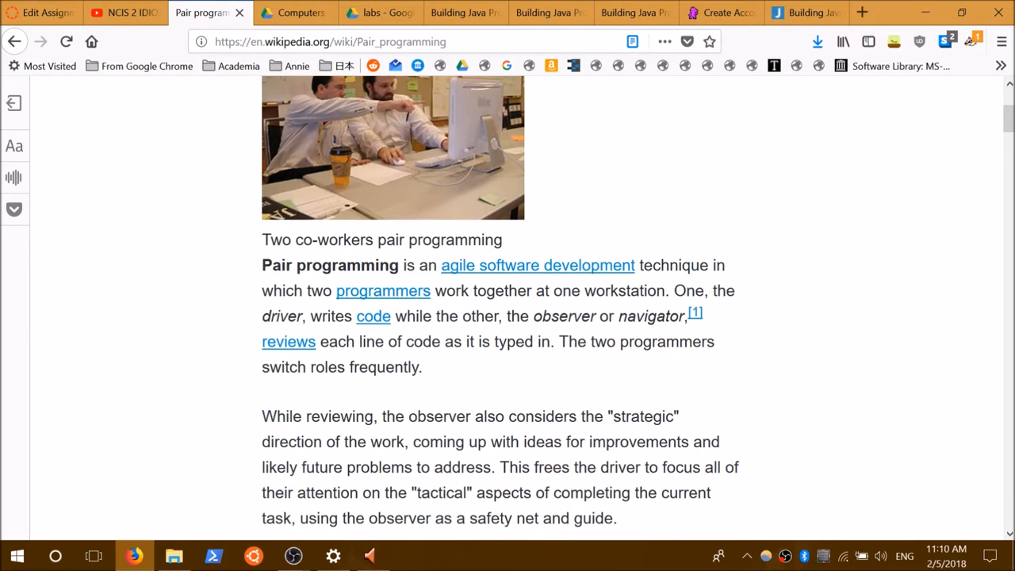
{"action": "scroll", "scroll_direction": "down", "scroll_amount": 3}
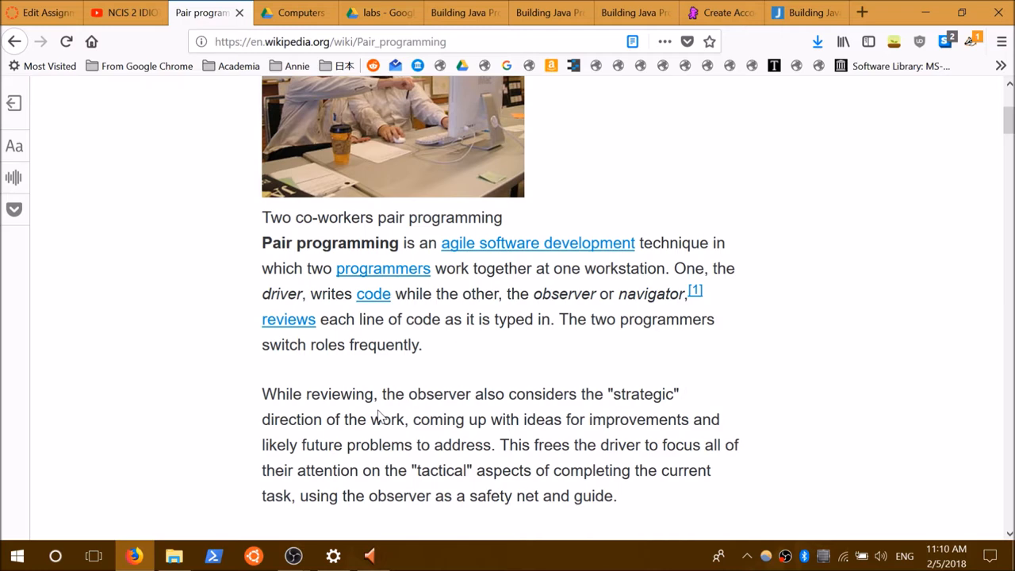
{"action": "mouse_move", "coordinate": [427, 380]}
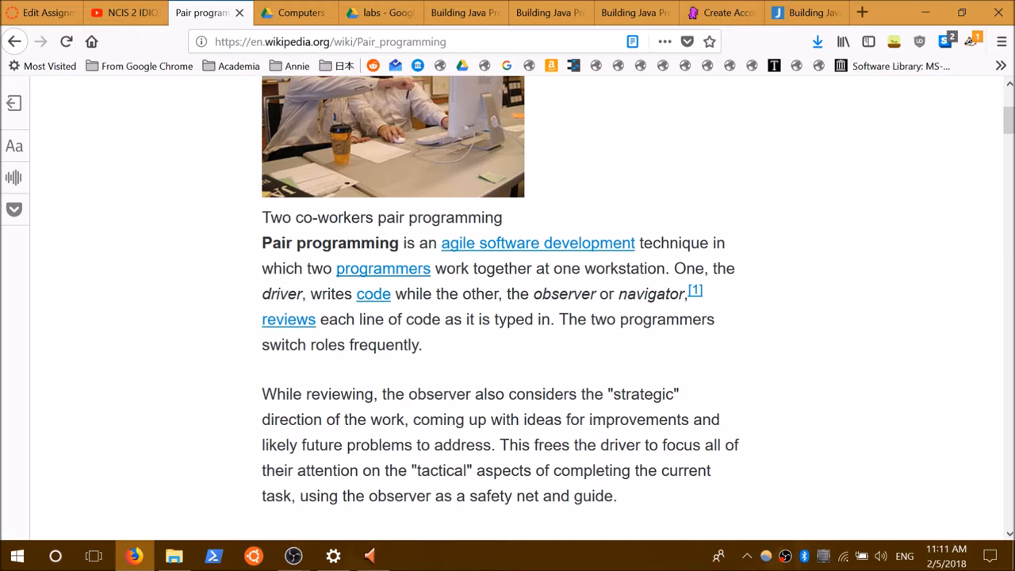
{"action": "mouse_move", "coordinate": [334, 490]}
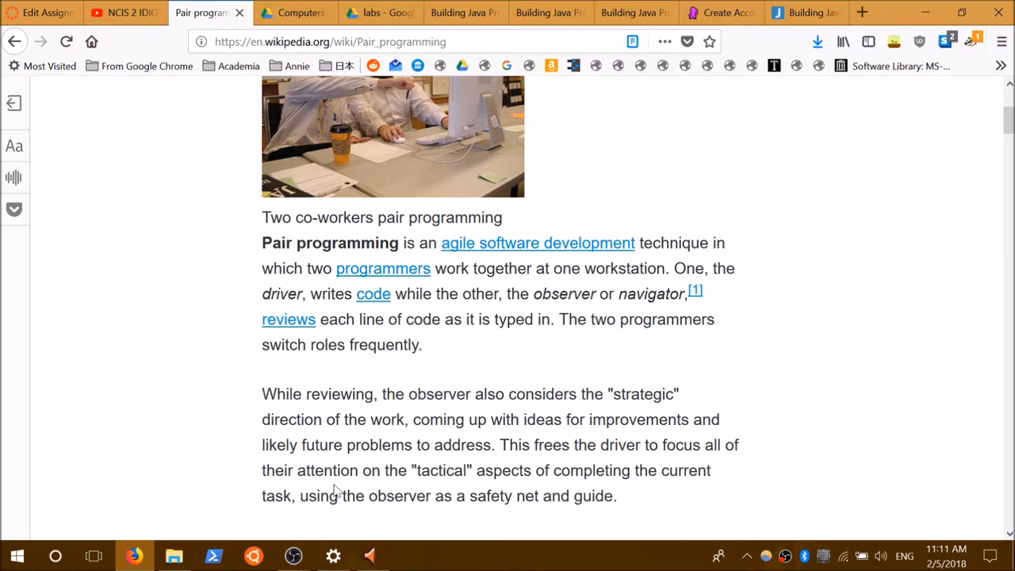
Step: Scroll slightly further until the Economics heading appears
{"action": "scroll", "scroll_direction": "down", "scroll_amount": 3}
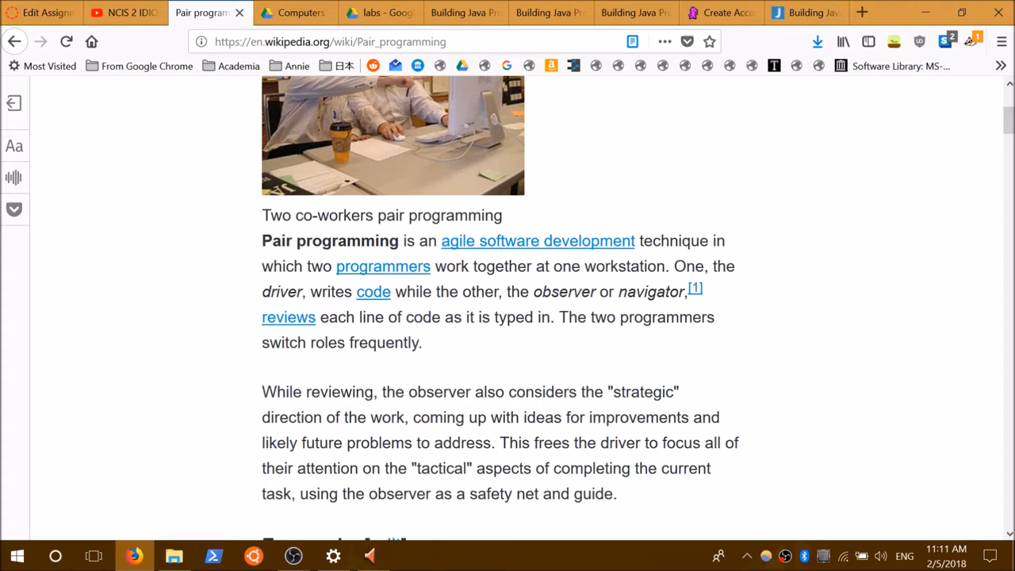
{"action": "scroll", "scroll_direction": "down", "scroll_amount": 3}
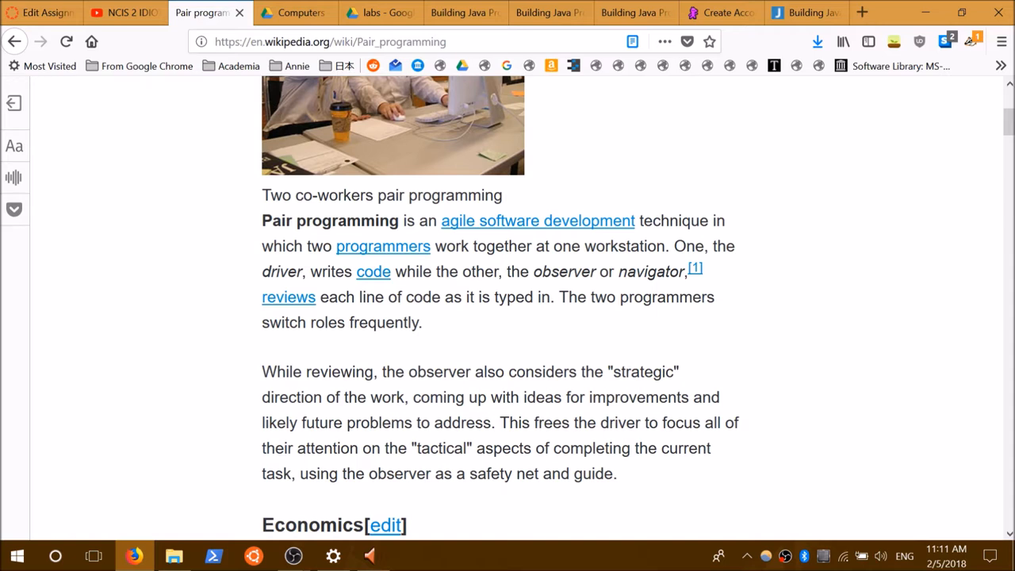
{"action": "mouse_move", "coordinate": [332, 442]}
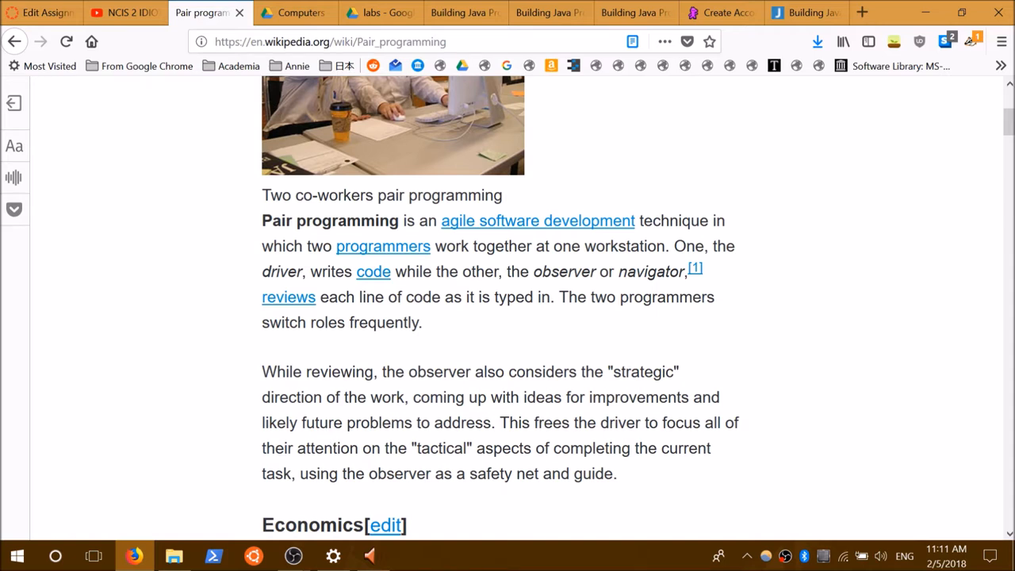
{"action": "mouse_move", "coordinate": [354, 443]}
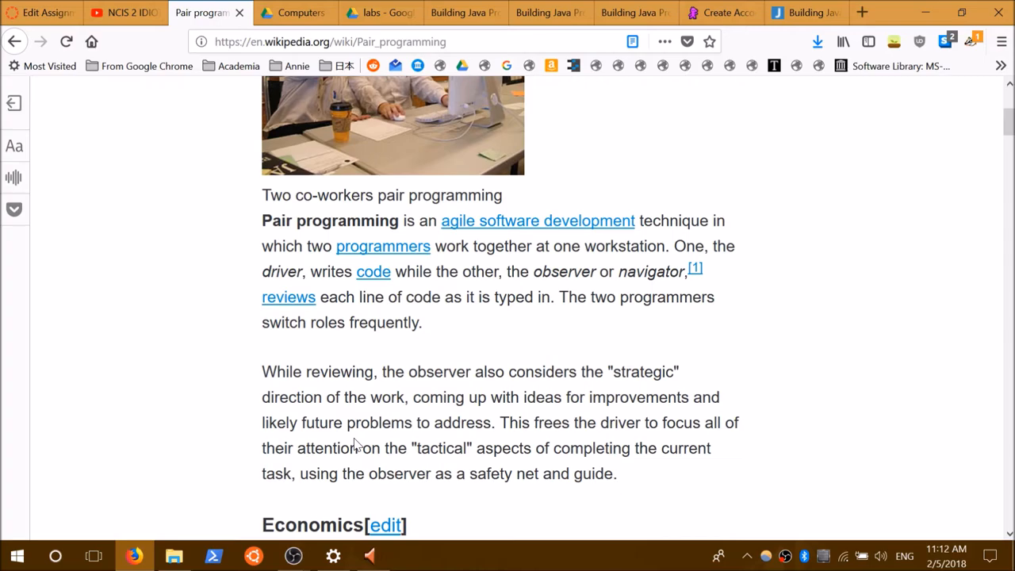
{"action": "scroll", "scroll_direction": "down", "scroll_amount": 3}
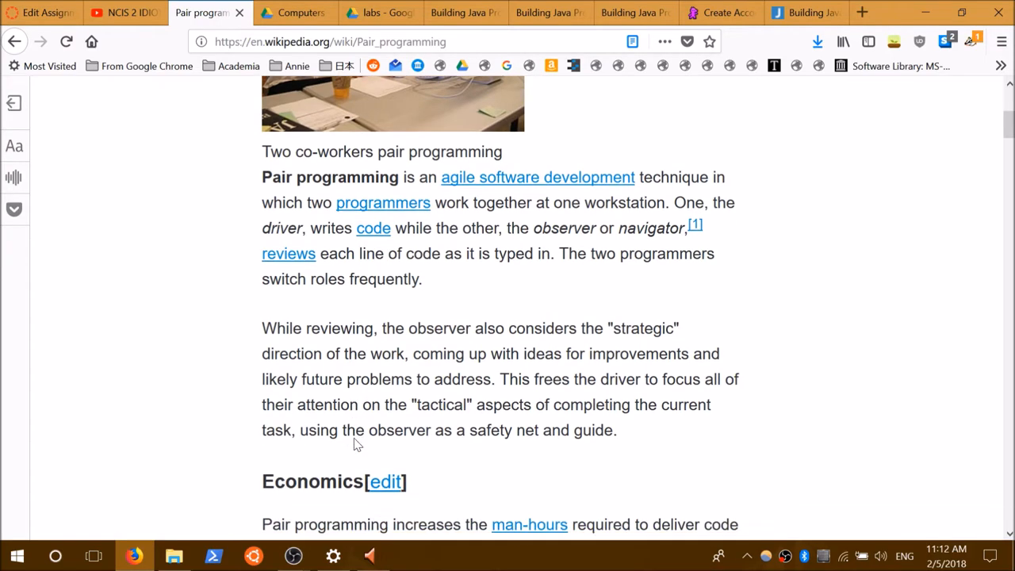
{"action": "scroll", "scroll_direction": "down", "scroll_amount": 3}
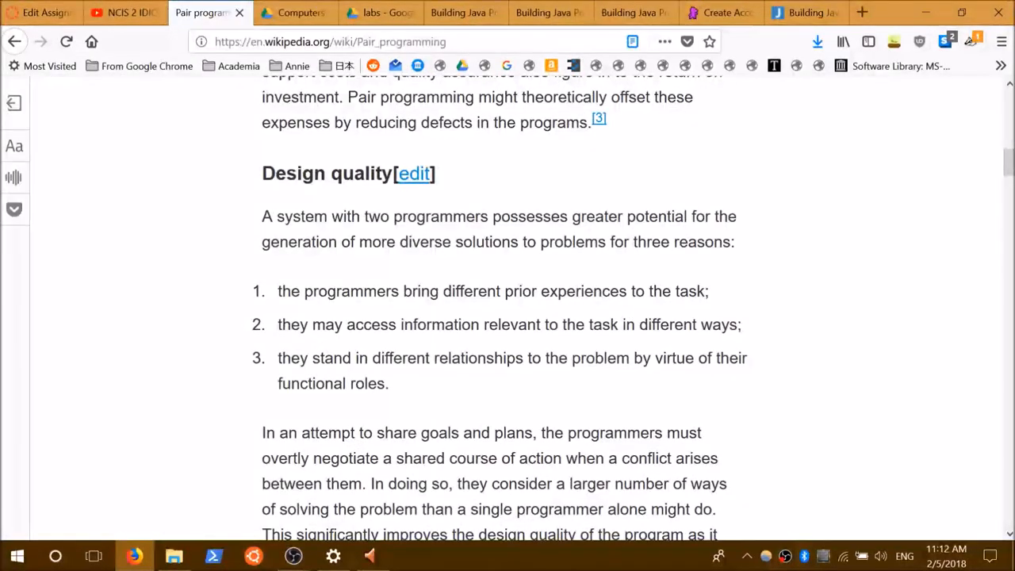
{"action": "mouse_move", "coordinate": [626, 260]}
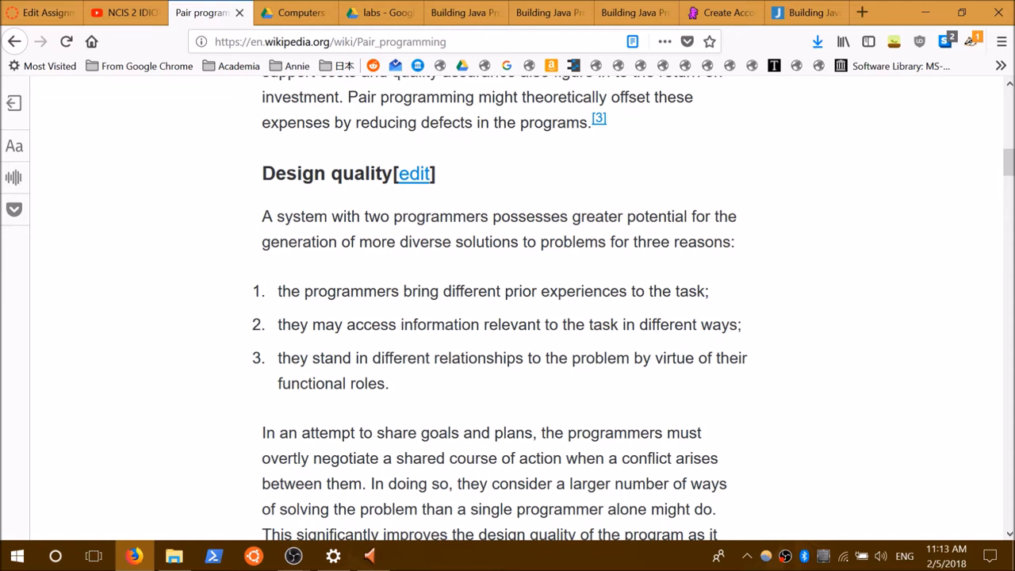
{"action": "mouse_move", "coordinate": [578, 344]}
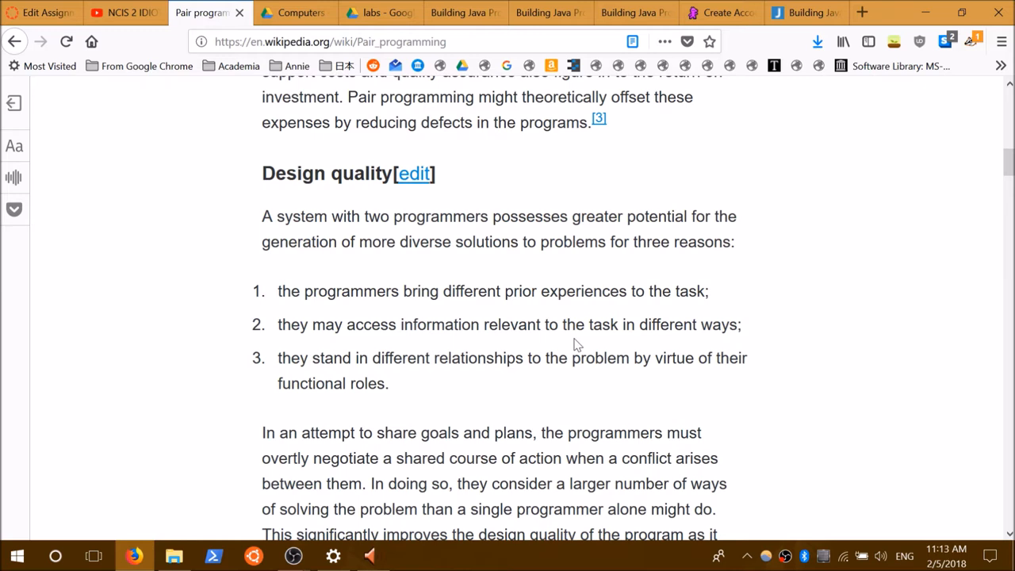
{"action": "mouse_move", "coordinate": [577, 323]}
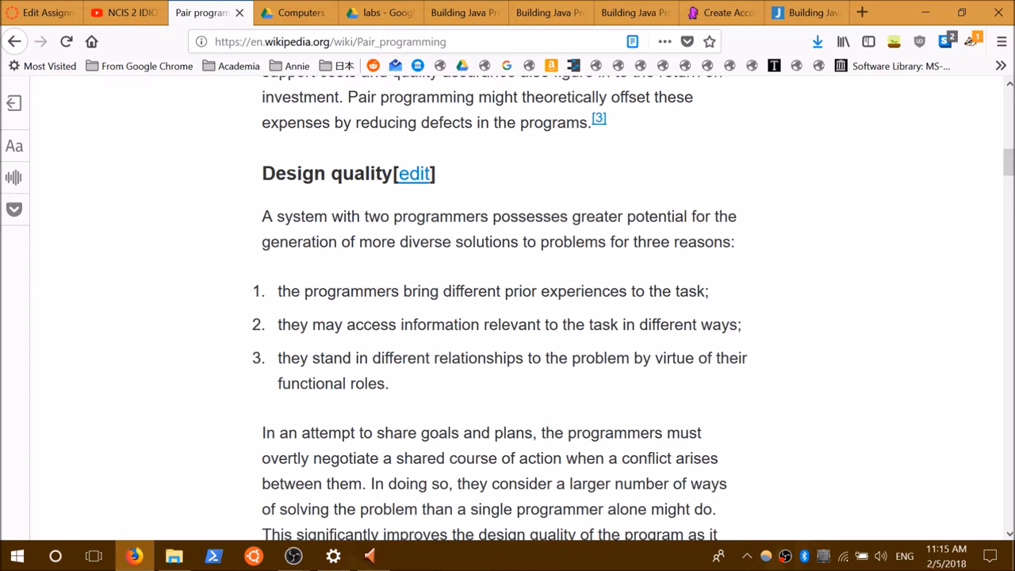
Step: Go from the Edit Assignment tab to the Canvas course's Assignments page
{"action": "left_click", "coordinate": [39, 12]}
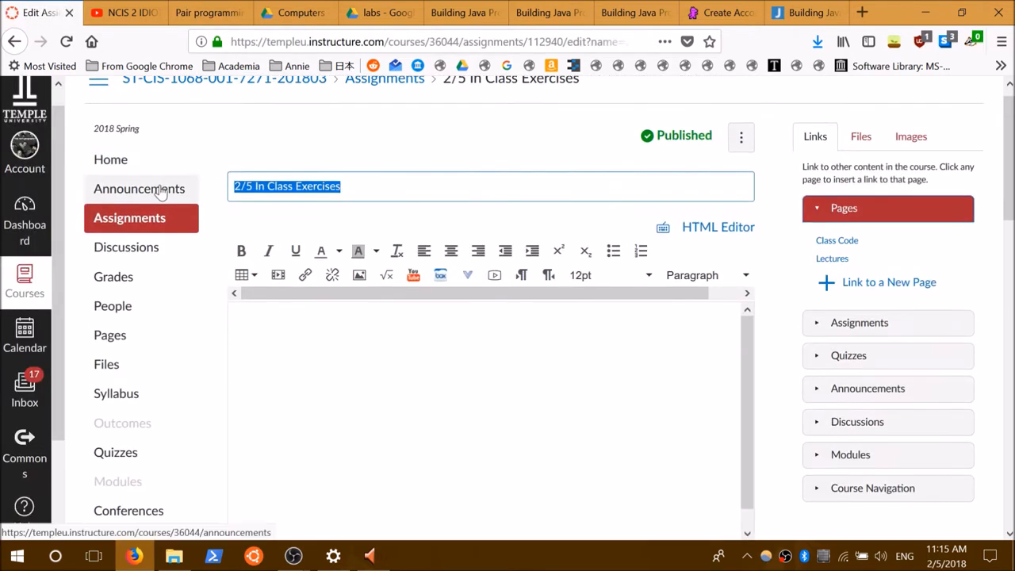
{"action": "left_click", "coordinate": [129, 217]}
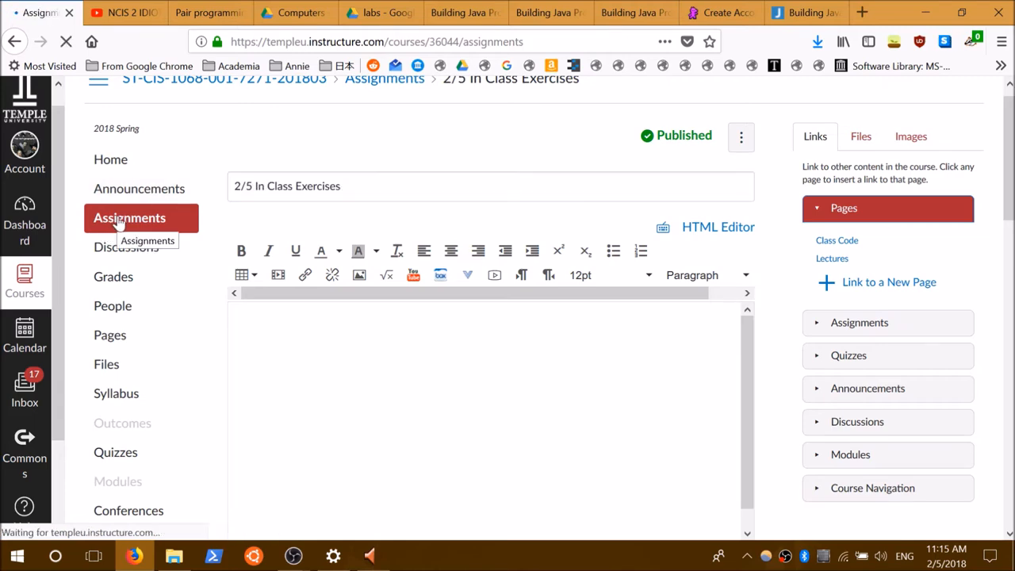
{"action": "left_click", "coordinate": [129, 217]}
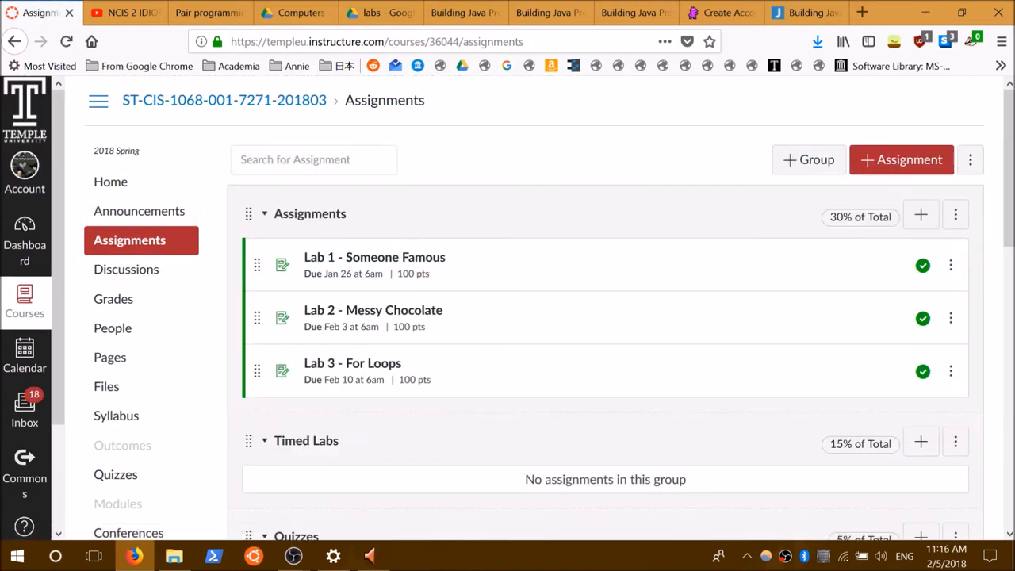
{"action": "scroll", "scroll_direction": "down", "scroll_amount": 3}
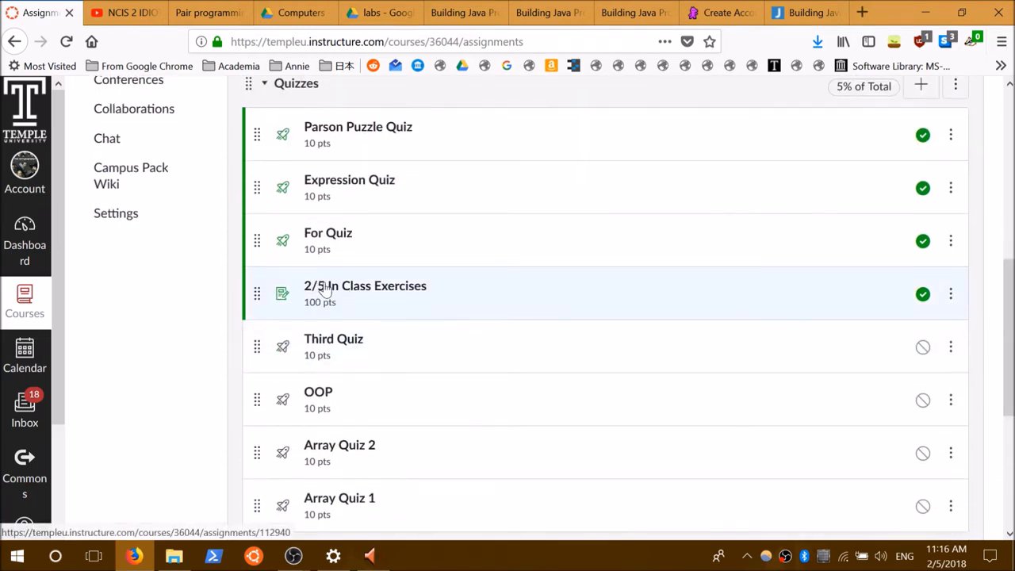
{"action": "mouse_move", "coordinate": [397, 293]}
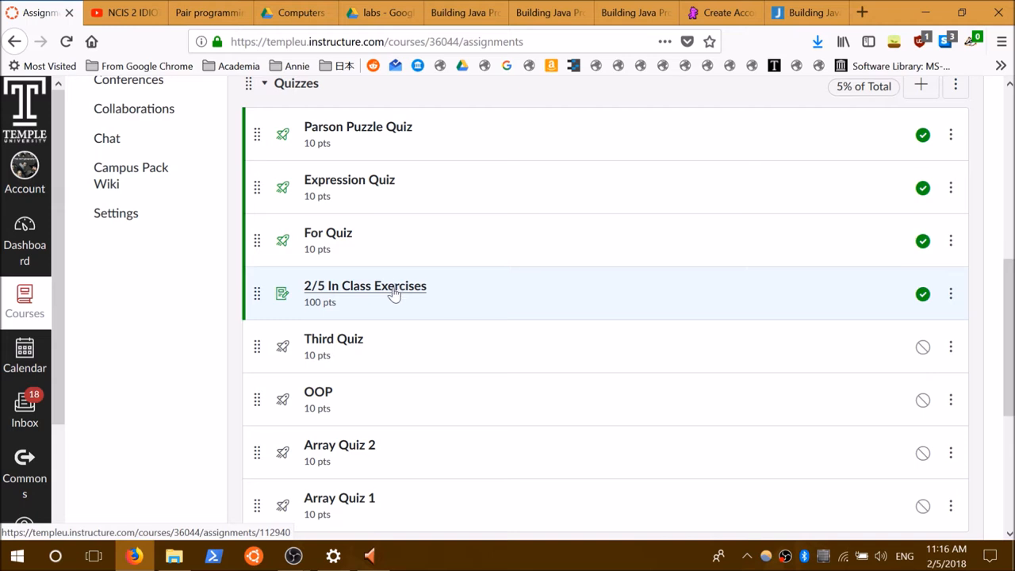
{"action": "mouse_move", "coordinate": [392, 319]}
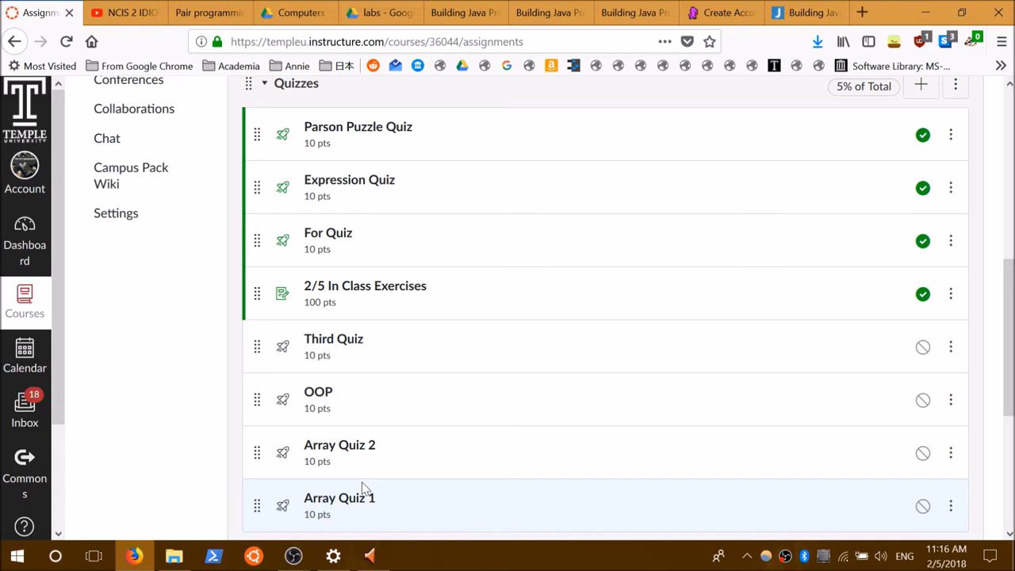
{"action": "mouse_move", "coordinate": [372, 423]}
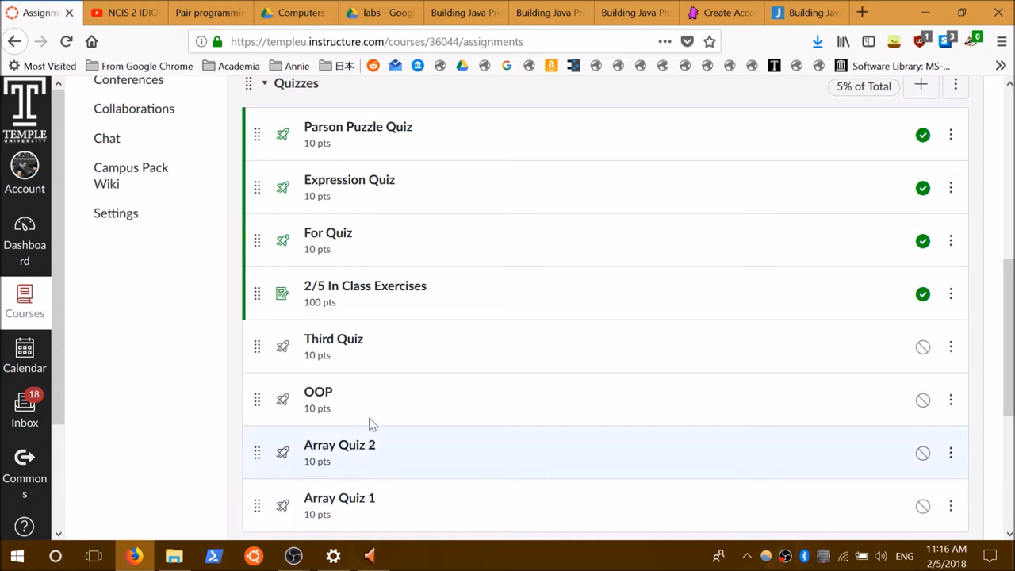
{"action": "mouse_move", "coordinate": [367, 233]}
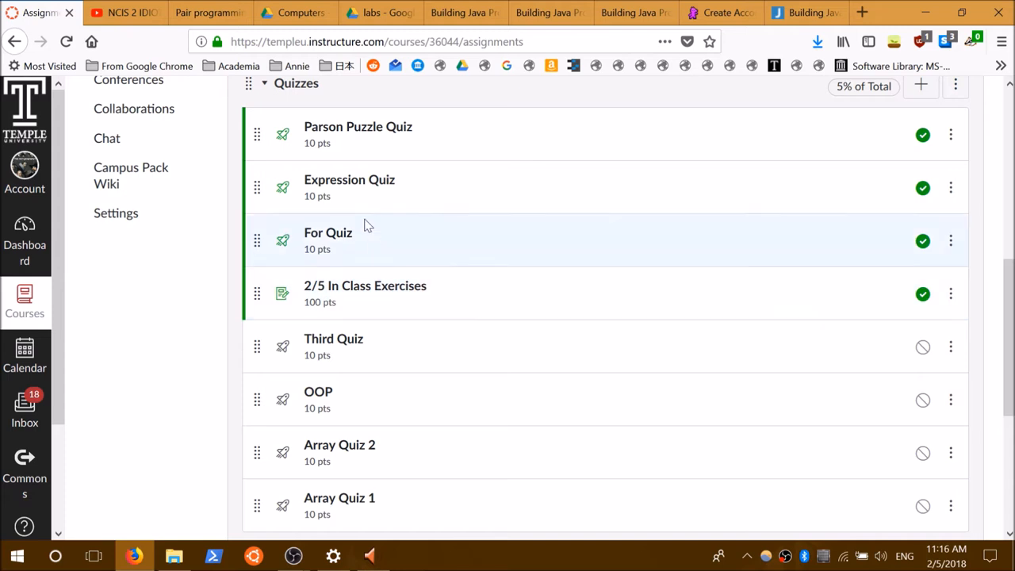
{"action": "mouse_move", "coordinate": [357, 210]}
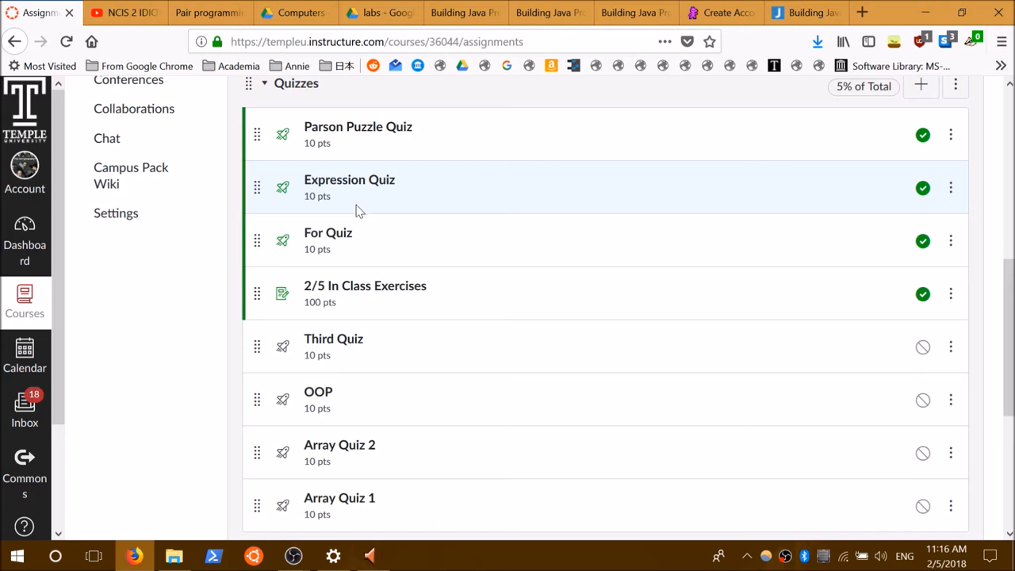
{"action": "mouse_move", "coordinate": [353, 246]}
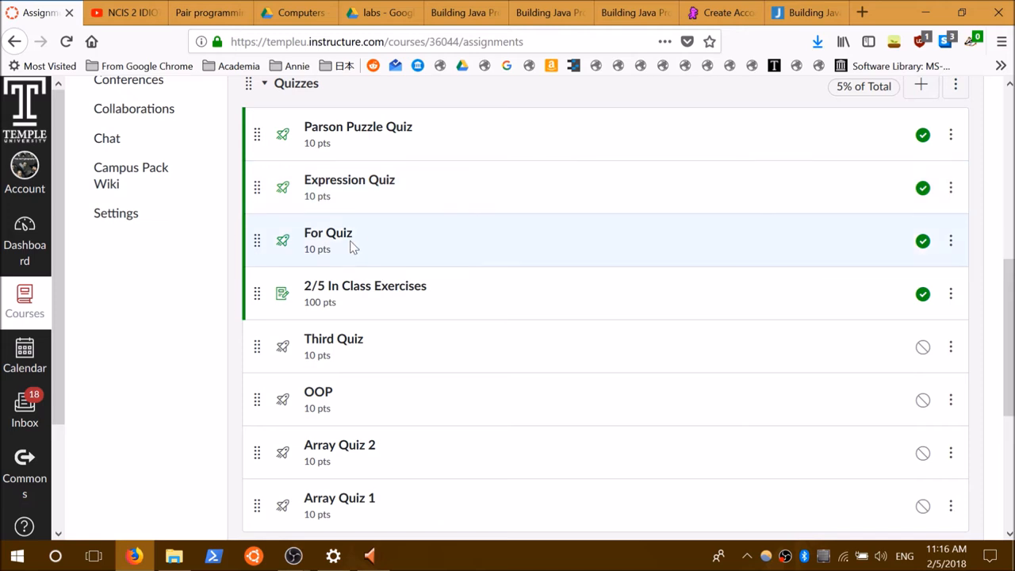
{"action": "mouse_move", "coordinate": [365, 286]}
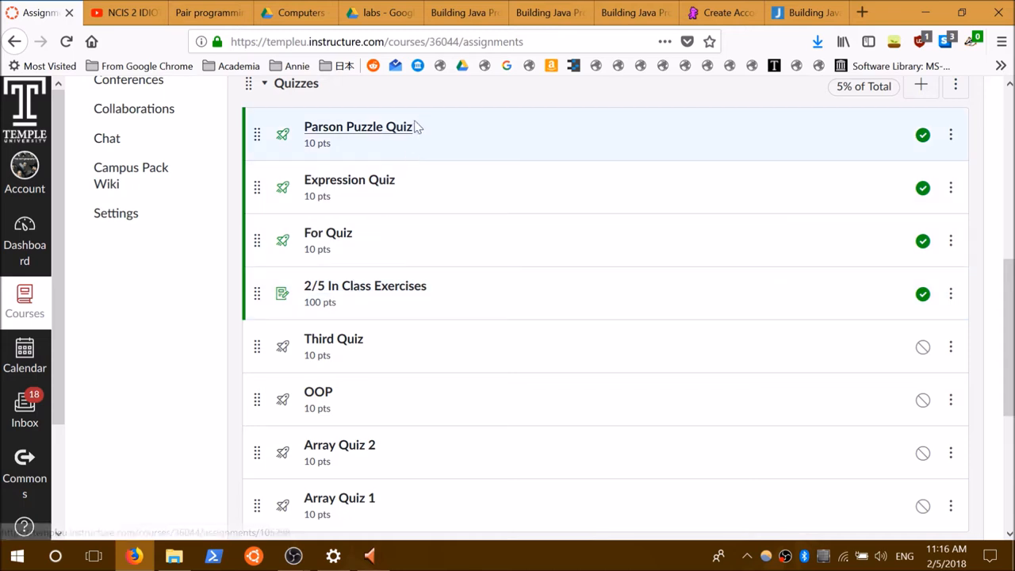
{"action": "mouse_move", "coordinate": [376, 62]}
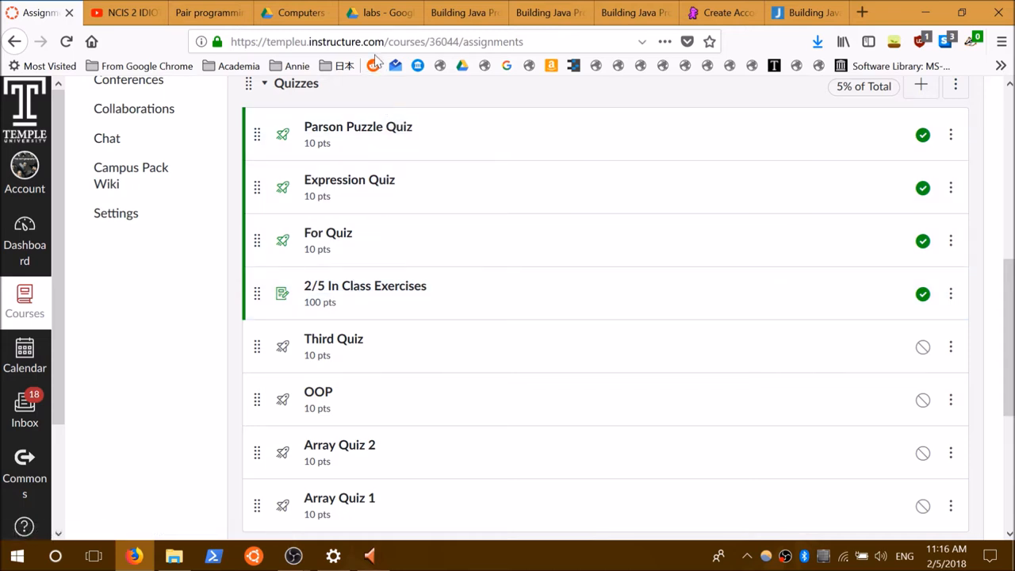
{"action": "left_click", "coordinate": [464, 12]}
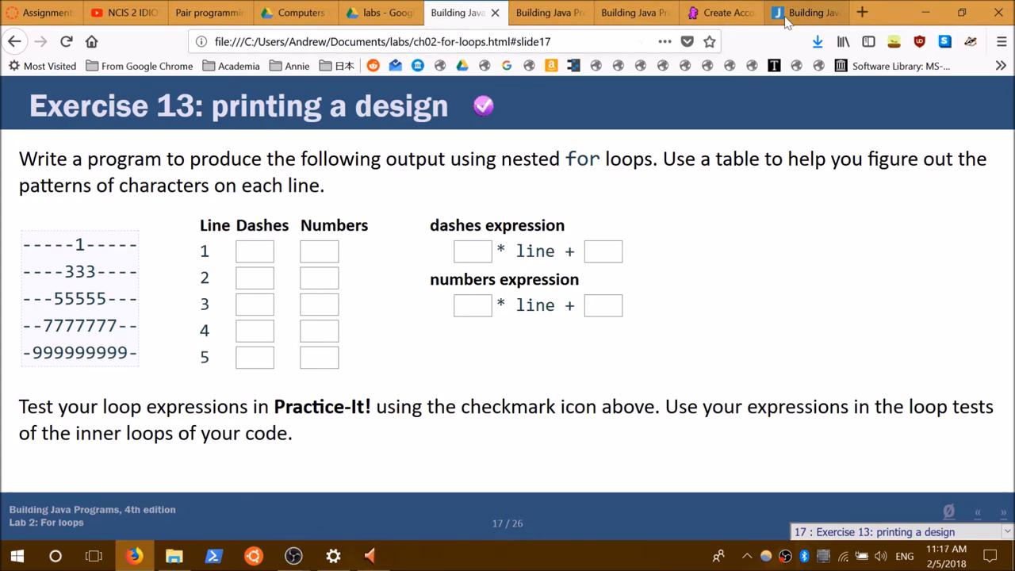
Step: On the Building Java Programs Supplements page, scroll to Practice-It and highlight its description
{"action": "left_click", "coordinate": [804, 12]}
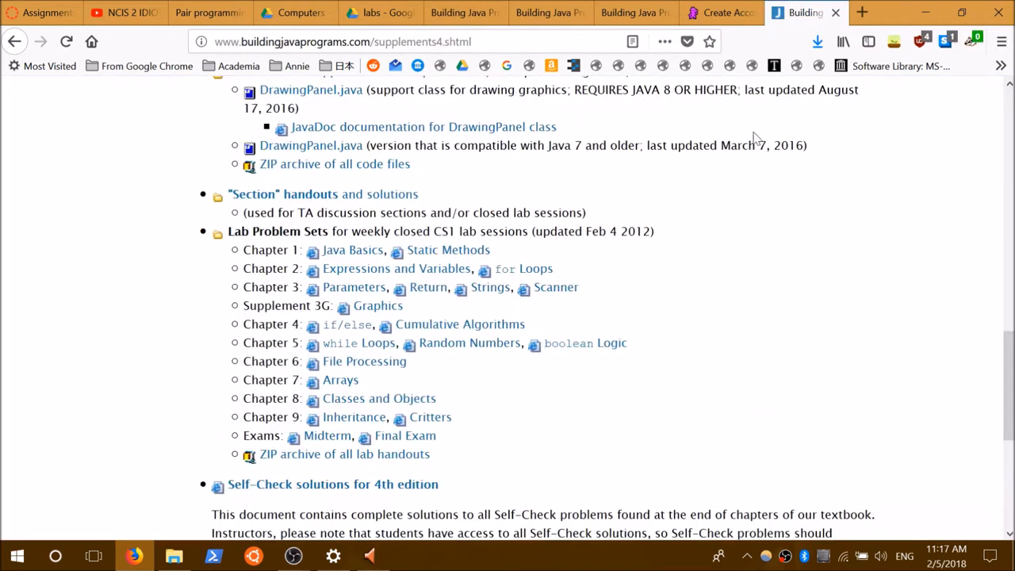
{"action": "scroll", "scroll_direction": "up", "scroll_amount": 3}
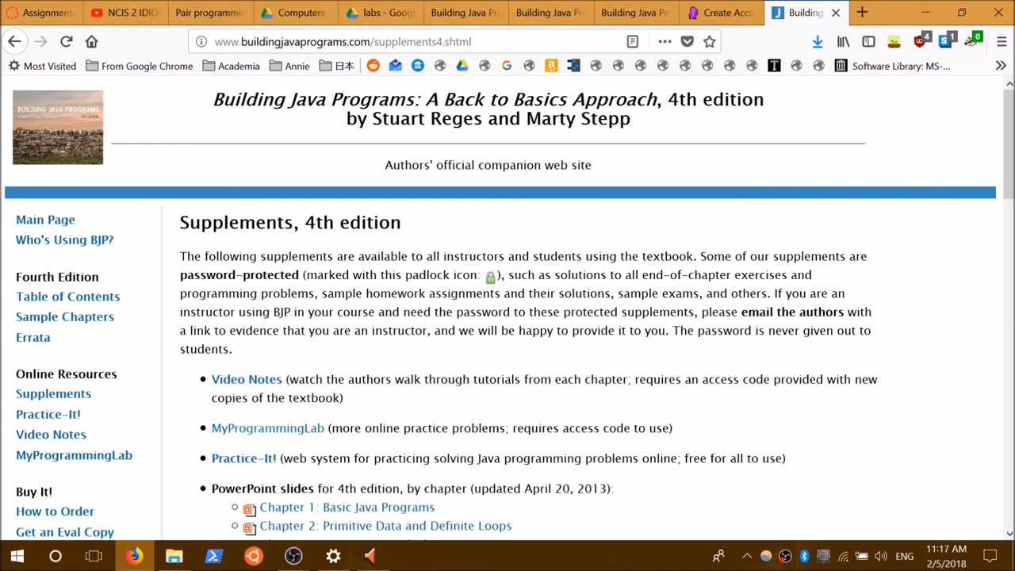
{"action": "scroll", "scroll_direction": "down", "scroll_amount": 3}
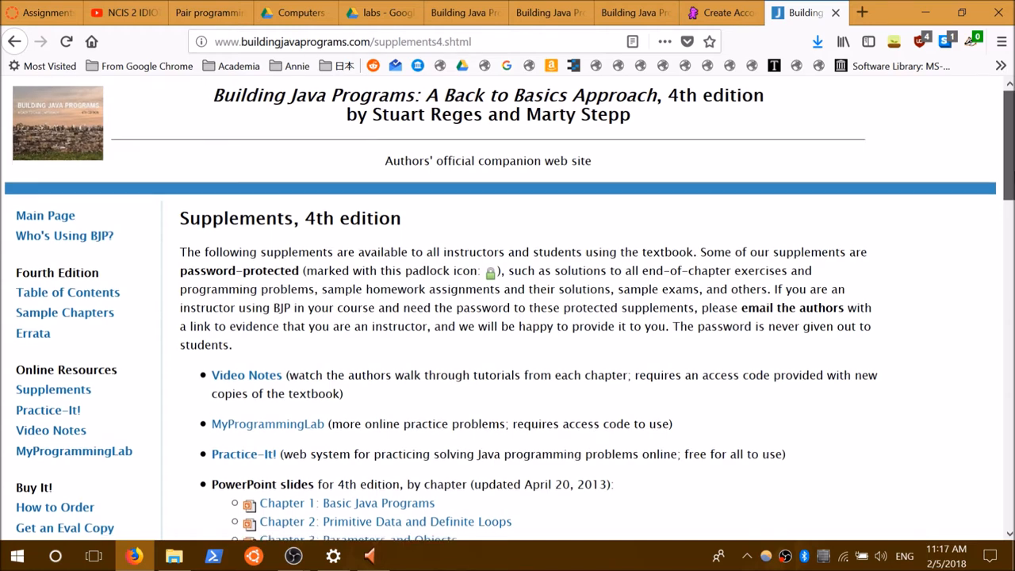
{"action": "scroll", "scroll_direction": "down", "scroll_amount": 3}
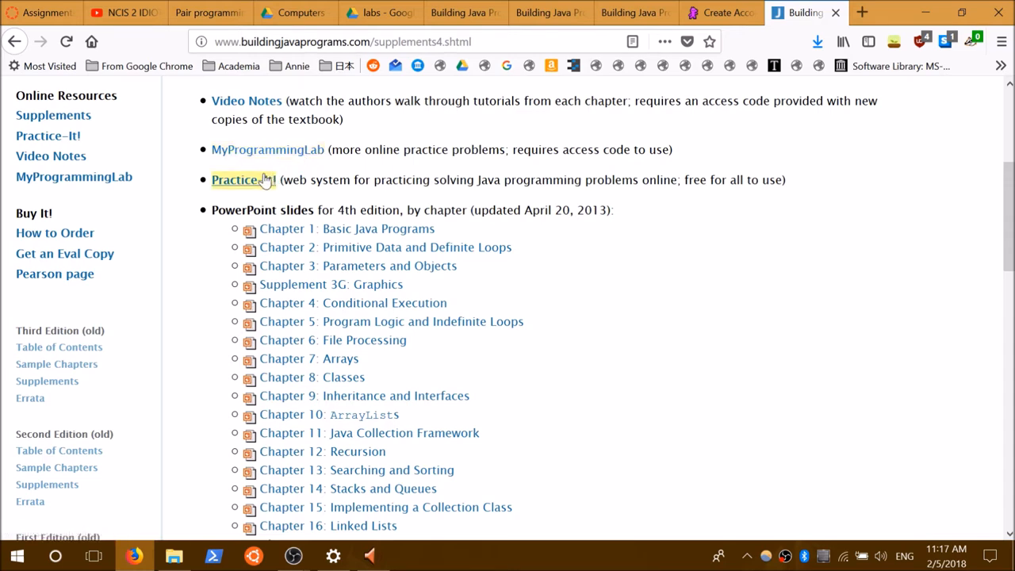
{"action": "scroll", "scroll_direction": "down", "scroll_amount": 3}
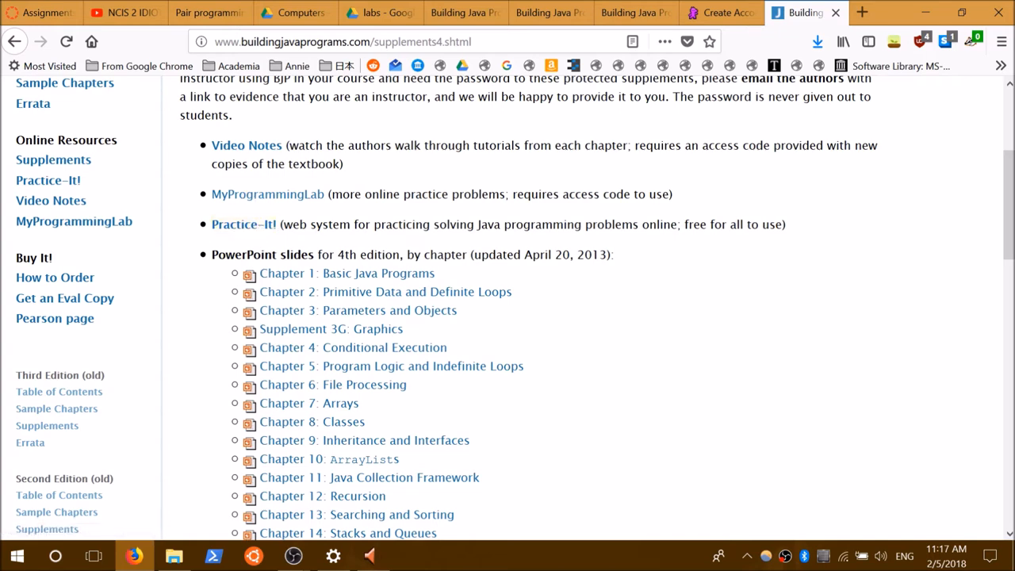
{"action": "left_click_drag", "start_coordinate": [300, 224], "coordinate": [746, 224]}
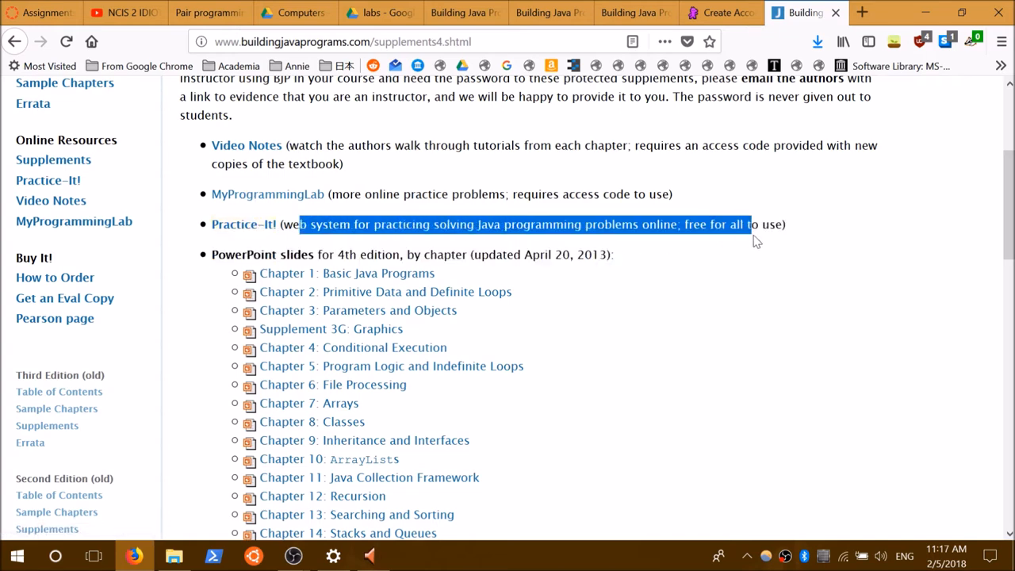
{"action": "mouse_move", "coordinate": [689, 310]}
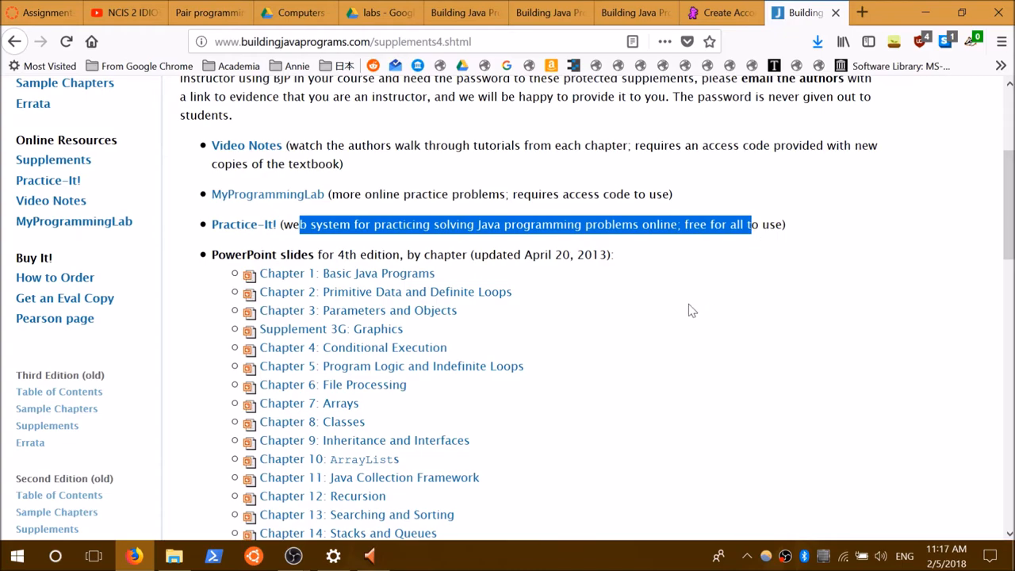
{"action": "scroll", "scroll_direction": "down", "scroll_amount": 3}
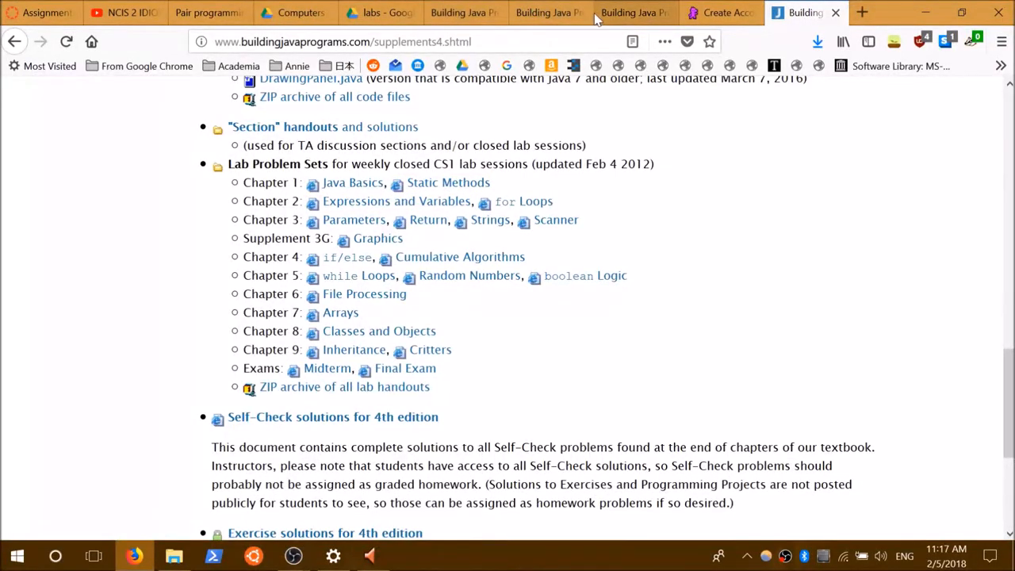
{"action": "mouse_move", "coordinate": [545, 12]}
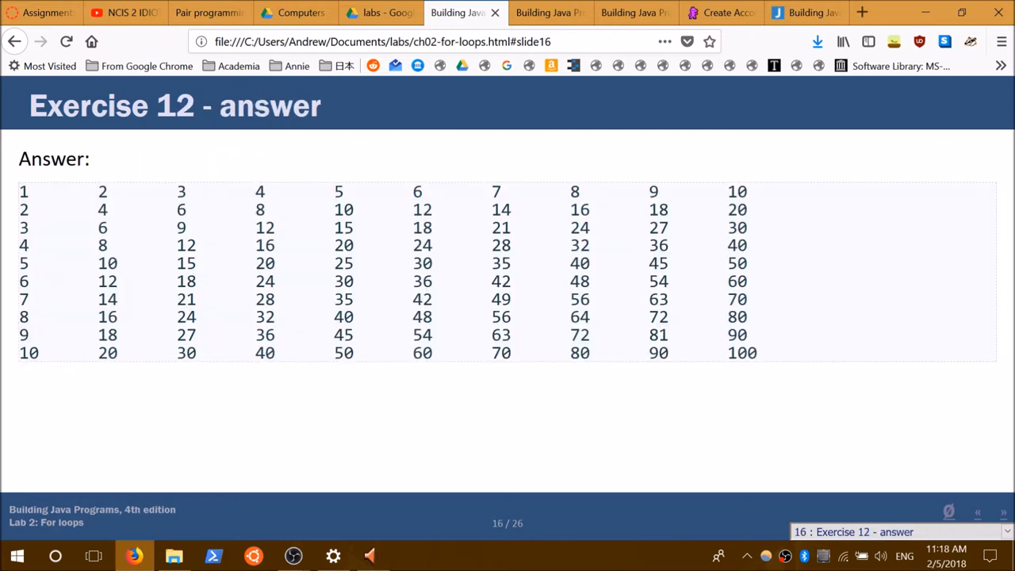
{"action": "mouse_move", "coordinate": [277, 266]}
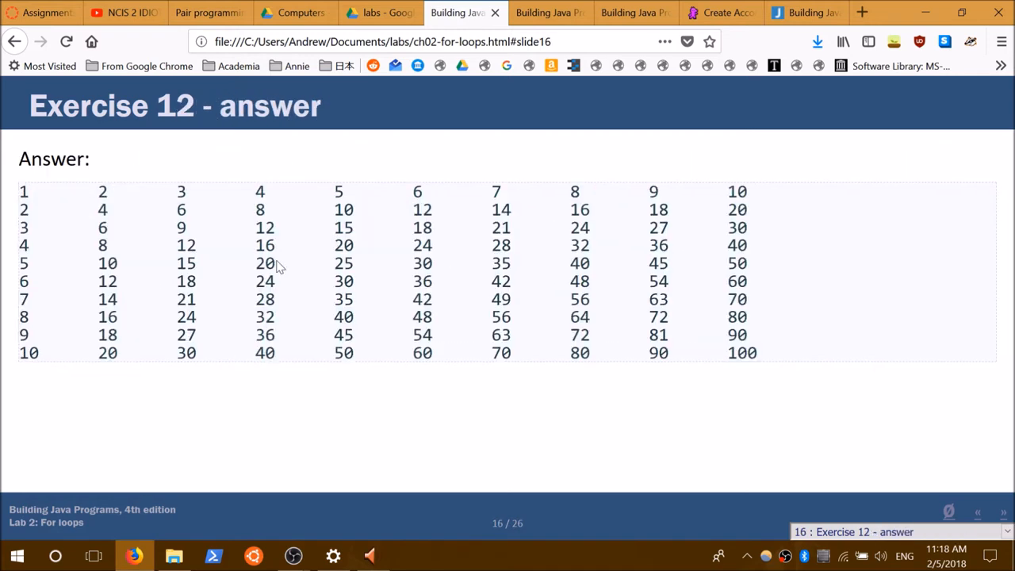
Step: Advance to slide 17, Exercise 13 printing a design, and select its sample output
{"action": "key", "text": "Right"}
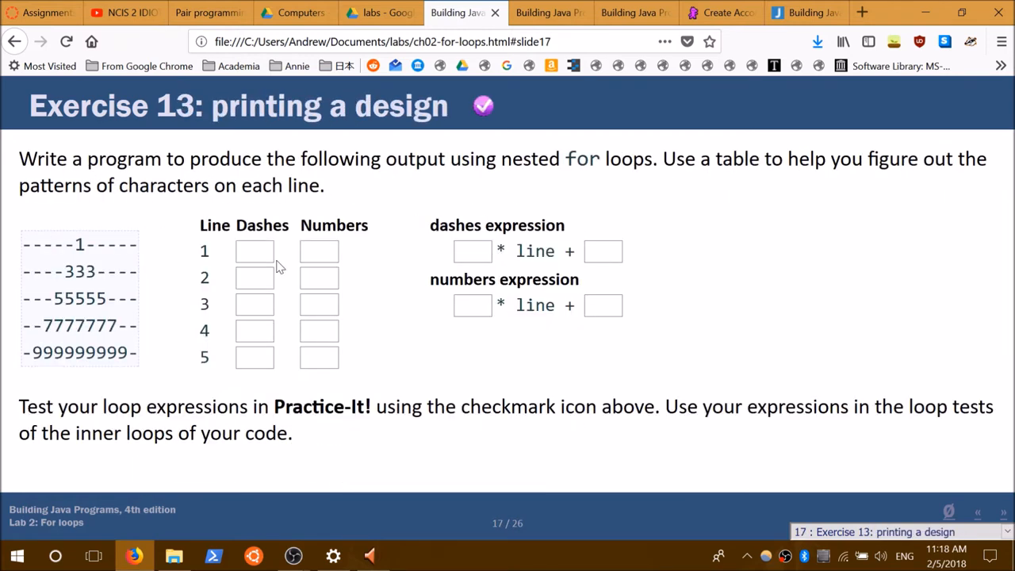
{"action": "mouse_move", "coordinate": [155, 397]}
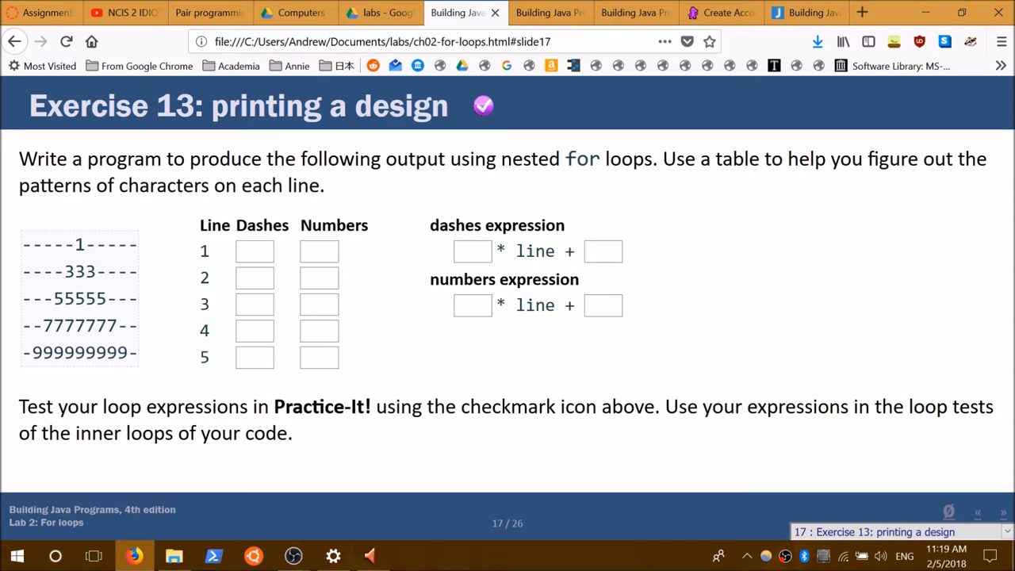
{"action": "left_click", "coordinate": [412, 555]}
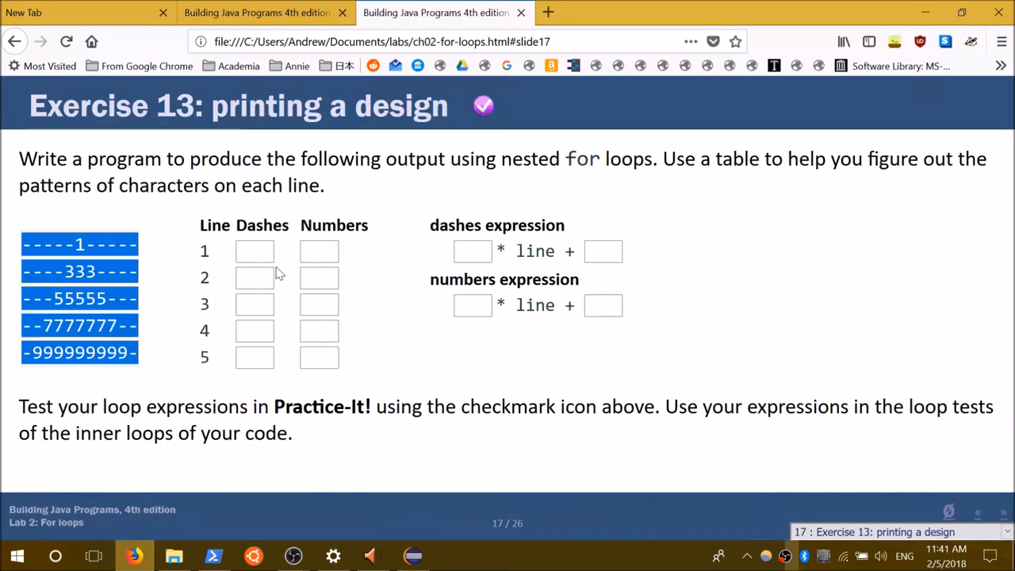
Step: Enter the Exercise 13 table counts: dashes 5 down to 1, numbers 1, 3, 5, 7, 9
{"action": "left_click", "coordinate": [255, 278]}
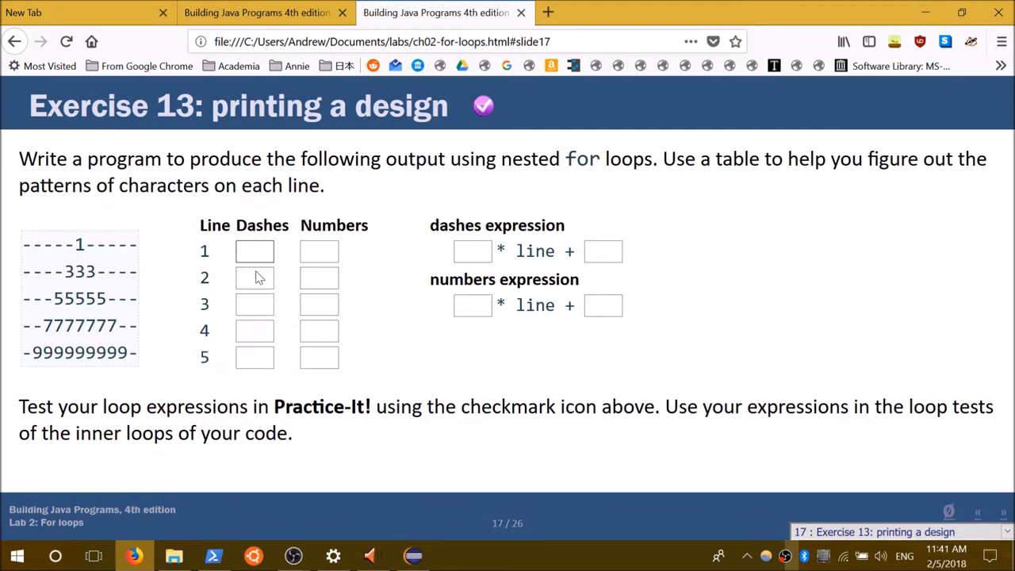
{"action": "left_click", "coordinate": [255, 251]}
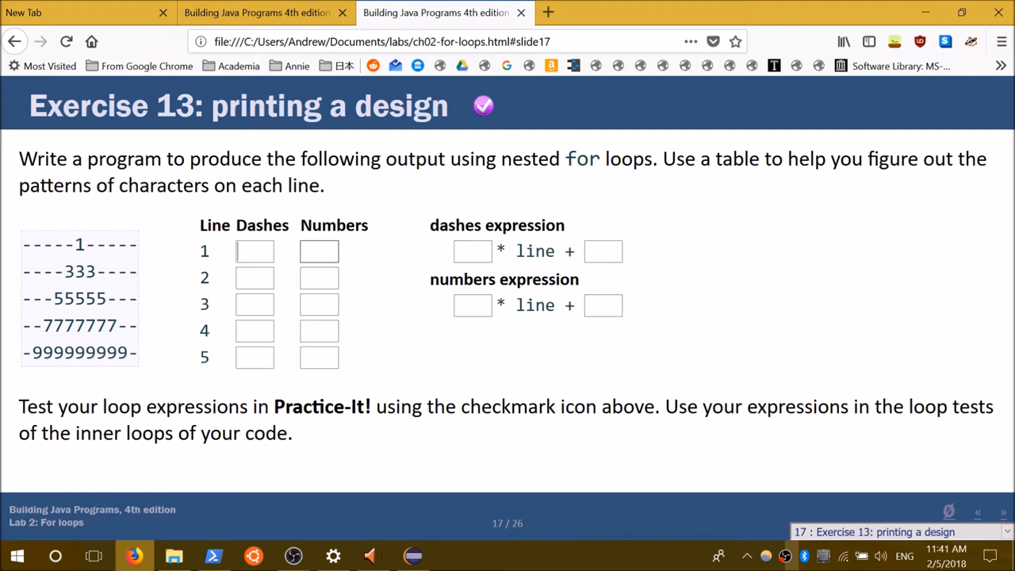
{"action": "type", "text": "5"}
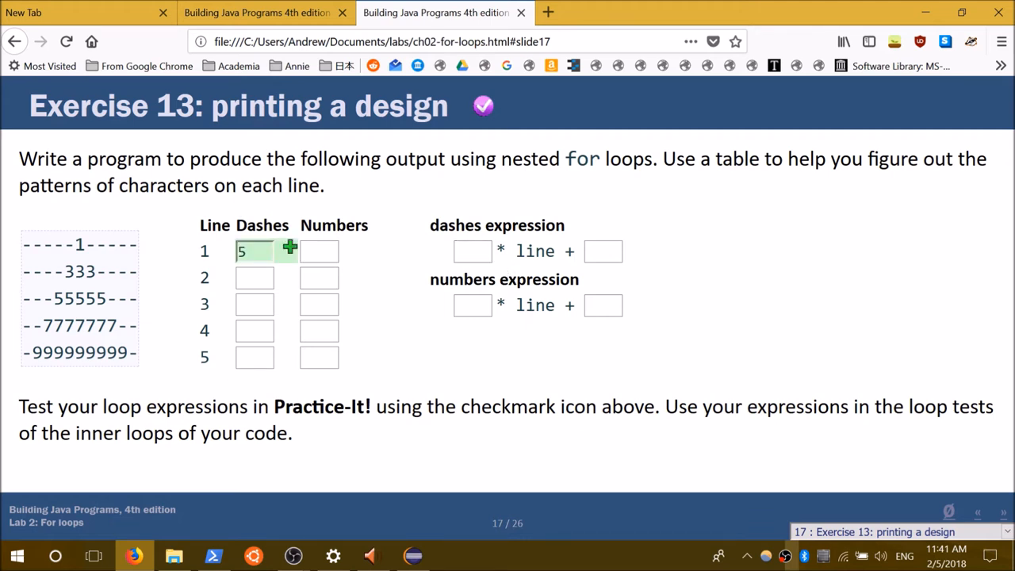
{"action": "left_click", "coordinate": [318, 251]}
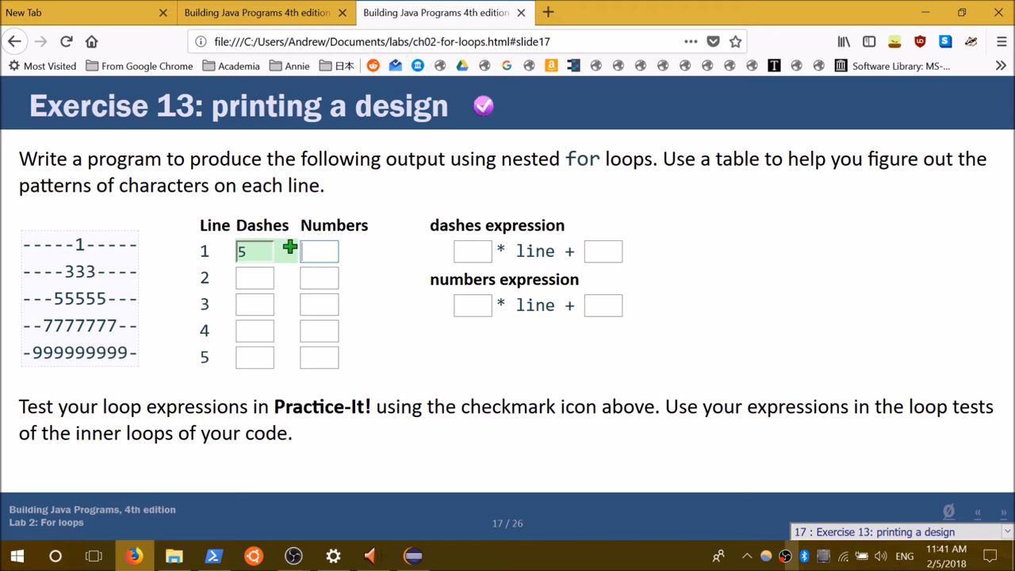
{"action": "type", "text": "1"}
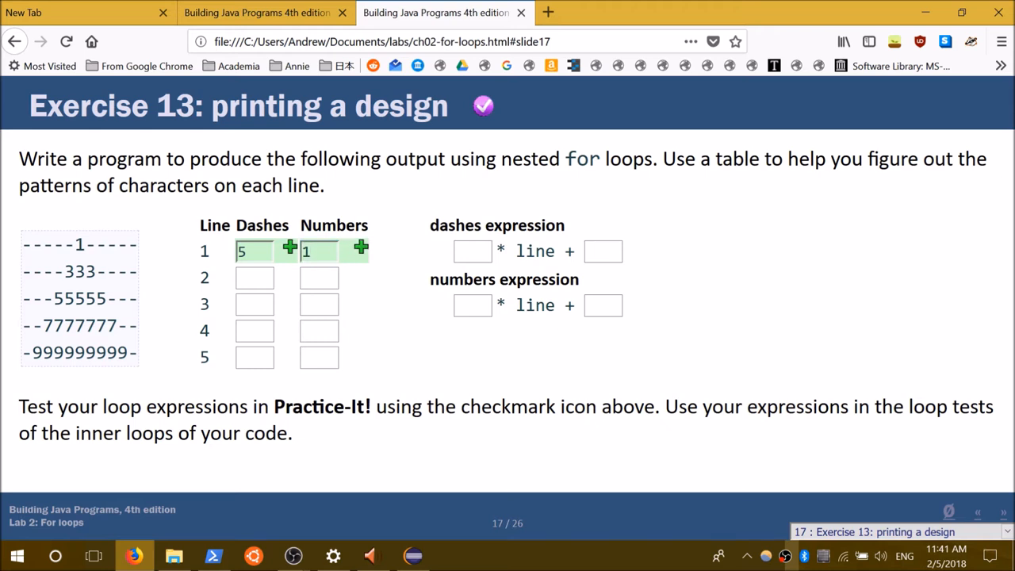
{"action": "type", "text": "4"}
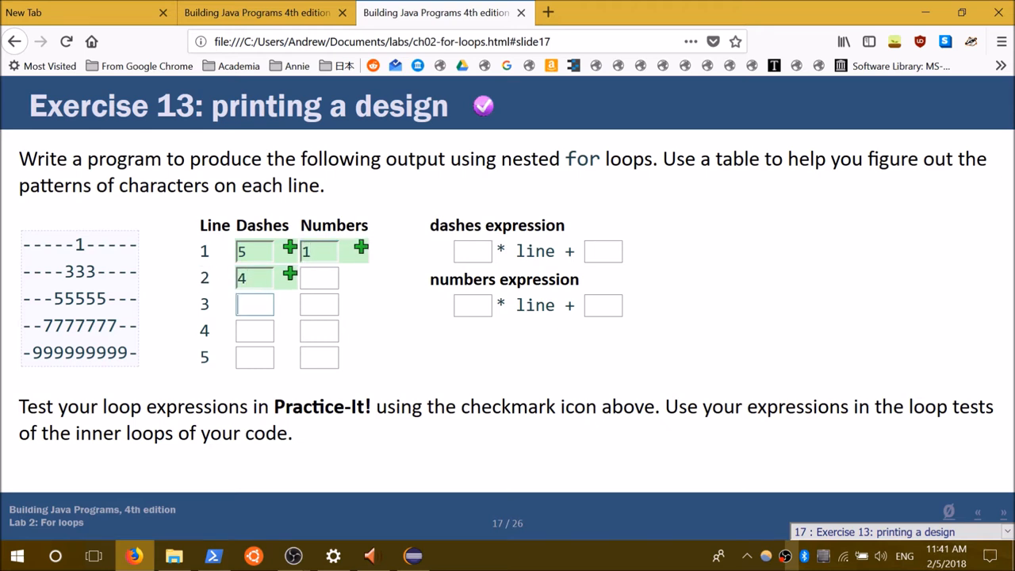
{"action": "type", "text": "3"}
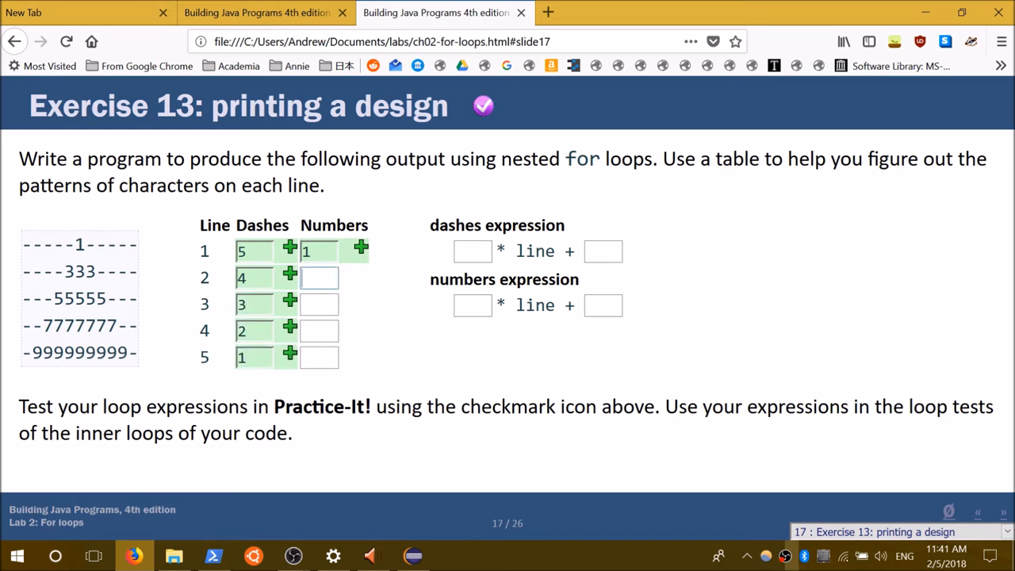
{"action": "type", "text": "2"}
{"action": "left_click", "coordinate": [319, 304]}
{"action": "type", "text": "5"}
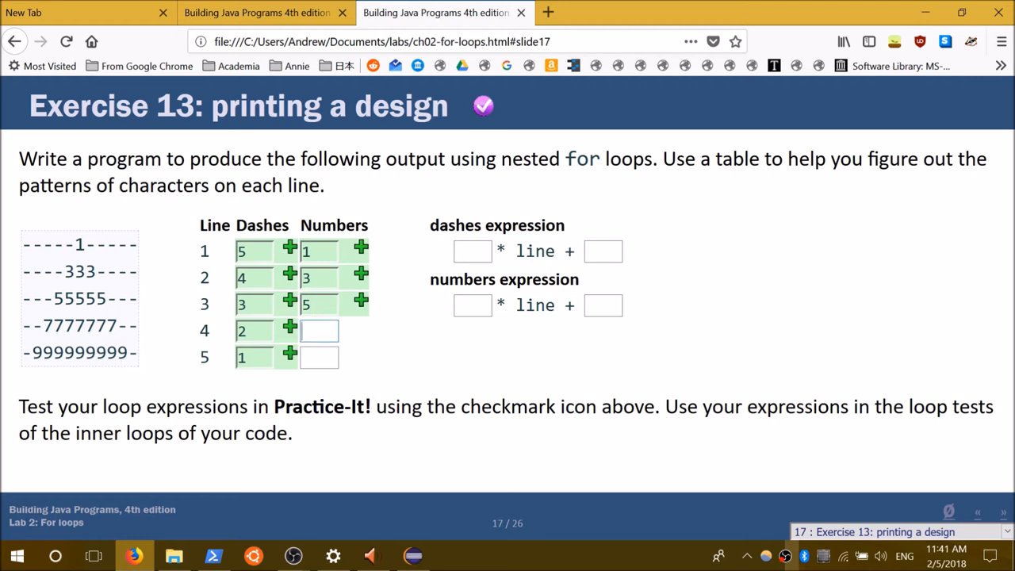
{"action": "type", "text": "7"}
{"action": "left_click", "coordinate": [319, 358]}
{"action": "type", "text": "9"}
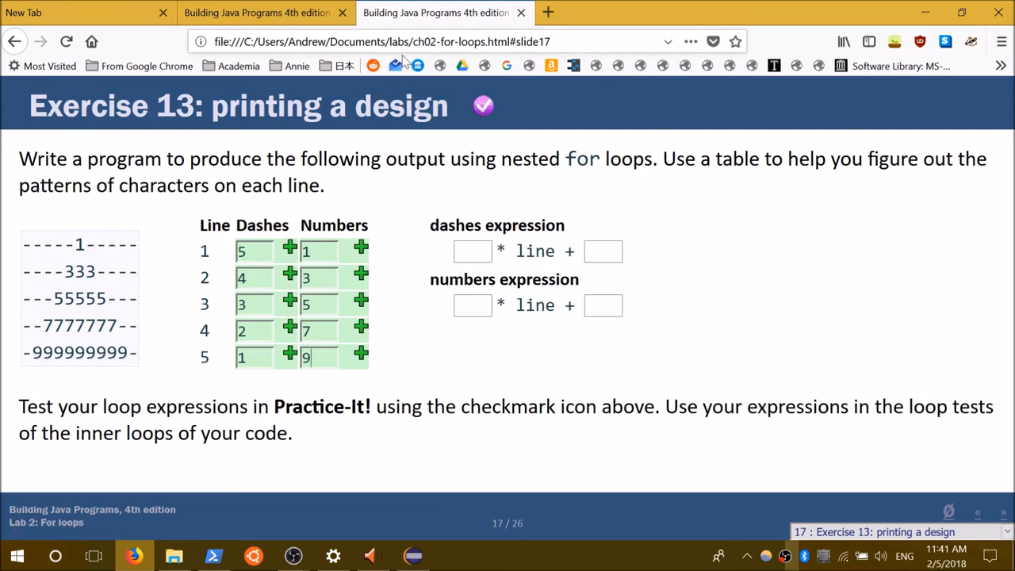
Step: Enter the dashes expression as -1 * line + 6
{"action": "left_click", "coordinate": [473, 250]}
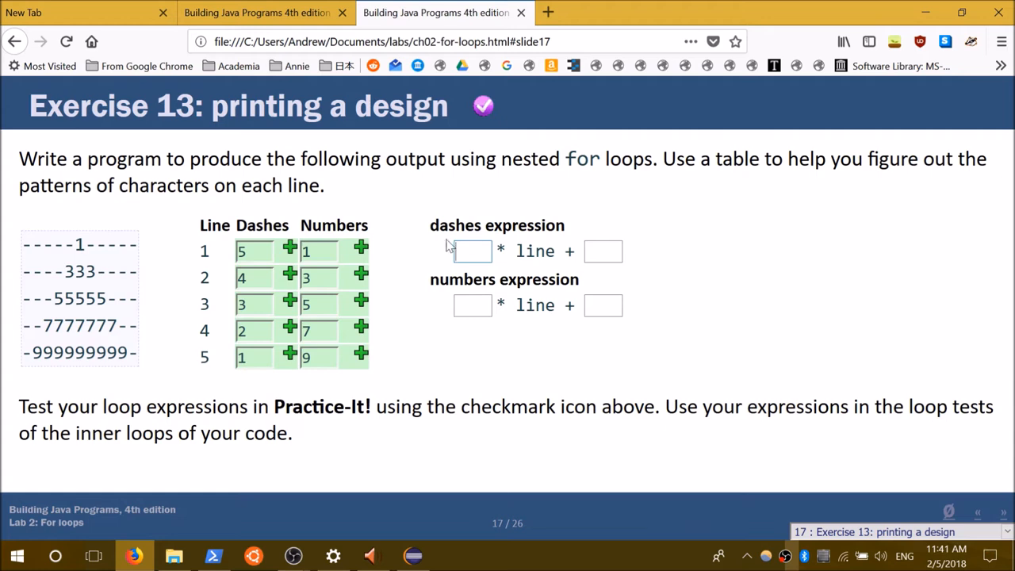
{"action": "left_click", "coordinate": [471, 251]}
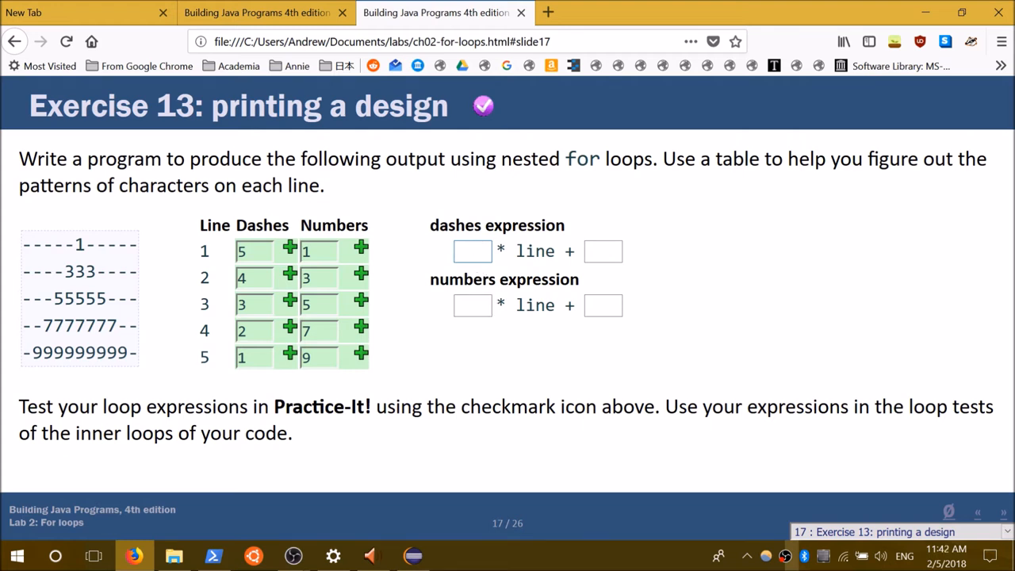
{"action": "type", "text": "1"}
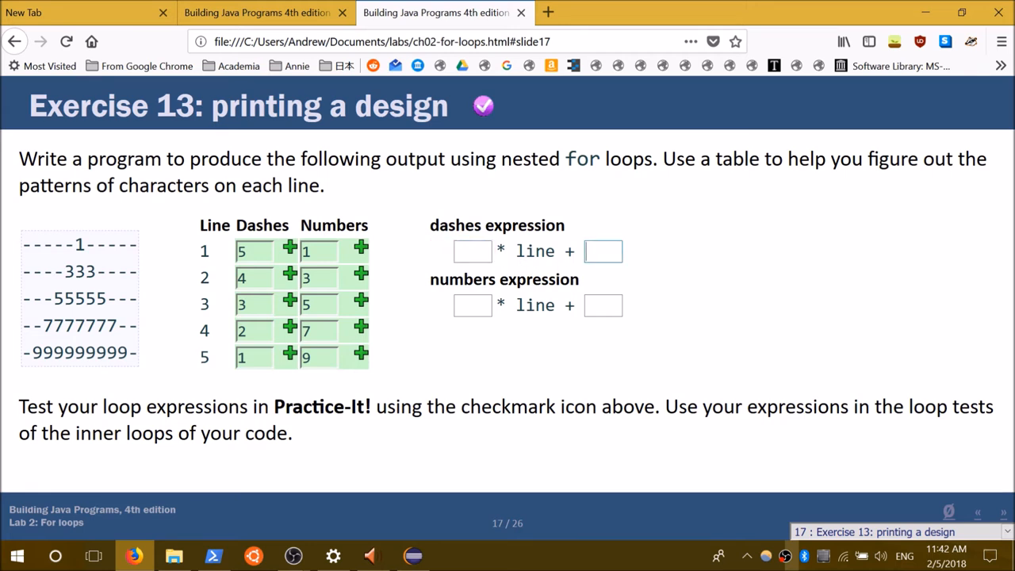
{"action": "type", "text": "5"}
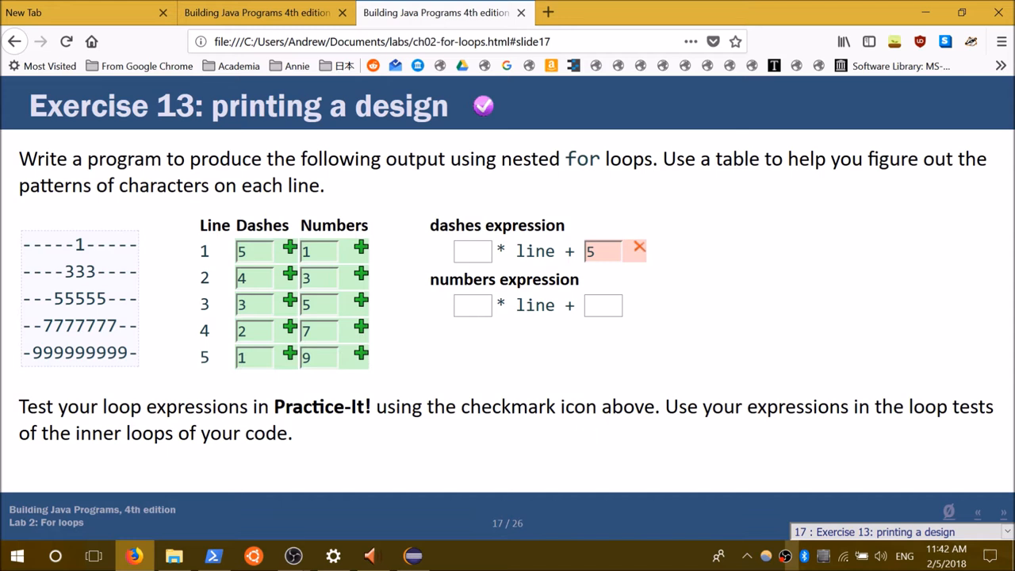
{"action": "left_click", "coordinate": [638, 247]}
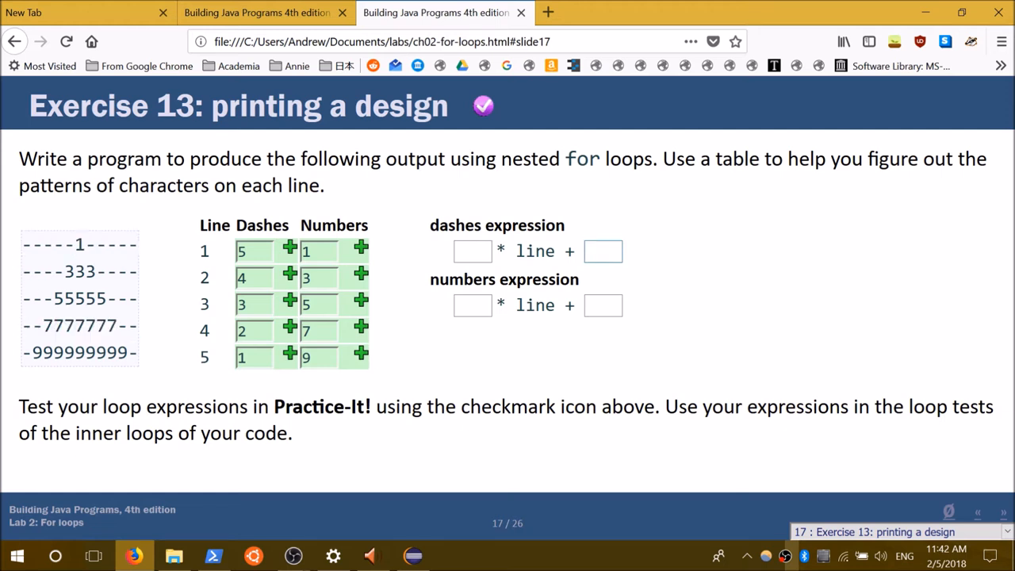
{"action": "left_click", "coordinate": [471, 250]}
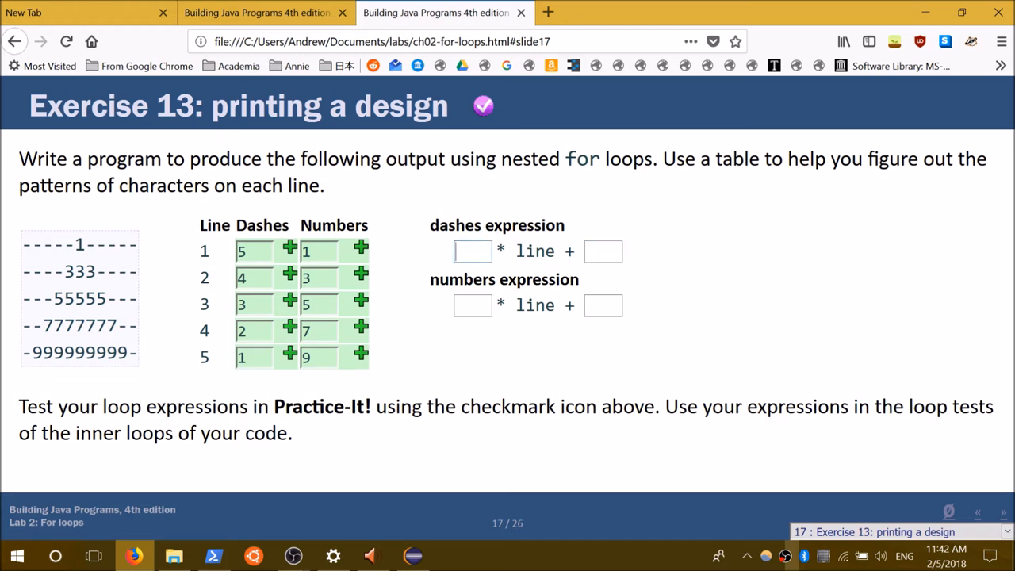
{"action": "type", "text": "-"}
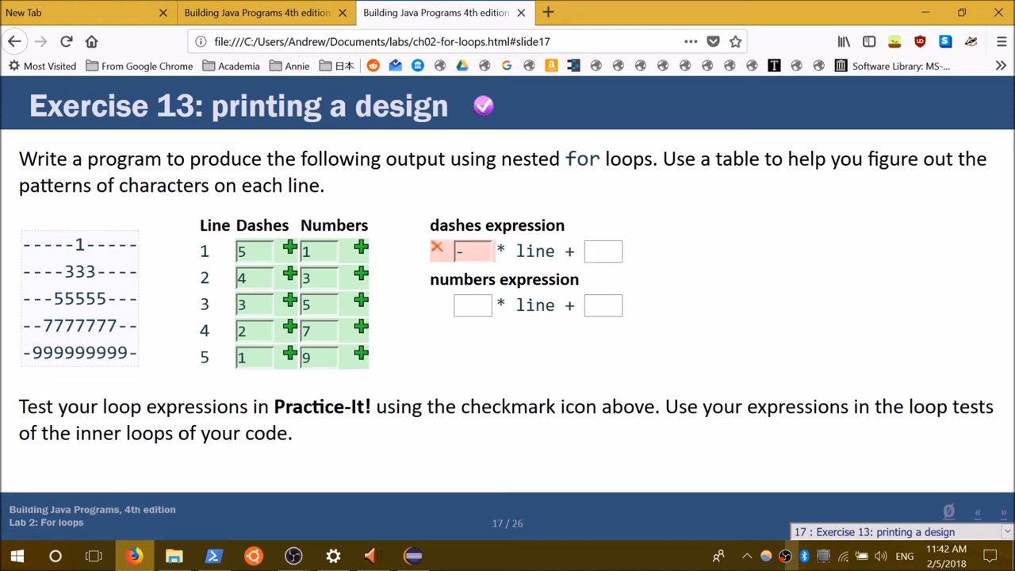
{"action": "type", "text": "1"}
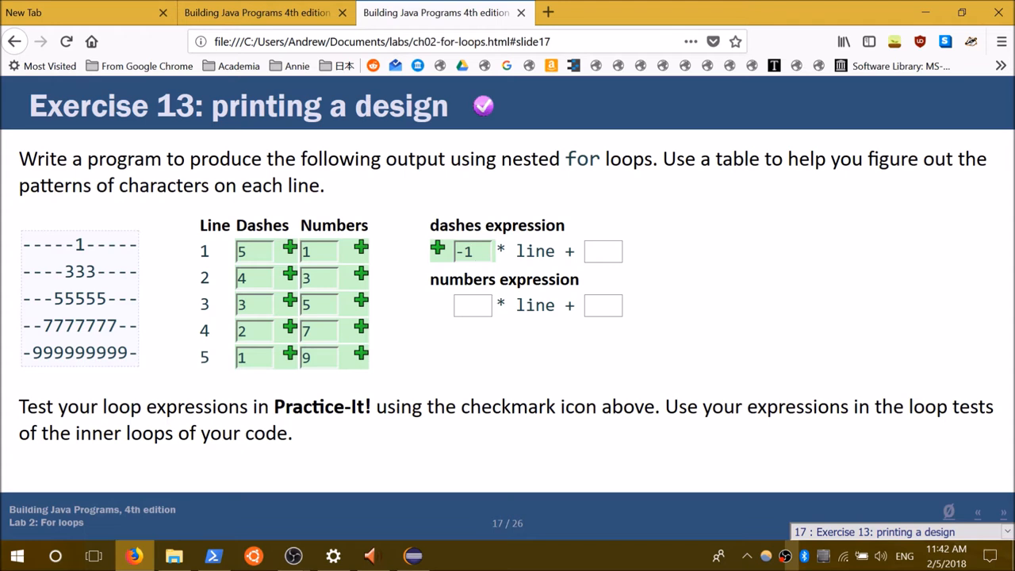
{"action": "left_click", "coordinate": [602, 251]}
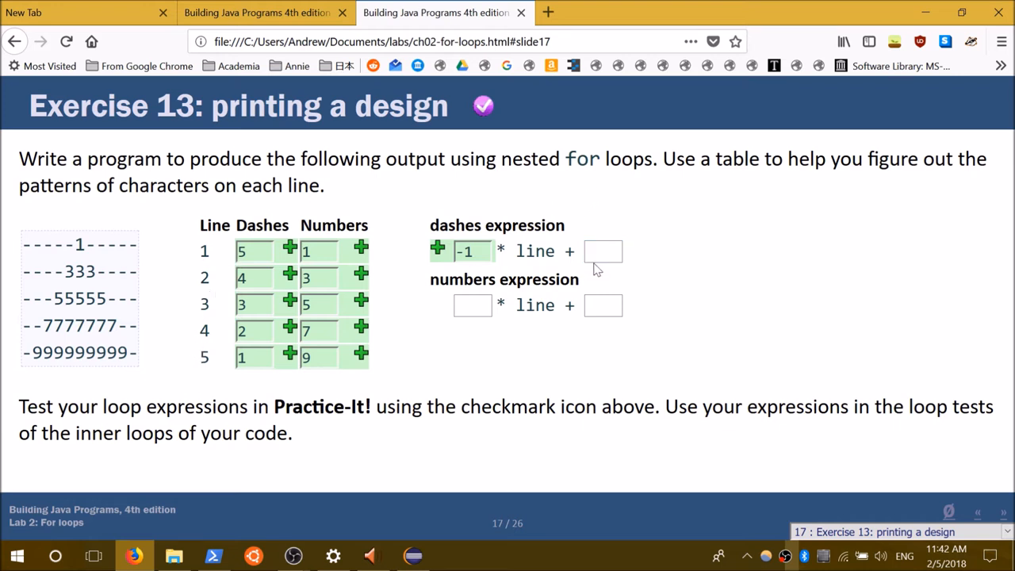
{"action": "type", "text": "5"}
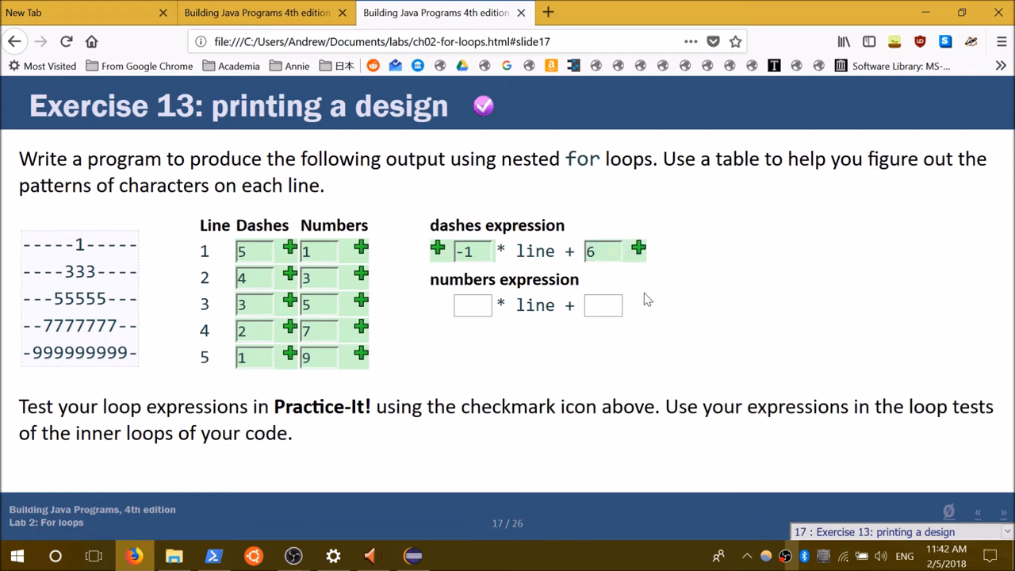
{"action": "left_click", "coordinate": [602, 251]}
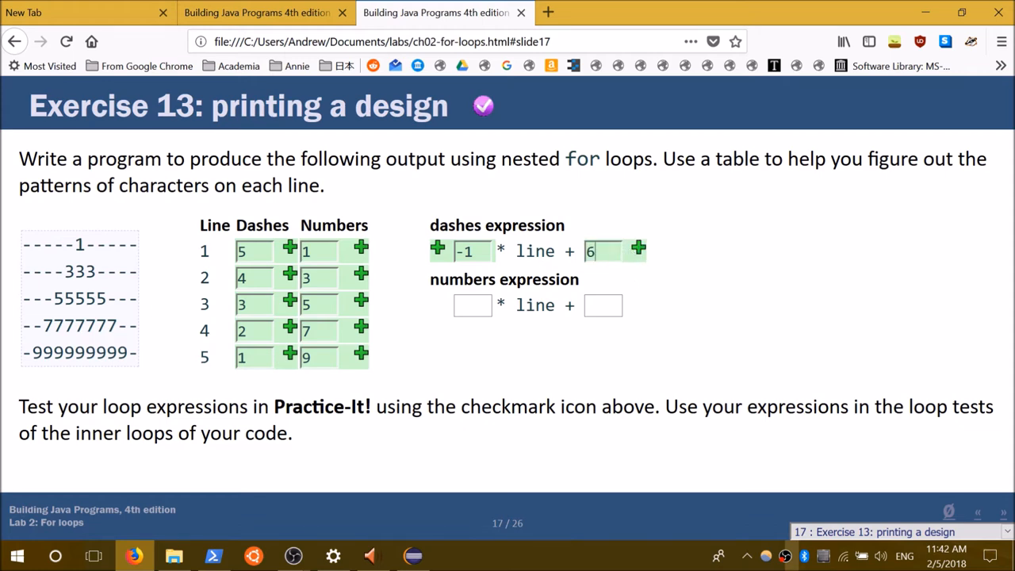
{"action": "mouse_move", "coordinate": [89, 236]}
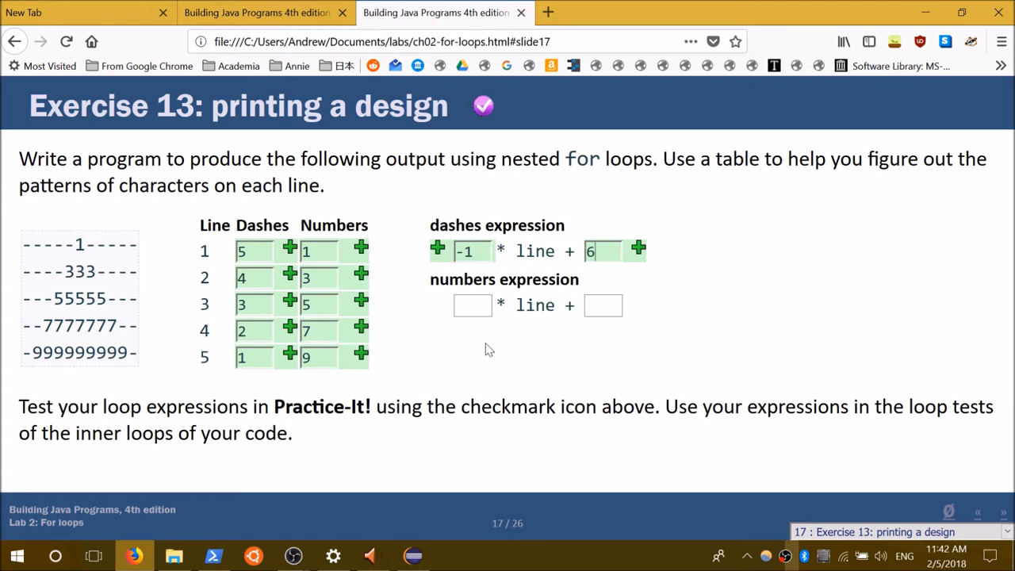
Step: Enter the numbers expression as 2 * line + -1
{"action": "left_click", "coordinate": [472, 306]}
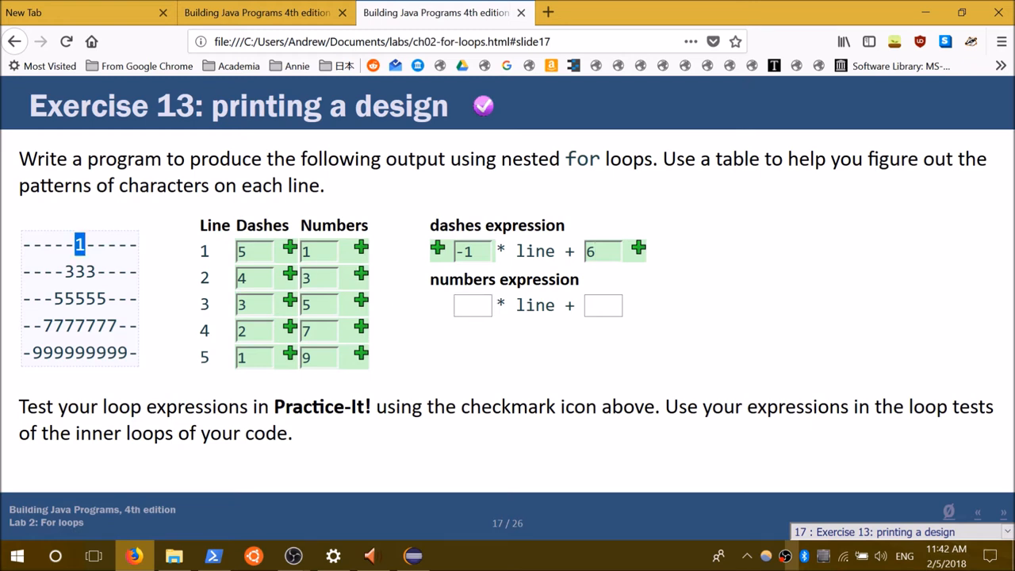
{"action": "mouse_move", "coordinate": [167, 250]}
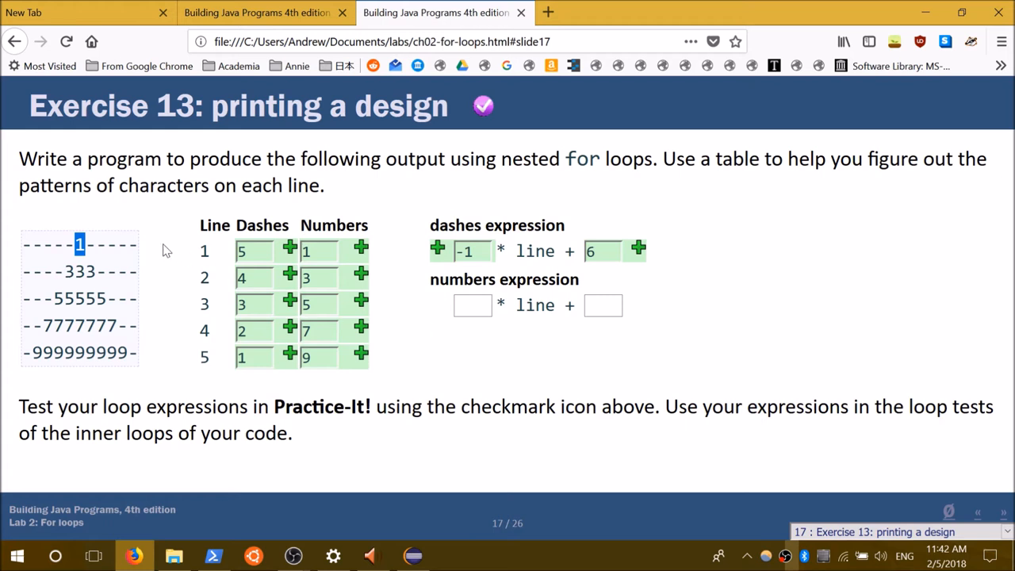
{"action": "mouse_move", "coordinate": [339, 271]}
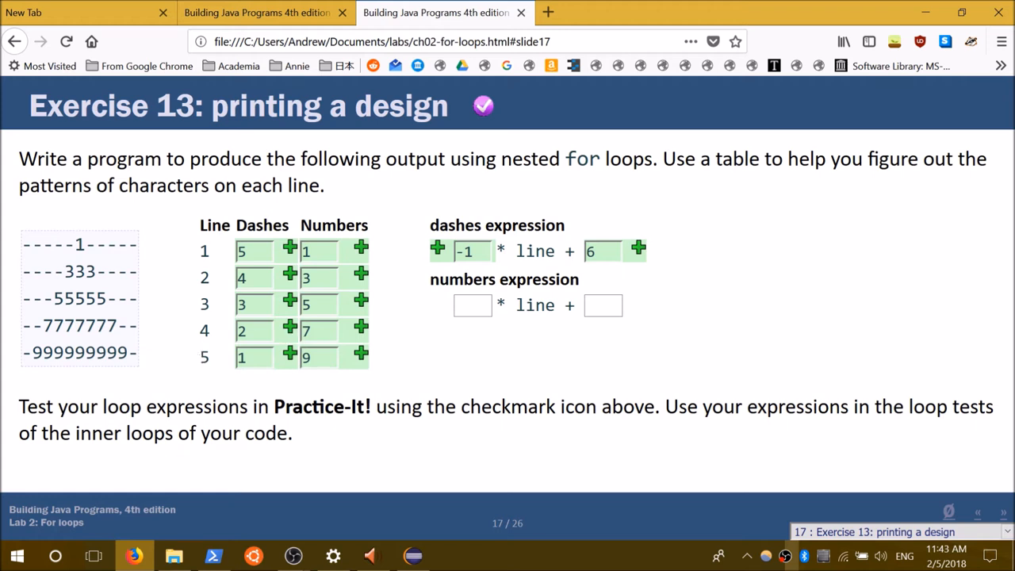
{"action": "left_click", "coordinate": [472, 305]}
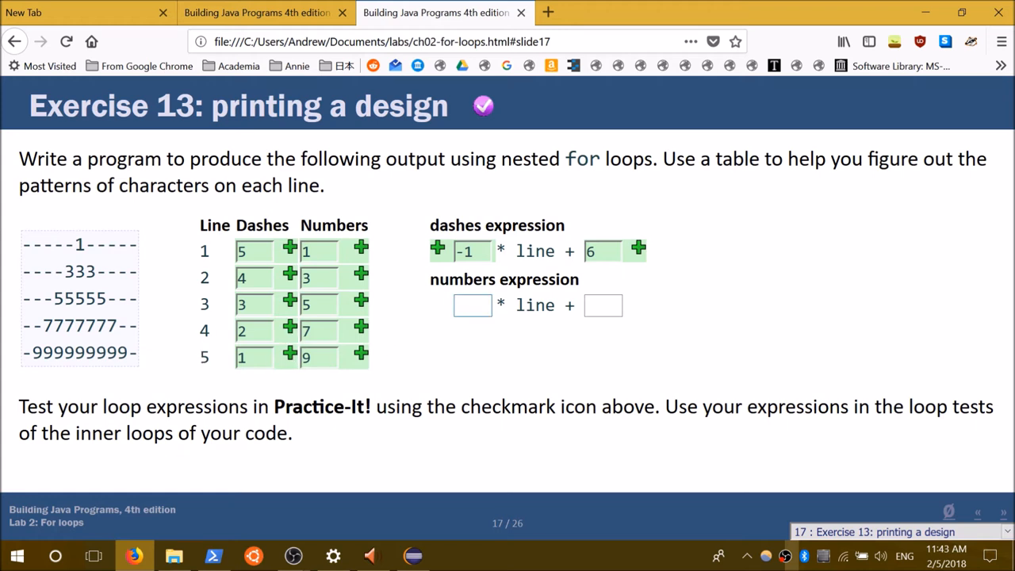
{"action": "type", "text": "2"}
{"action": "type", "text": "-"}
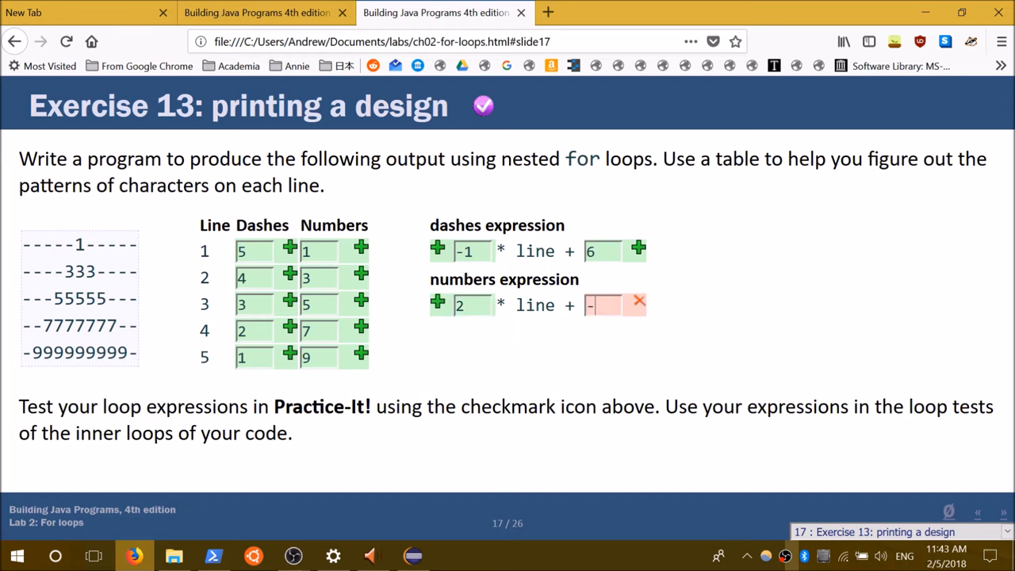
{"action": "type", "text": "1"}
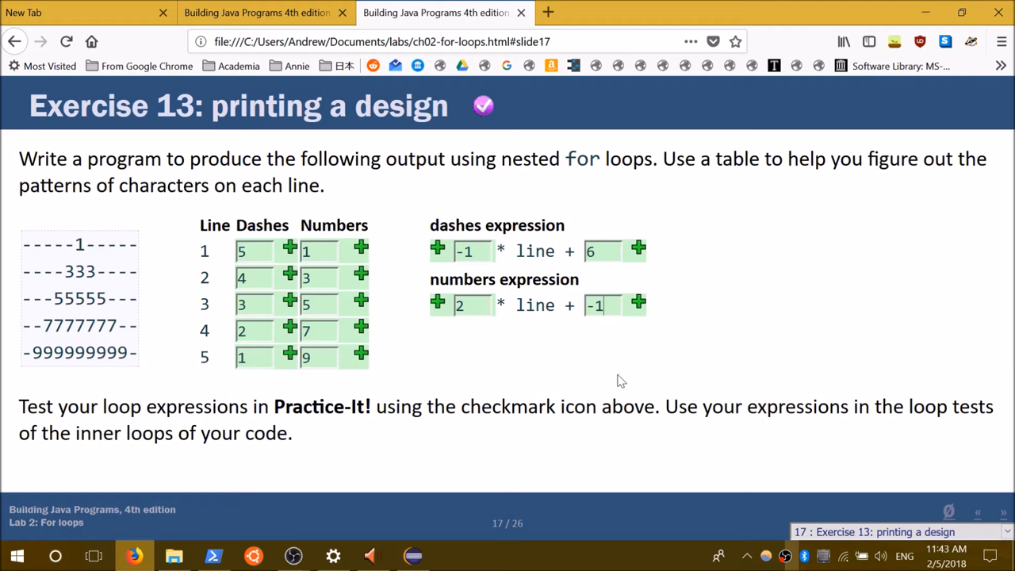
{"action": "mouse_move", "coordinate": [563, 374]}
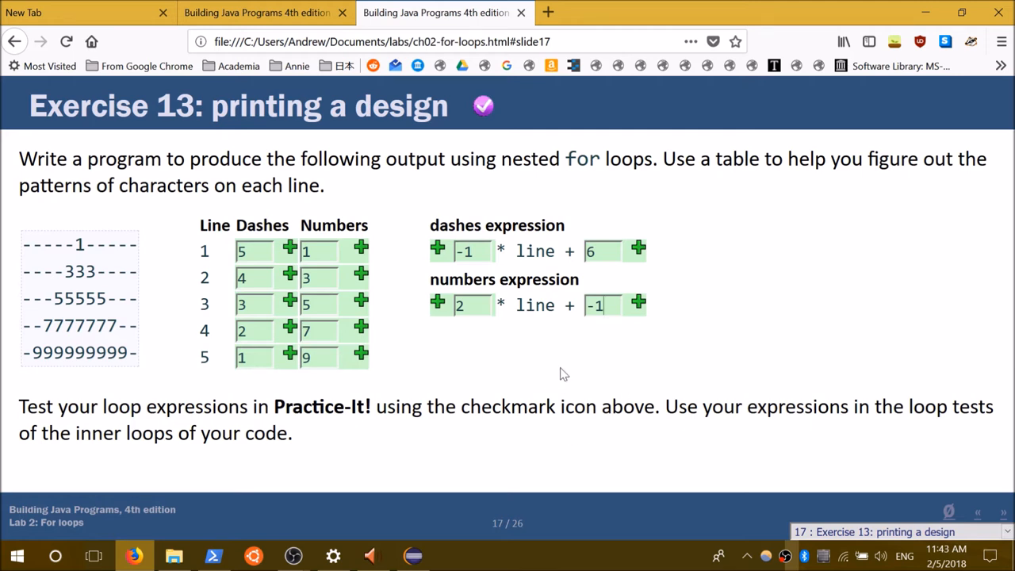
{"action": "mouse_move", "coordinate": [478, 552]}
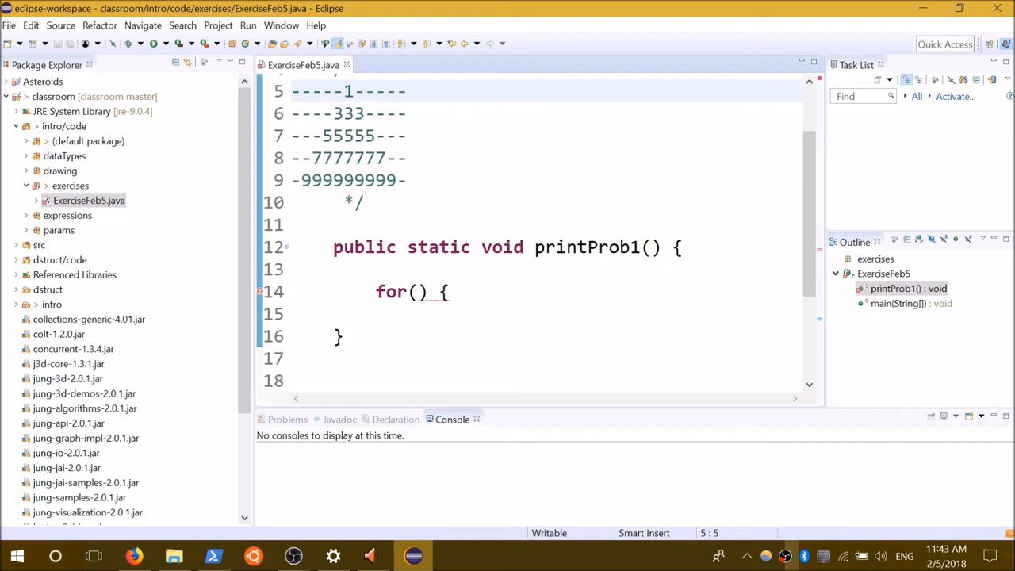
Step: Write printProb1's outer loop header: for (int lines = 1; lines <=1; lines ++)
{"action": "left_click", "coordinate": [301, 135]}
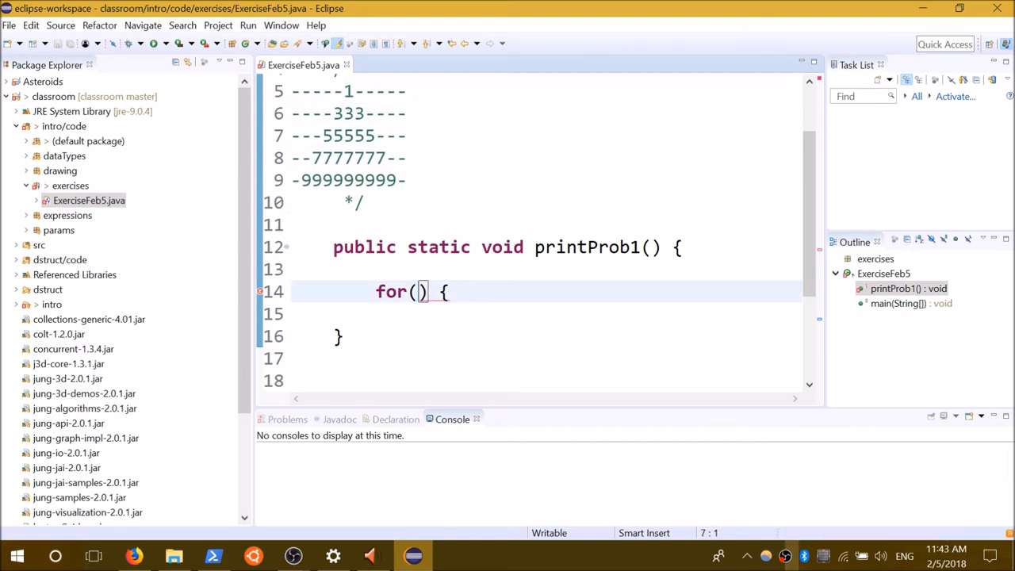
{"action": "type", "text": "int"}
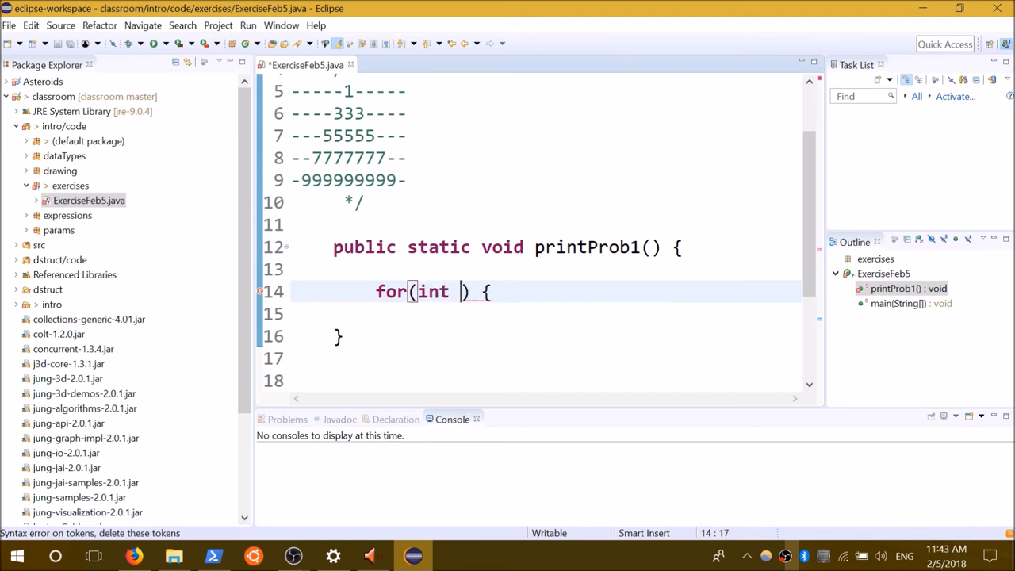
{"action": "type", "text": "i = 1"}
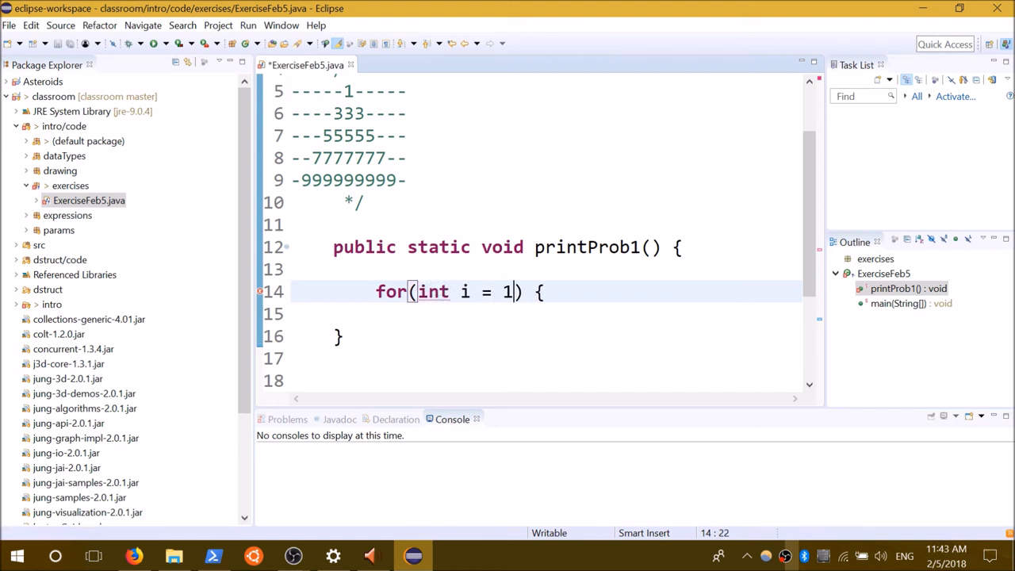
{"action": "type", "text": ";"}
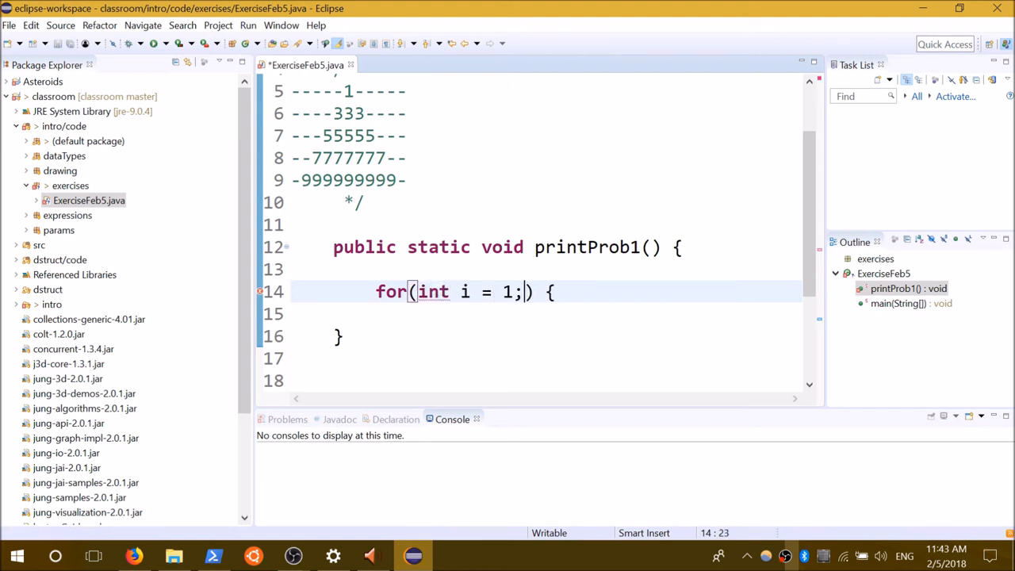
{"action": "type", "text": "lines"}
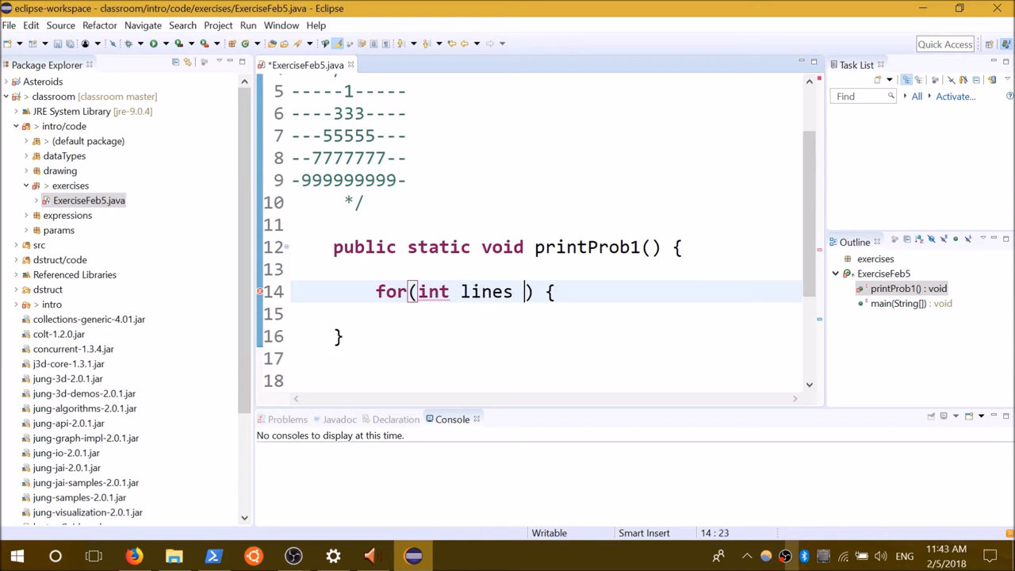
{"action": "type", "text": "=1"}
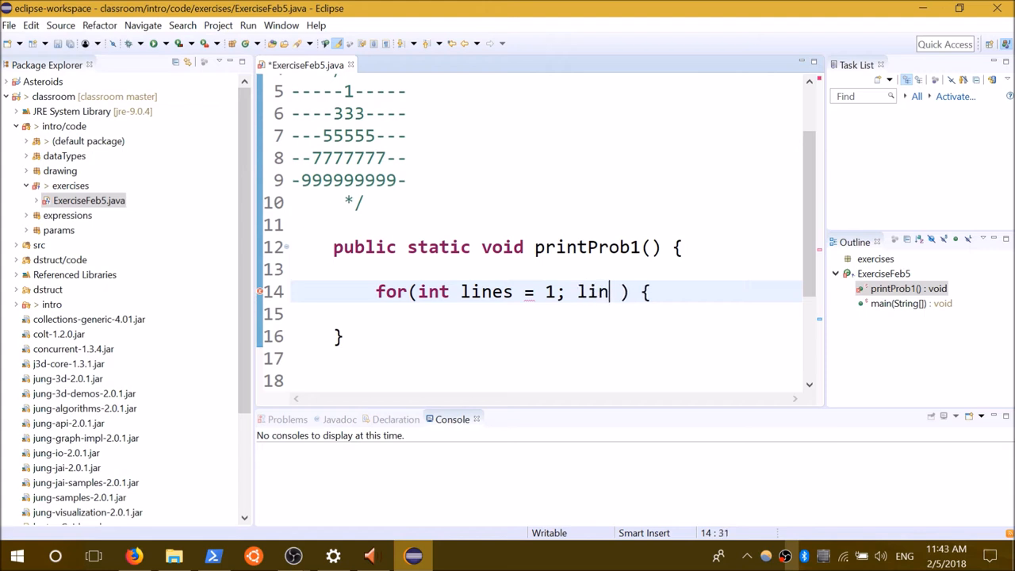
{"action": "type", "text": "es <"}
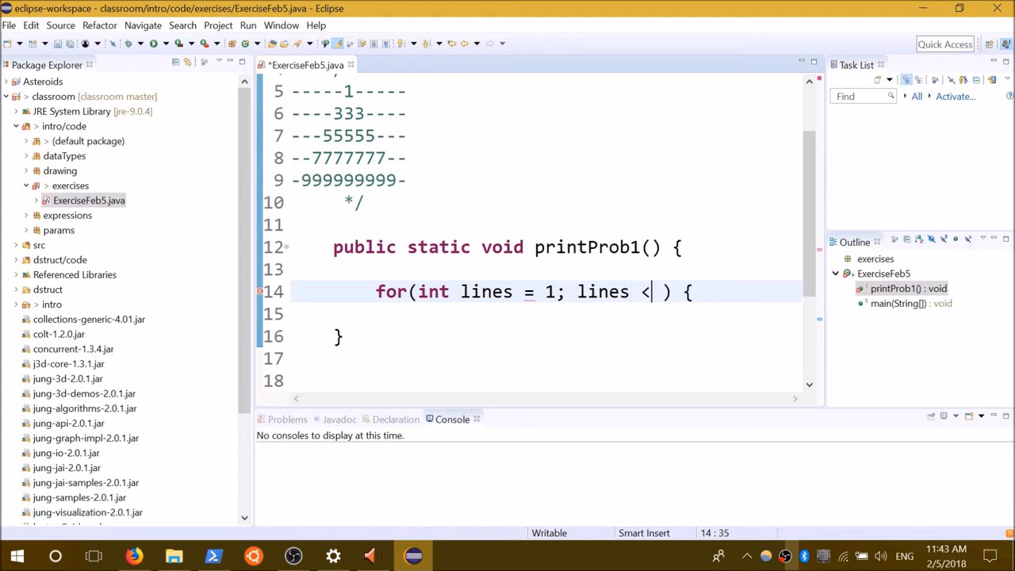
{"action": "type", "text": "=1; lines"}
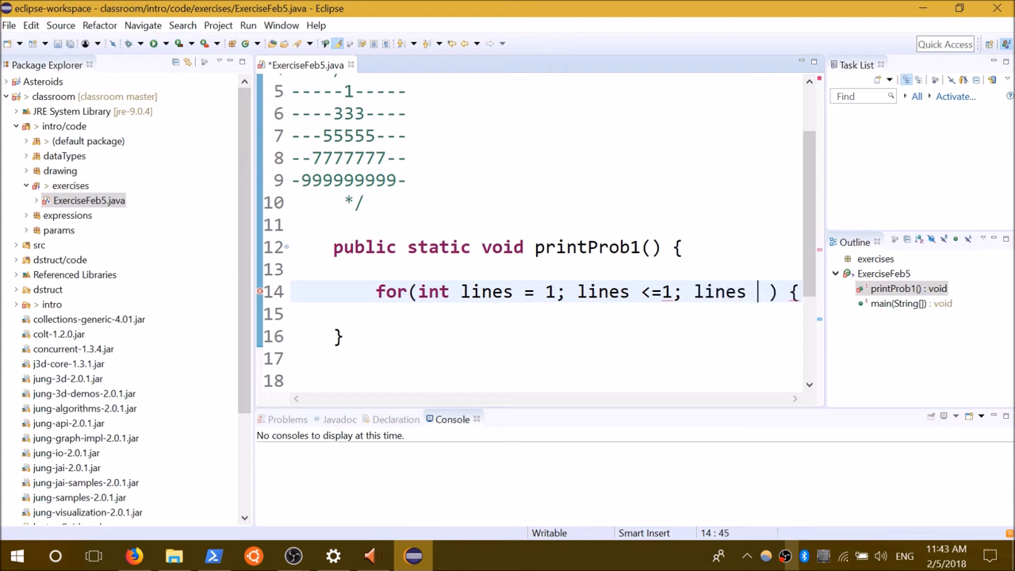
{"action": "type", "text": "++"}
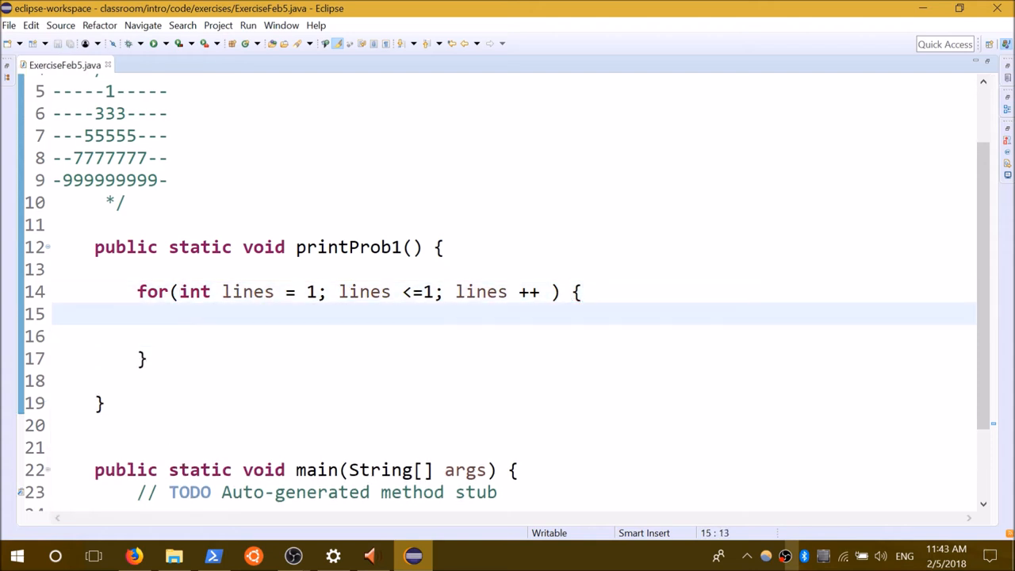
Step: Add an inner for loop over i from 1 to 5 that prints "-"
{"action": "type", "text": "for() {"}
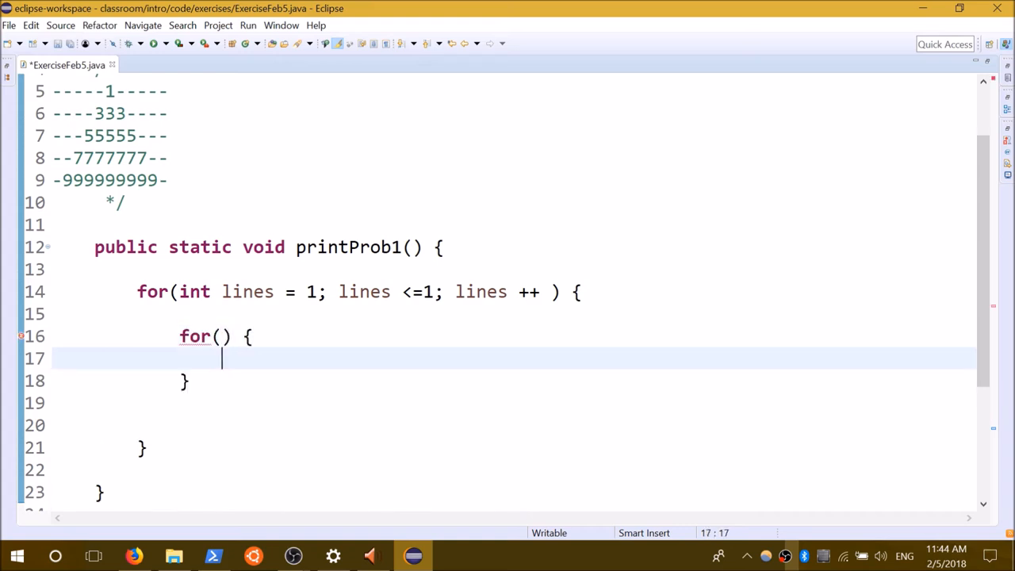
{"action": "type", "text": "int i"}
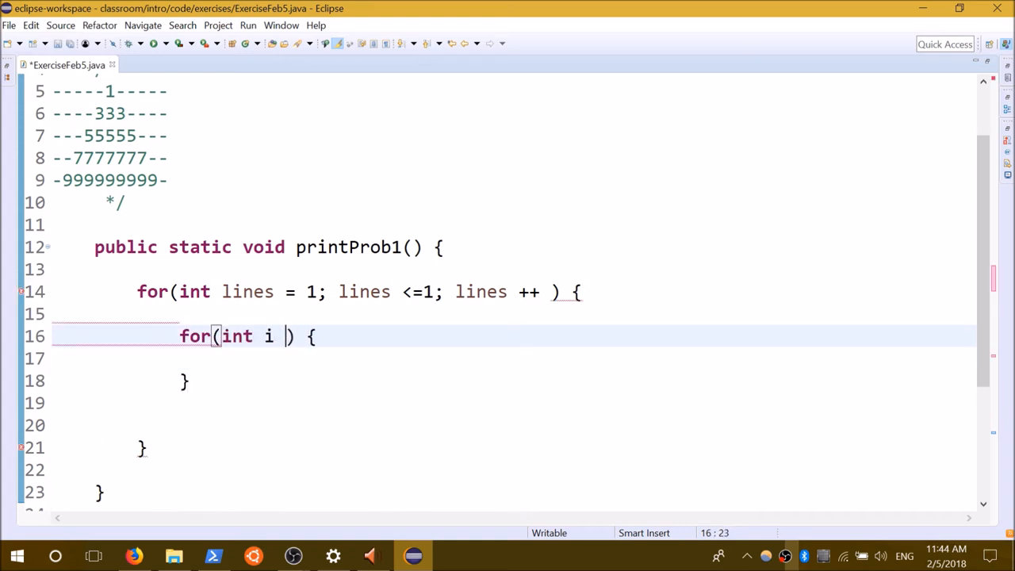
{"action": "type", "text": "= 1;"}
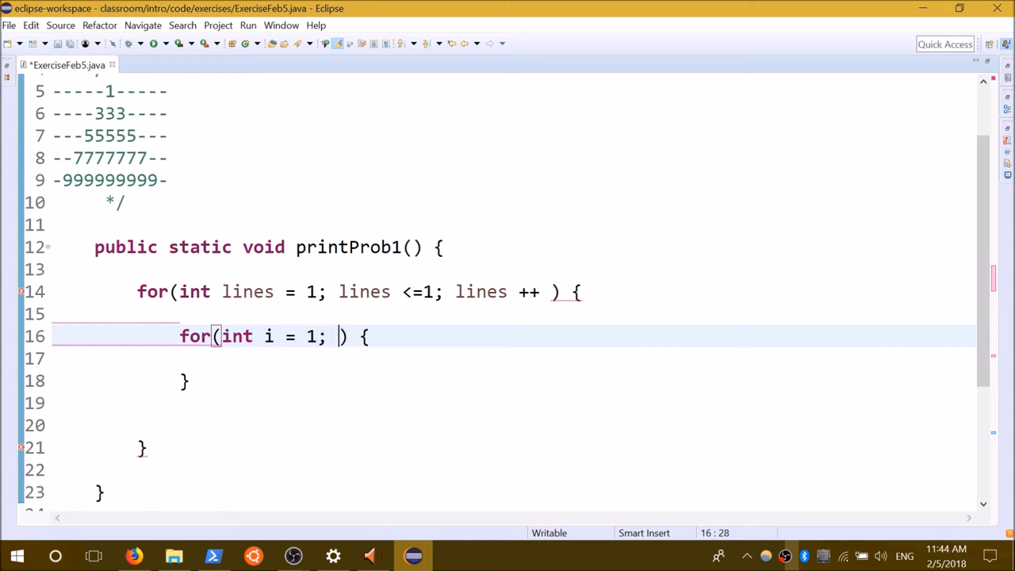
{"action": "type", "text": "i<"}
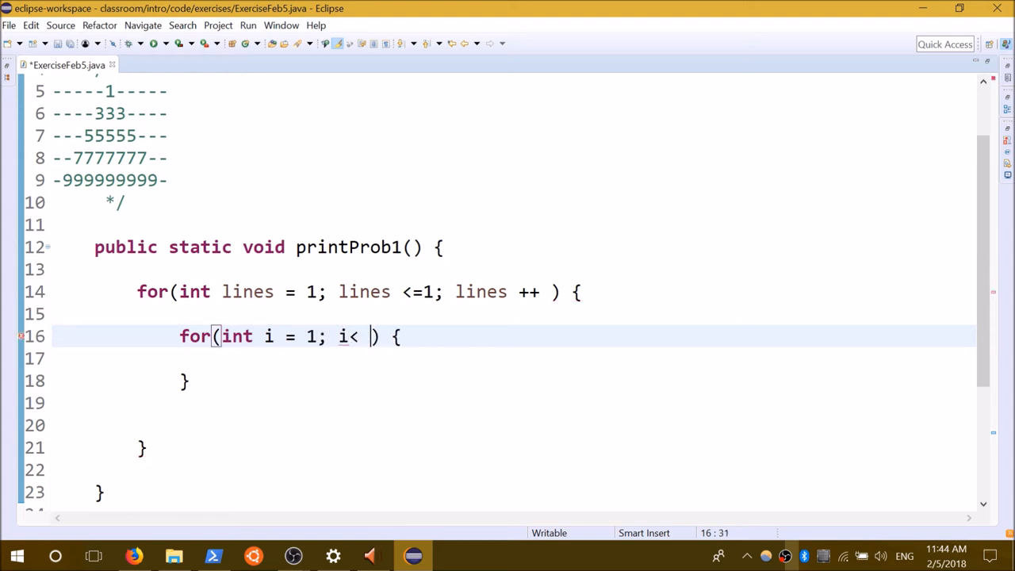
{"action": "type", "text": "5"}
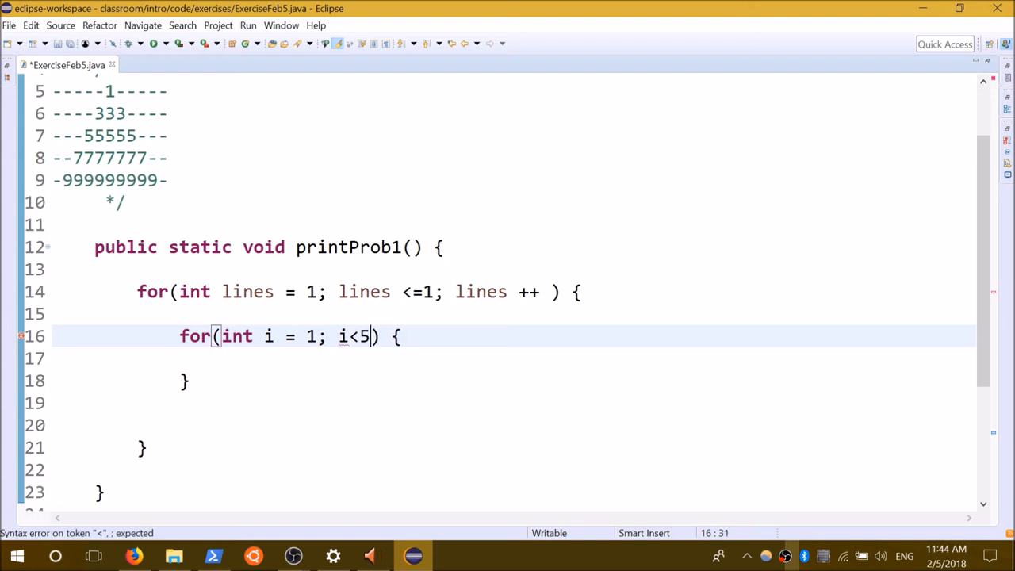
{"action": "type", "text": "; i++"}
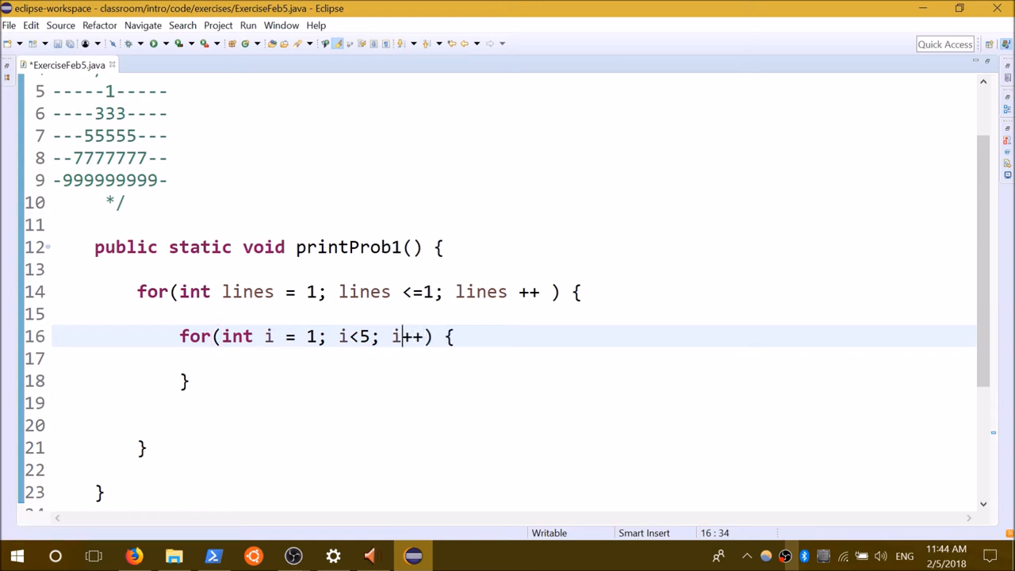
{"action": "type", "text": "="}
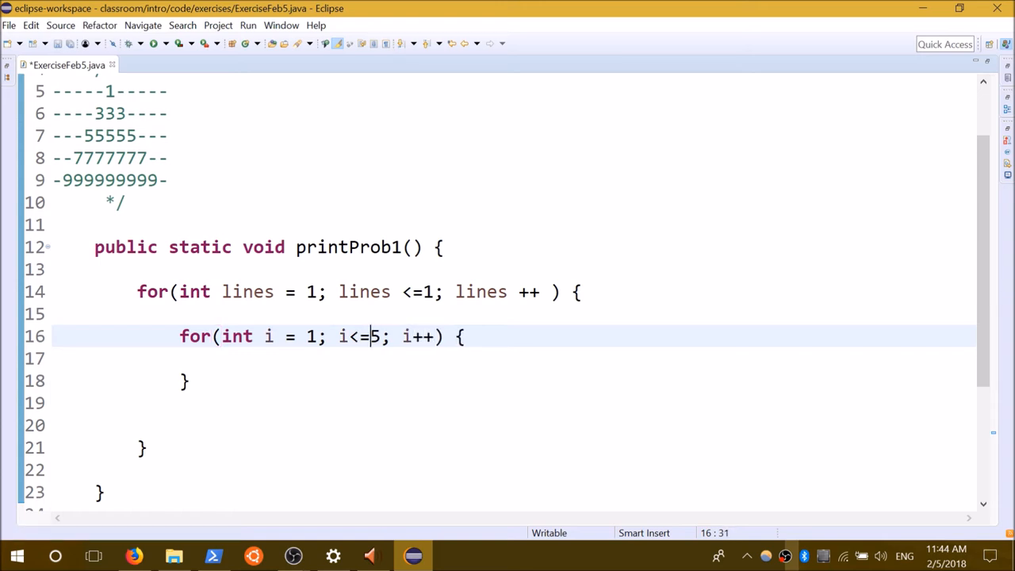
{"action": "type", "text": "System."}
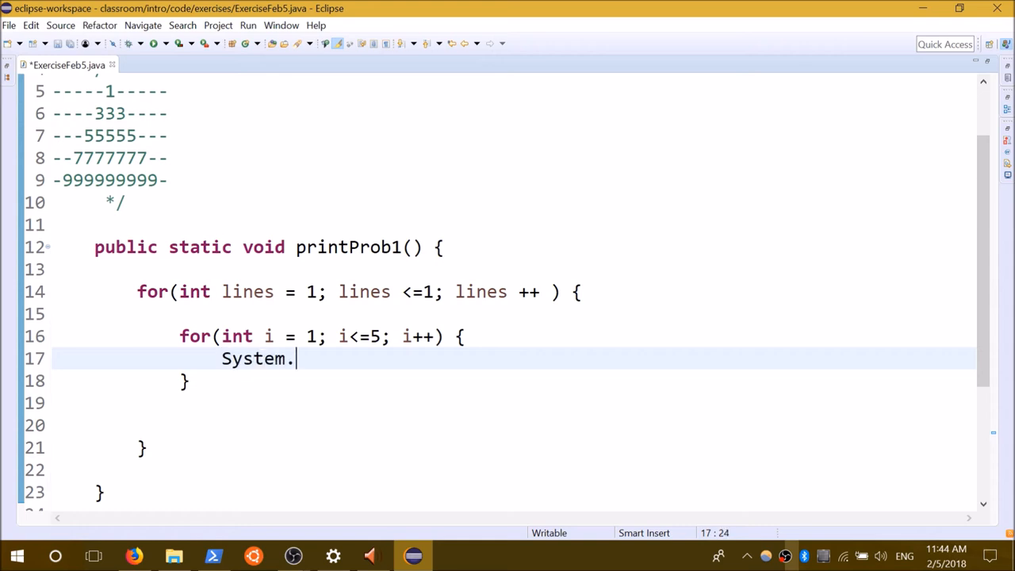
{"action": "type", "text": "out.println()"}
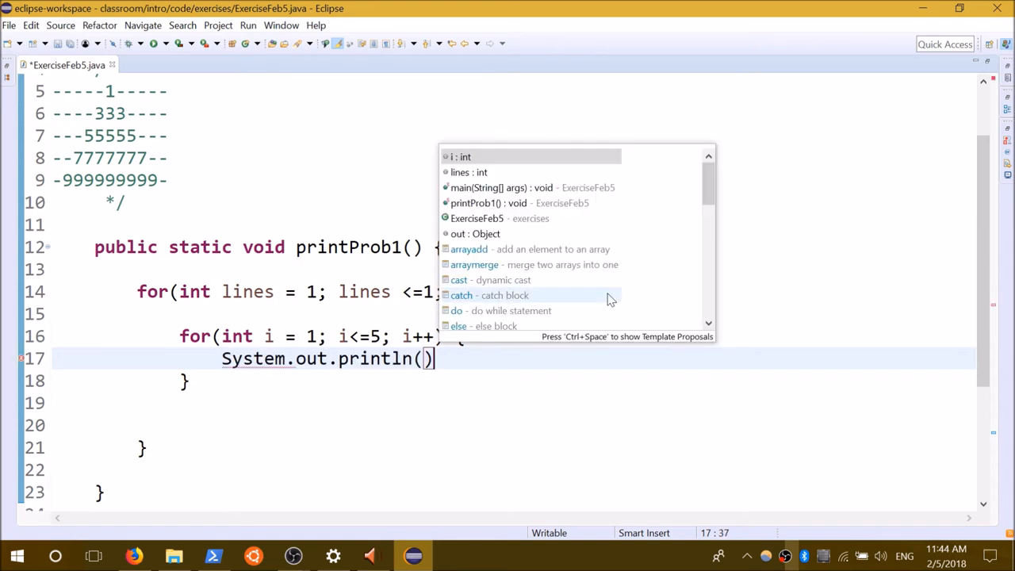
{"action": "type", "text": "'"}
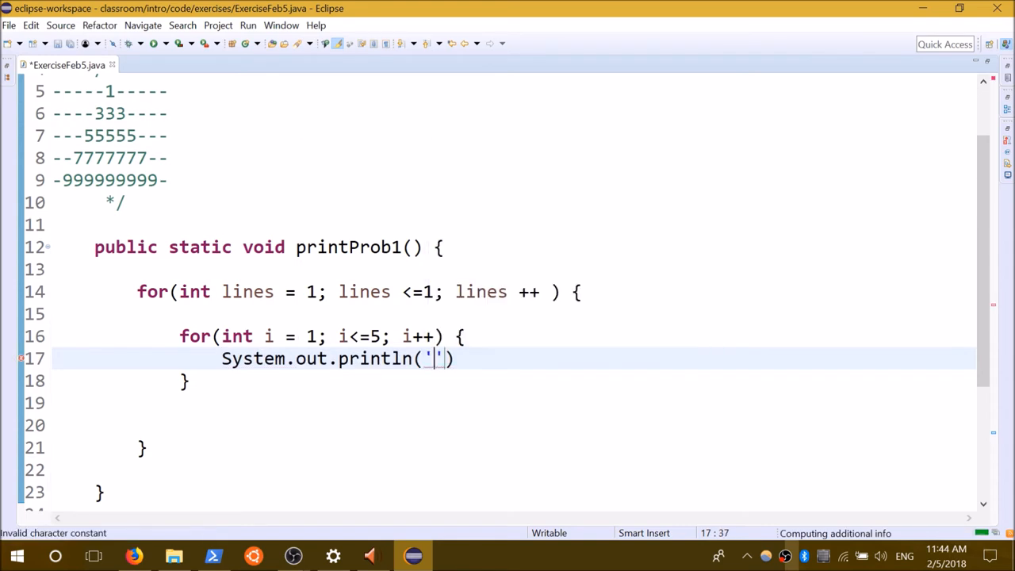
{"action": "type", "text": "\"-\");"}
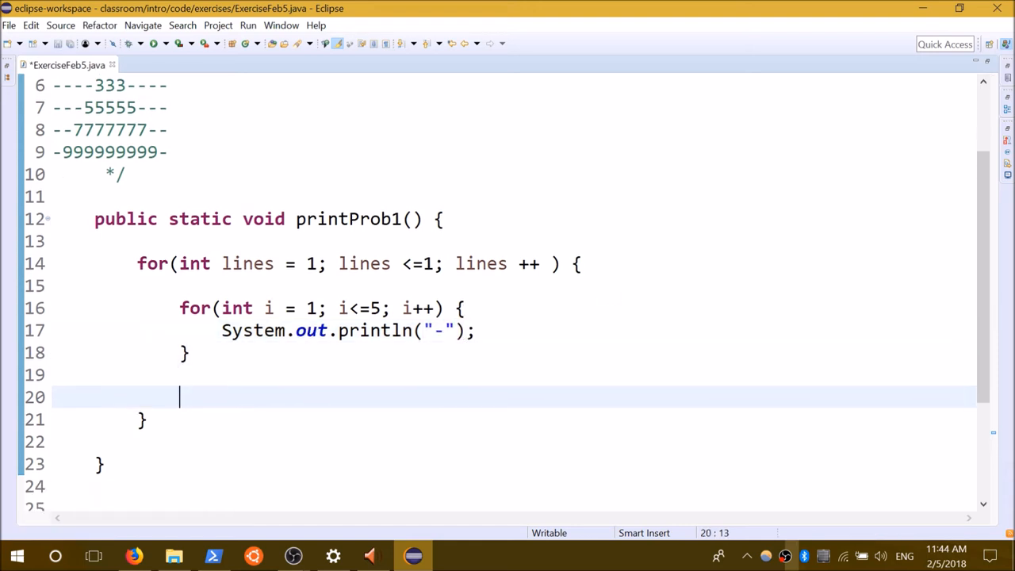
Step: Add an empty System.out.println() call after the inner loop
{"action": "type", "text": "System.out.print(arg0);"}
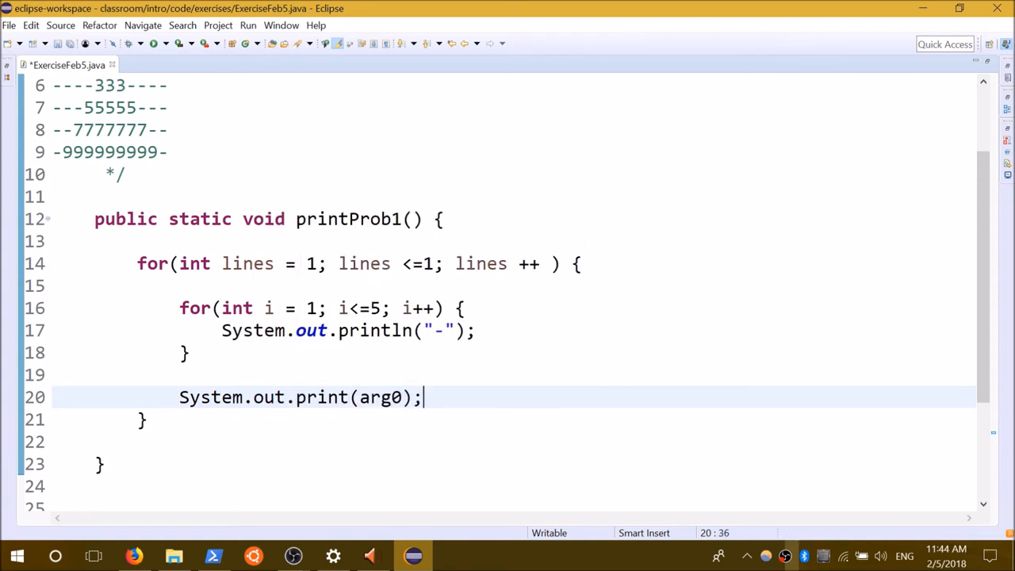
{"action": "key", "text": "BackSpace"}
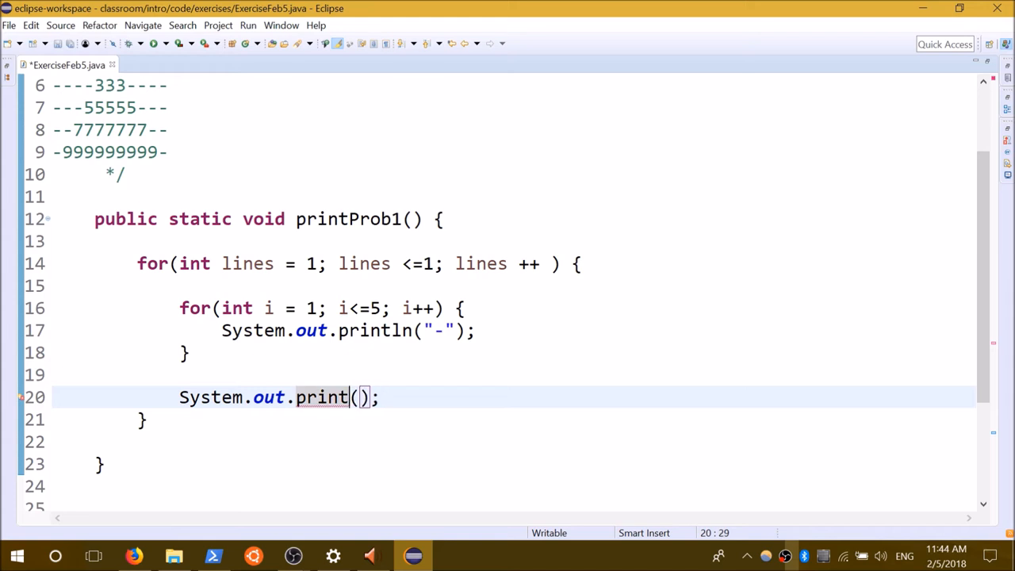
{"action": "type", "text": "ln"}
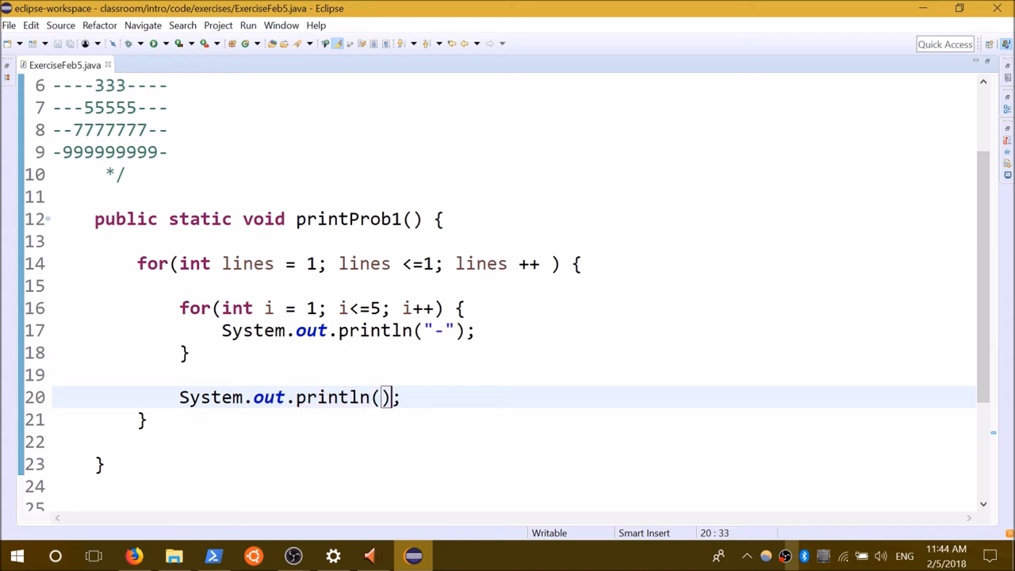
Step: Add a printProb1(); call under the TODO in main and run it
{"action": "left_click", "coordinate": [131, 43]}
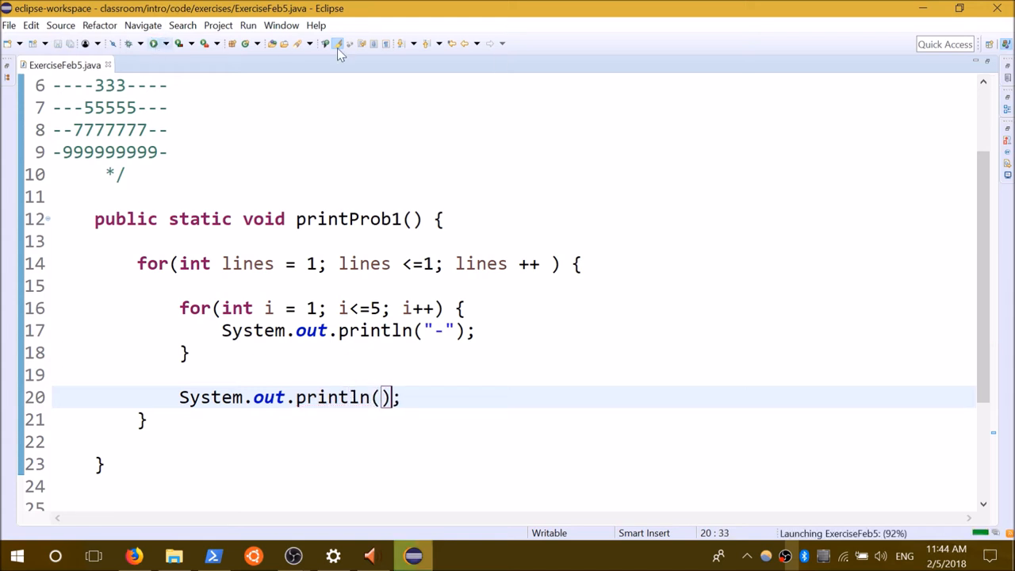
{"action": "scroll", "scroll_direction": "down", "scroll_amount": 3}
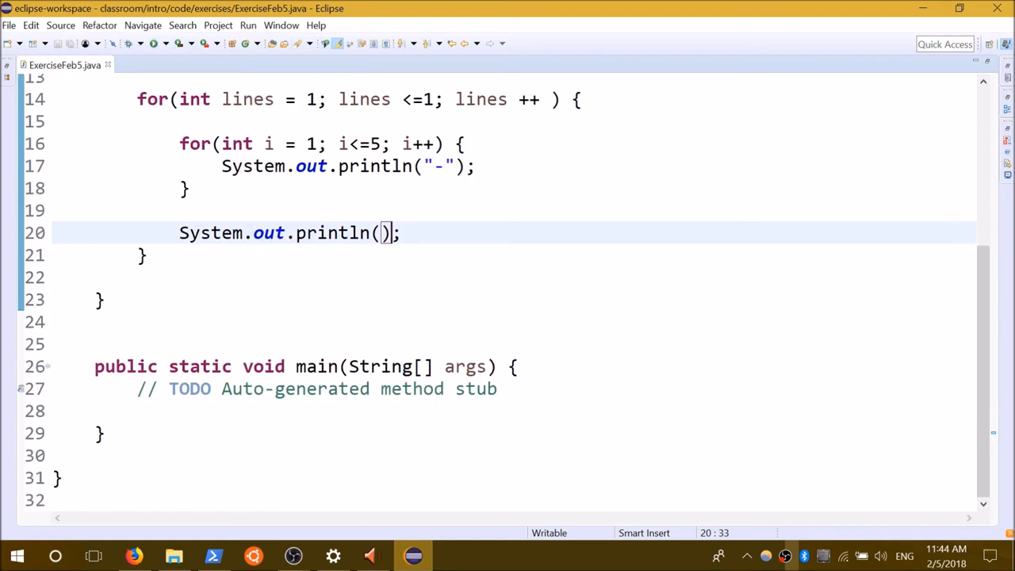
{"action": "type", "text": "pri"}
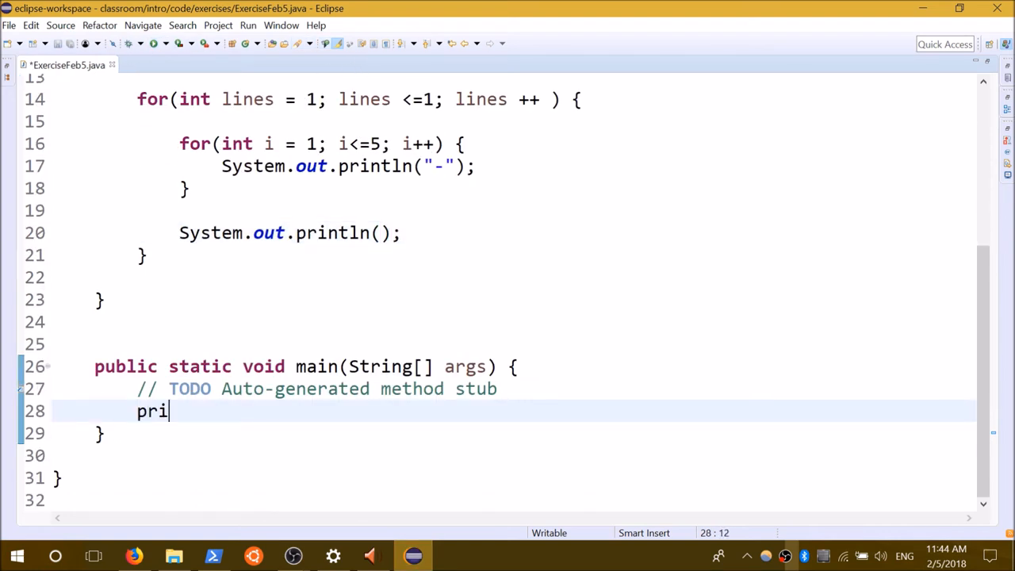
{"action": "type", "text": "ntPi"}
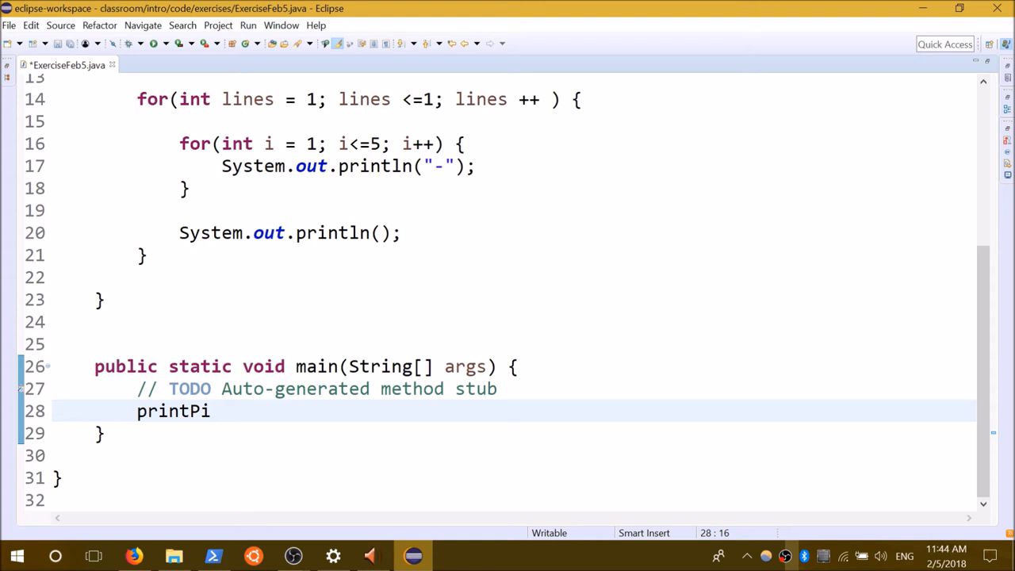
{"action": "type", "text": "rob"}
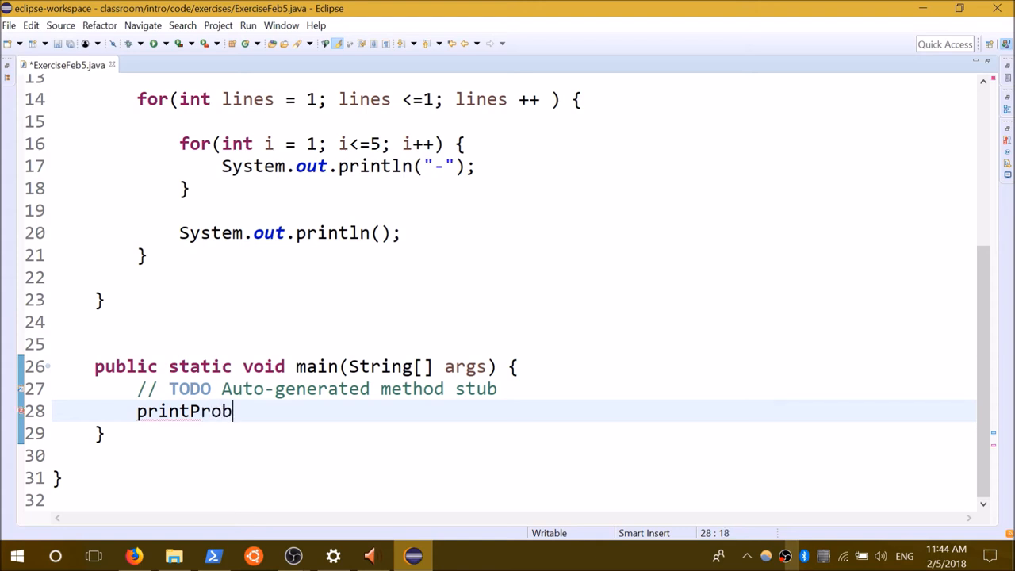
{"action": "type", "text": "1();"}
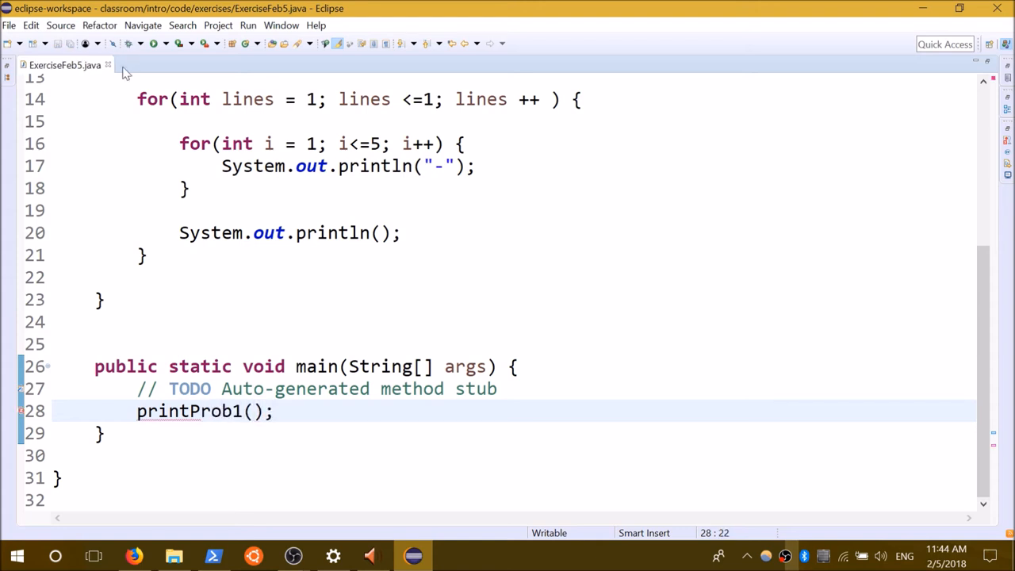
{"action": "left_click", "coordinate": [132, 43]}
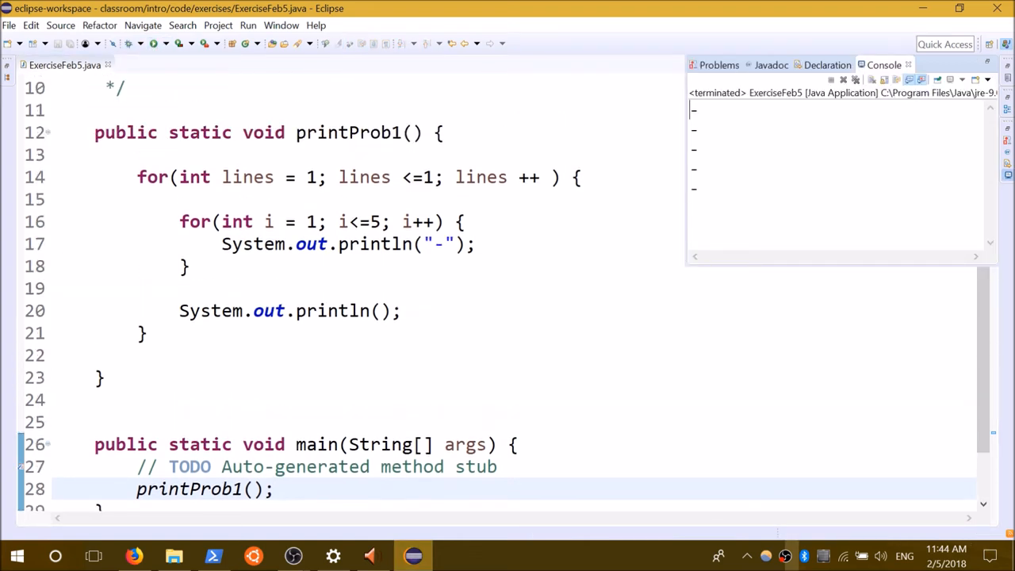
Step: Switch println("-") to print("-"), set the outer loop to five lines, save and run
{"action": "left_click", "coordinate": [451, 244]}
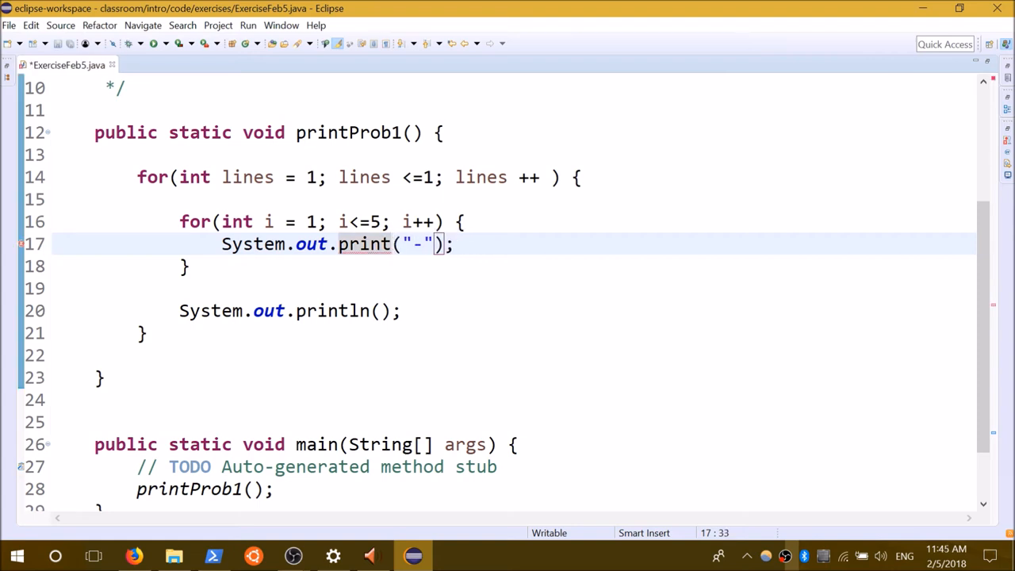
{"action": "key", "text": "ctrl+s"}
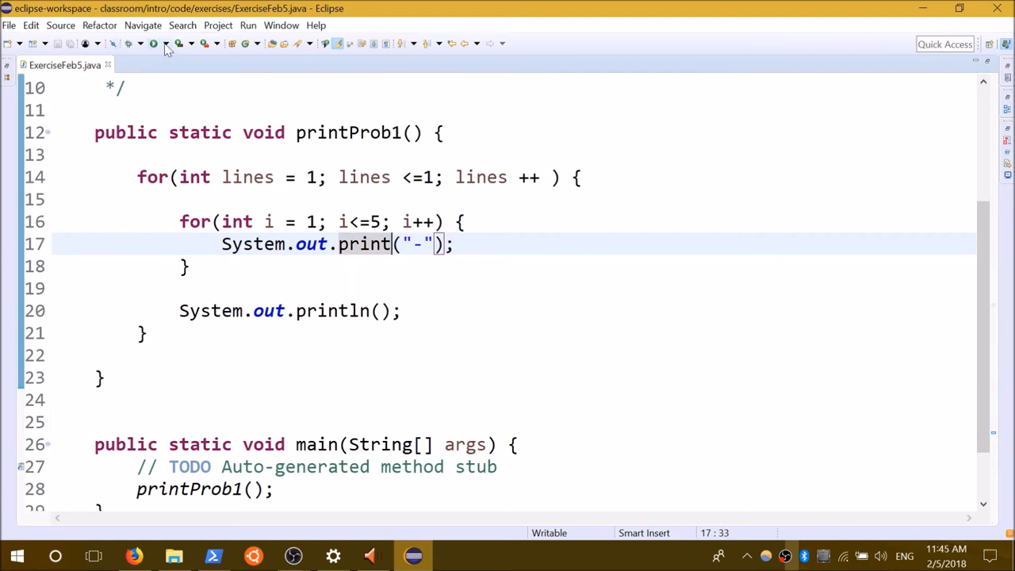
{"action": "left_click", "coordinate": [132, 44]}
{"action": "type", "text": "5"}
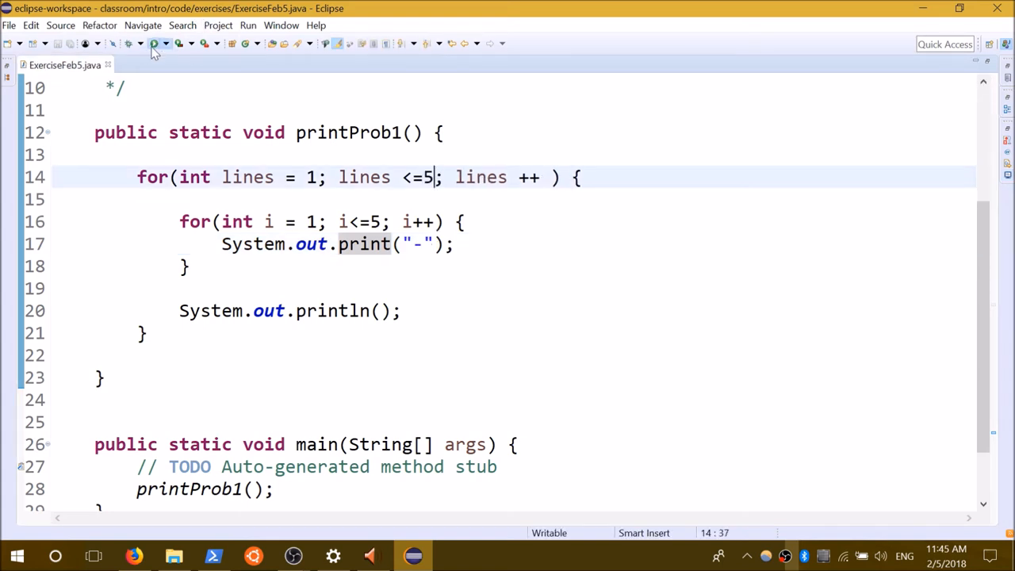
{"action": "left_click", "coordinate": [152, 44]}
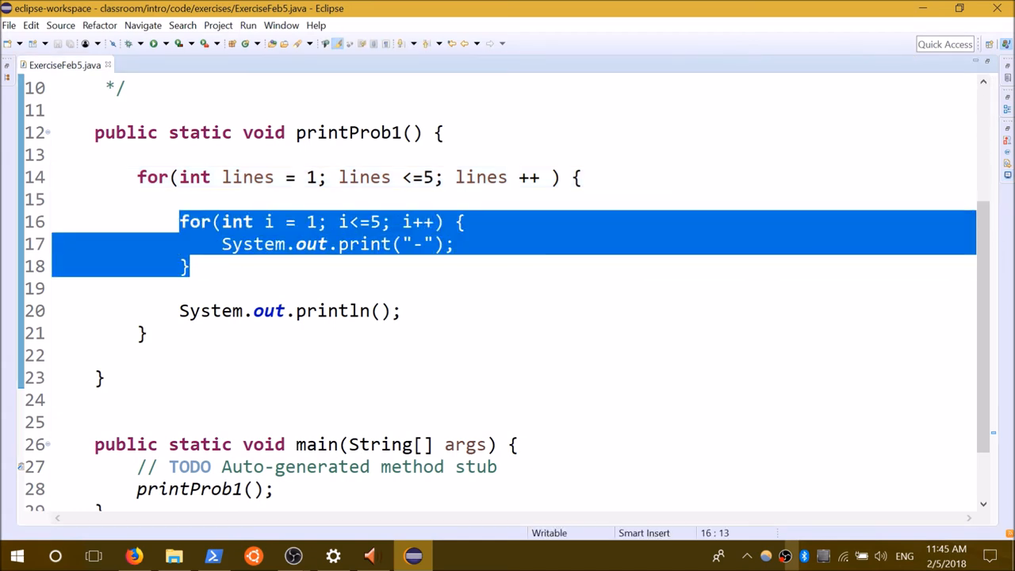
Step: Subtract lines from the inner dash loop's limit and run the program
{"action": "left_click", "coordinate": [189, 267]}
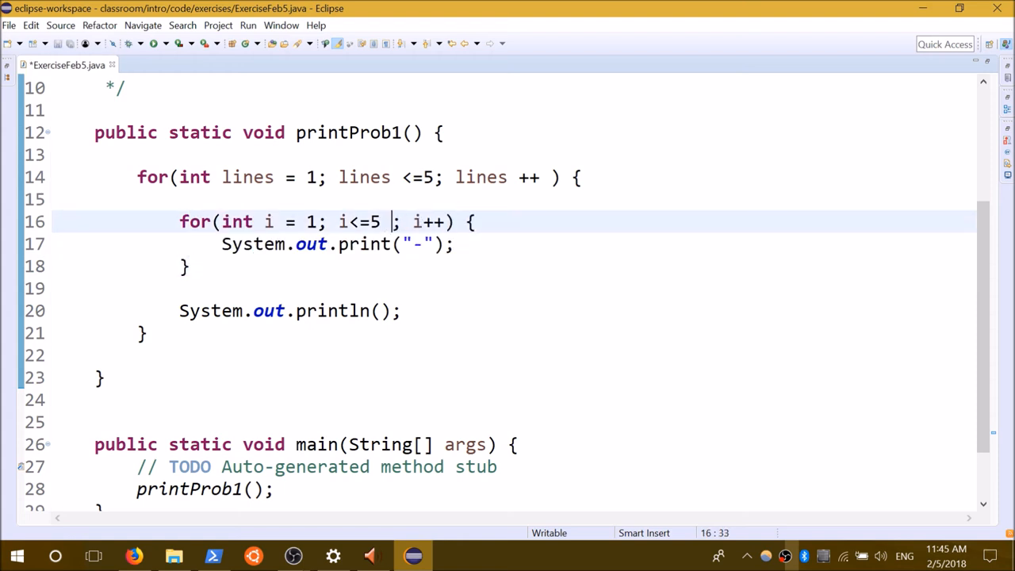
{"action": "type", "text": "-1"}
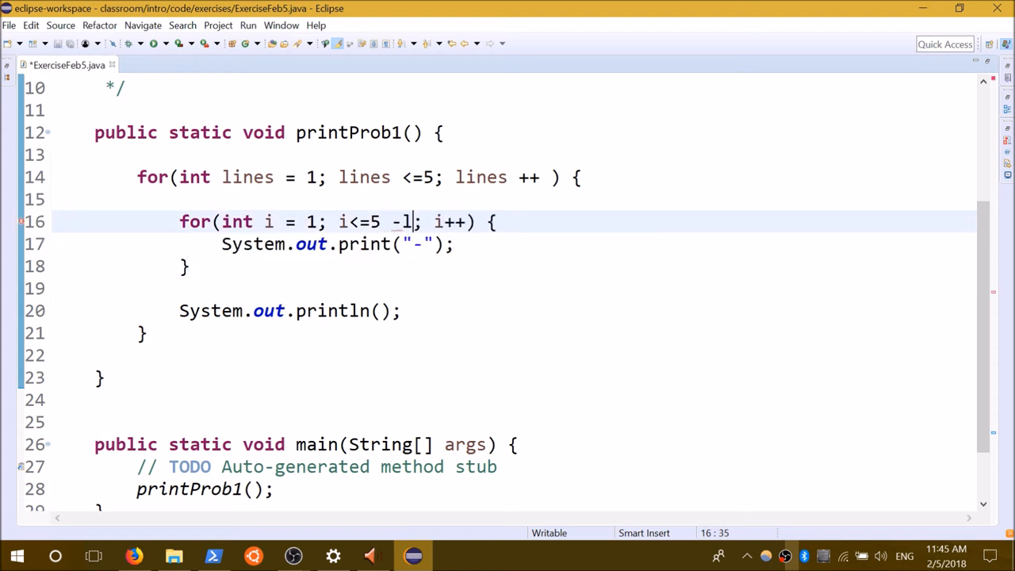
{"action": "type", "text": "ines"}
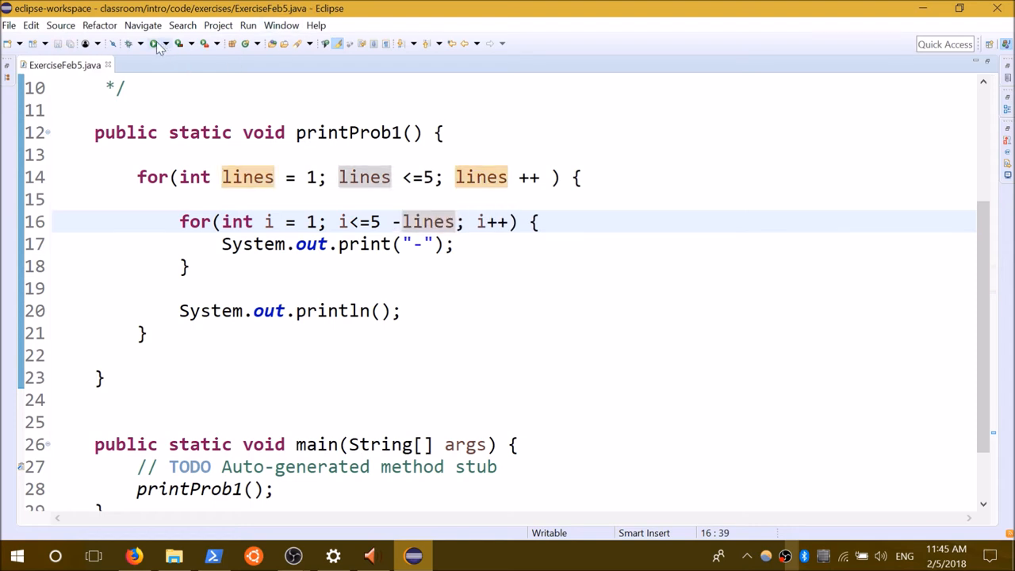
{"action": "left_click", "coordinate": [131, 43]}
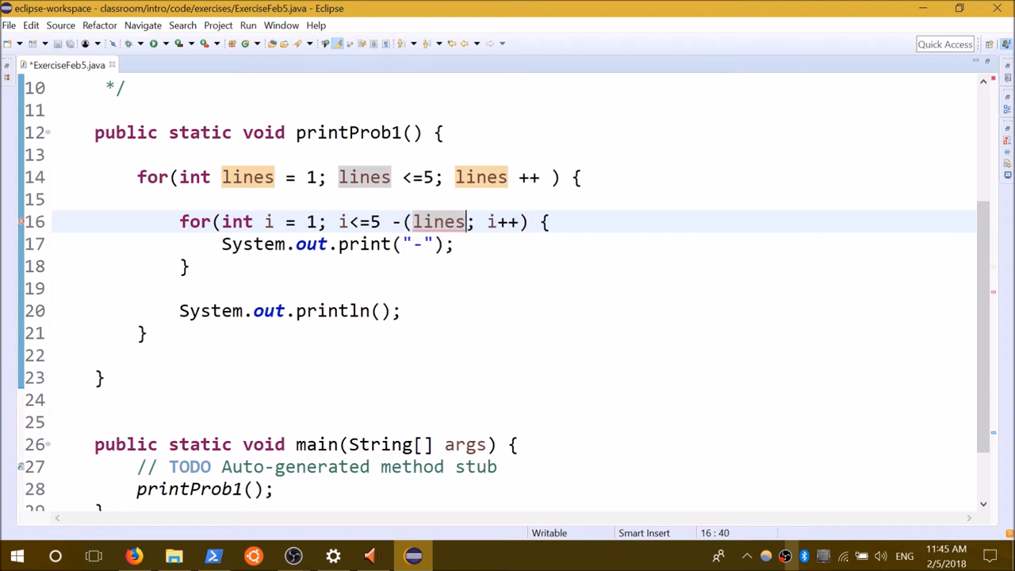
Step: Settle the dash loop limit at 6 - (lines), save, and compare with the slide's table
{"action": "type", "text": "+1"}
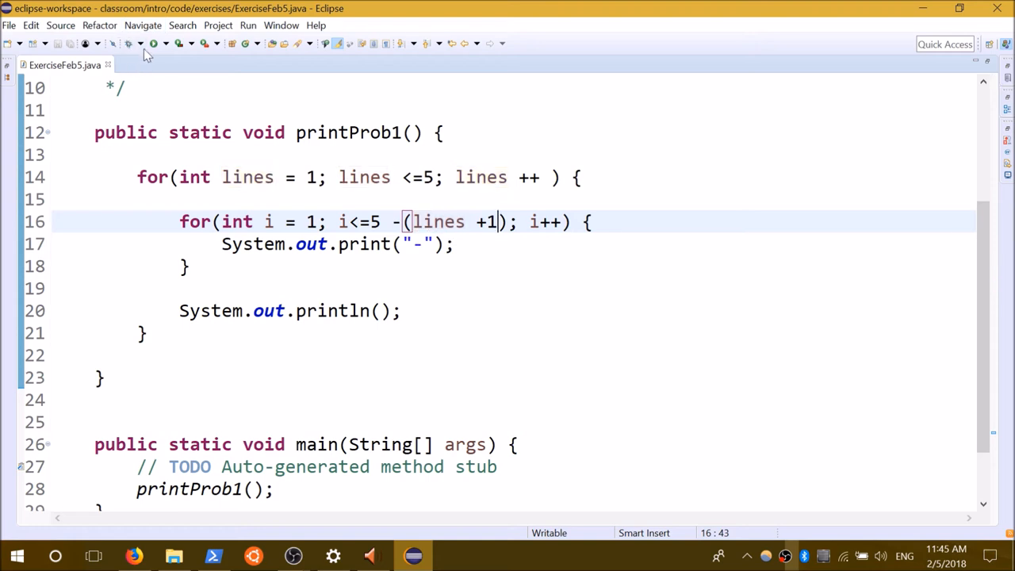
{"action": "left_click", "coordinate": [132, 44]}
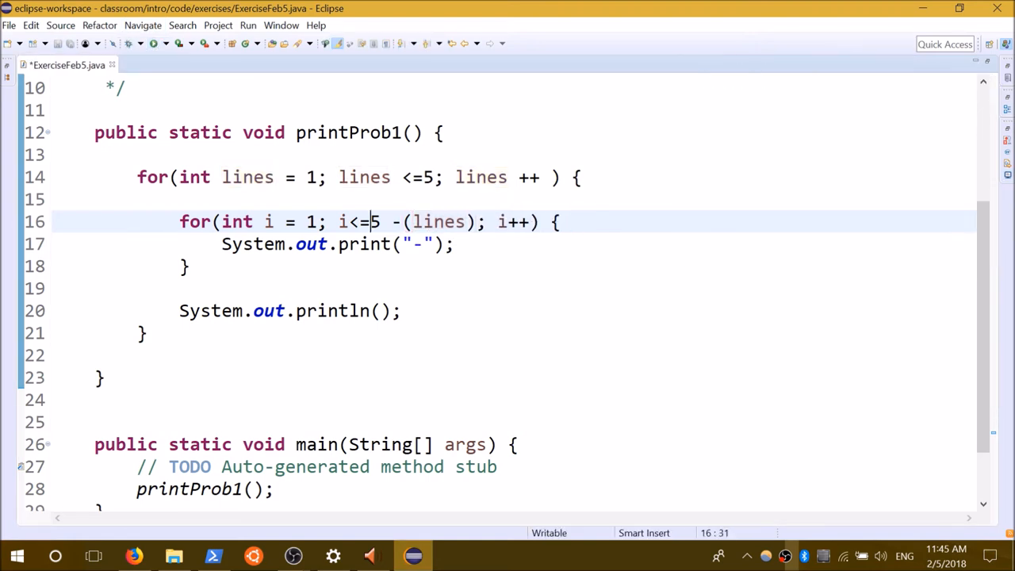
{"action": "key", "text": "ctrl+s"}
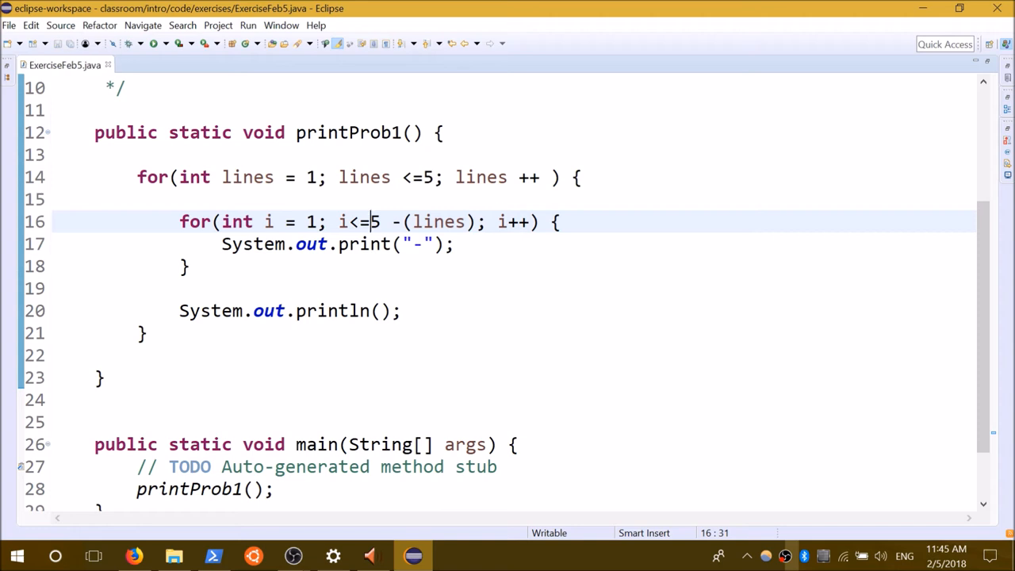
{"action": "type", "text": "6"}
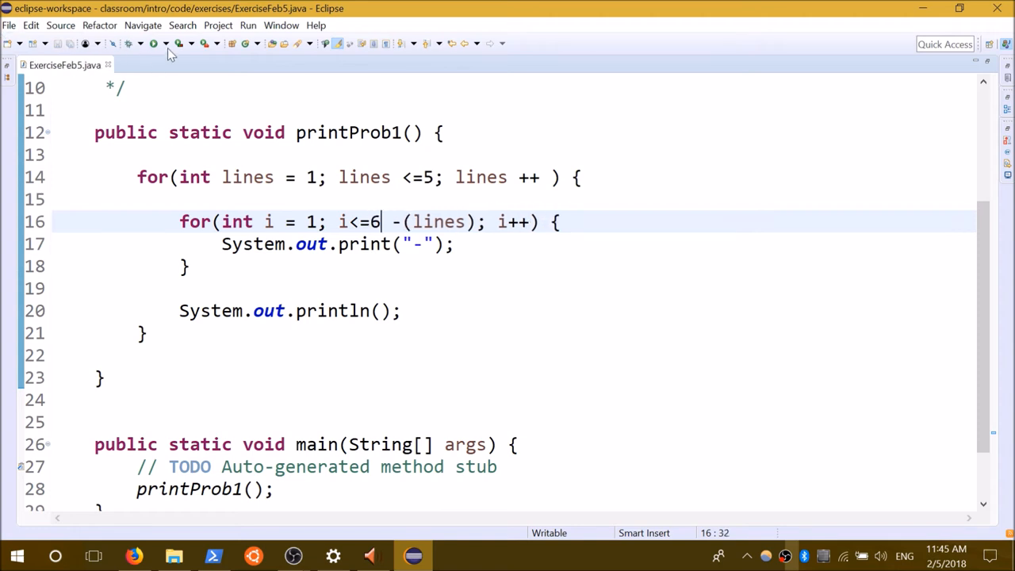
{"action": "left_click", "coordinate": [131, 44]}
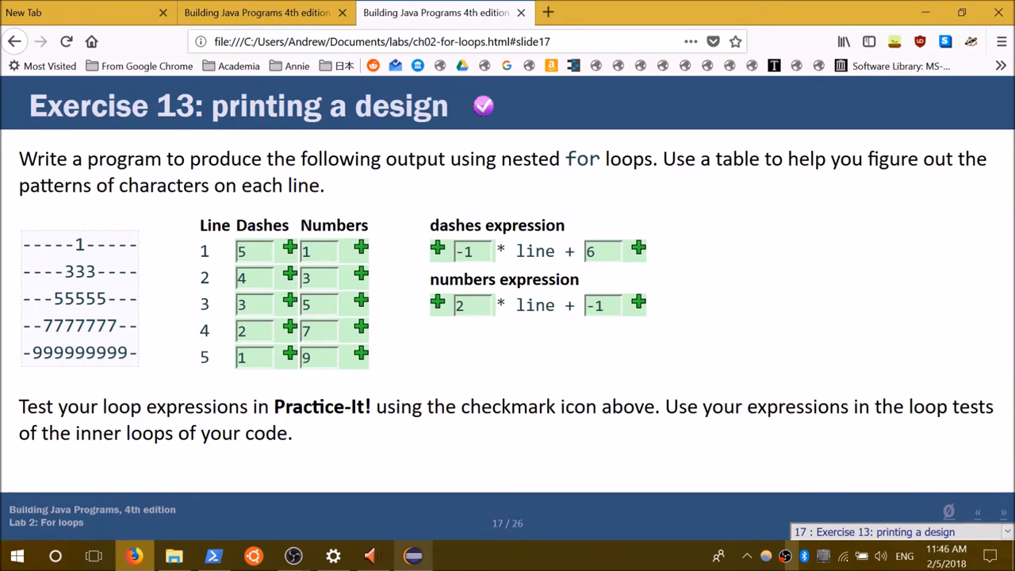
{"action": "left_click", "coordinate": [412, 555]}
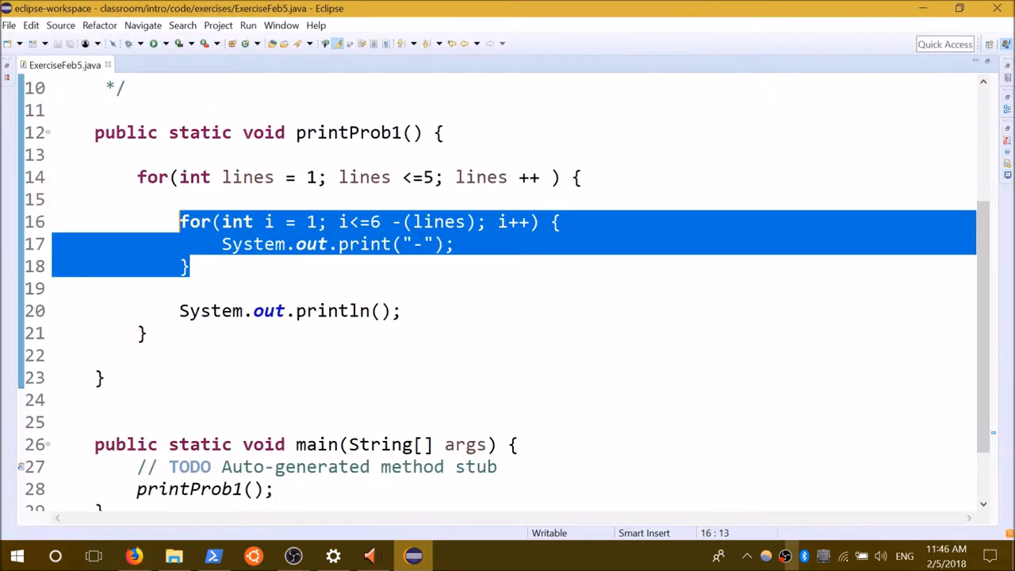
Step: Insert a System.out.print("!") statement between the two dash loops
{"action": "left_click", "coordinate": [225, 310]}
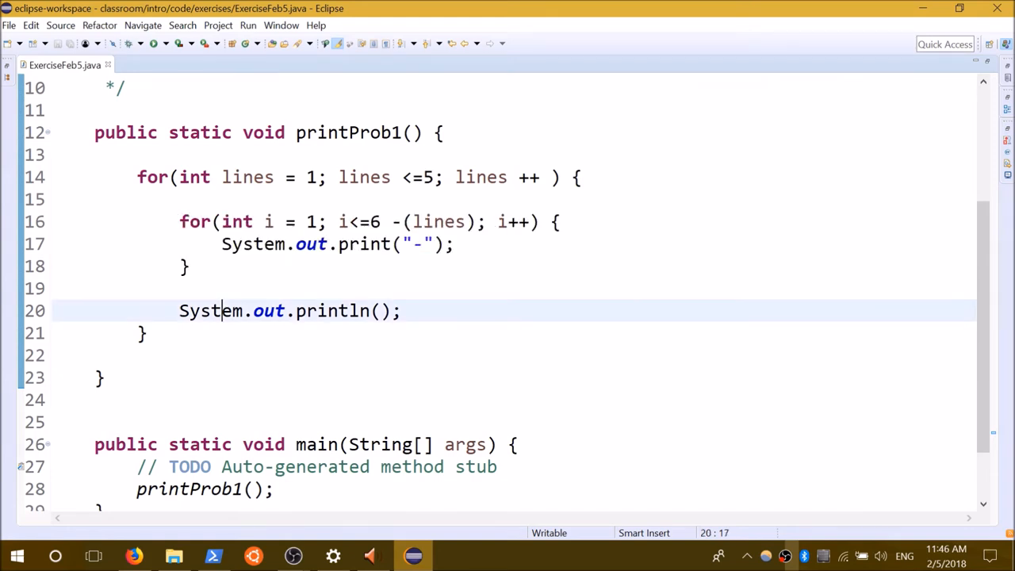
{"action": "left_click", "coordinate": [187, 266]}
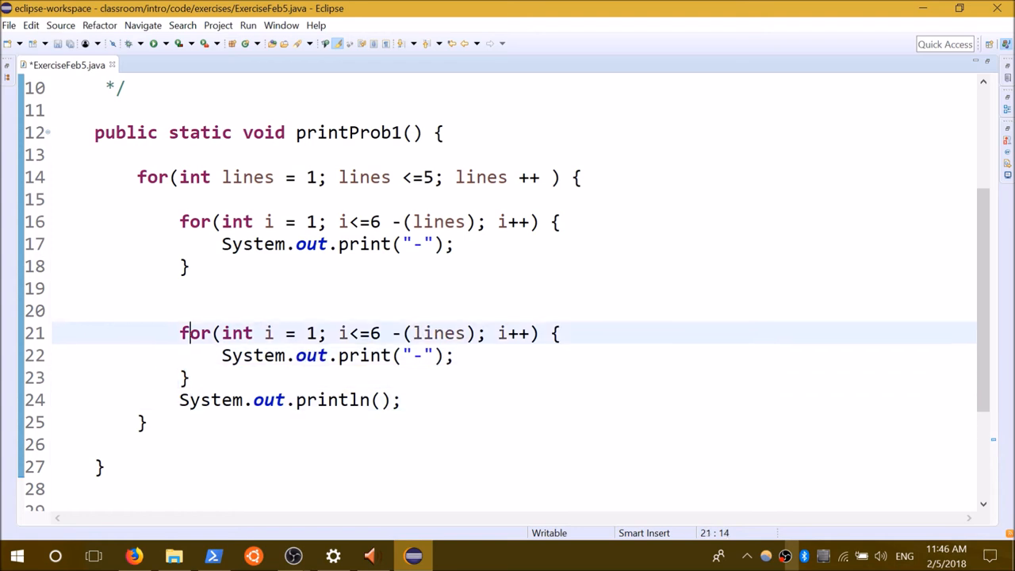
{"action": "type", "text": "System.out.p"}
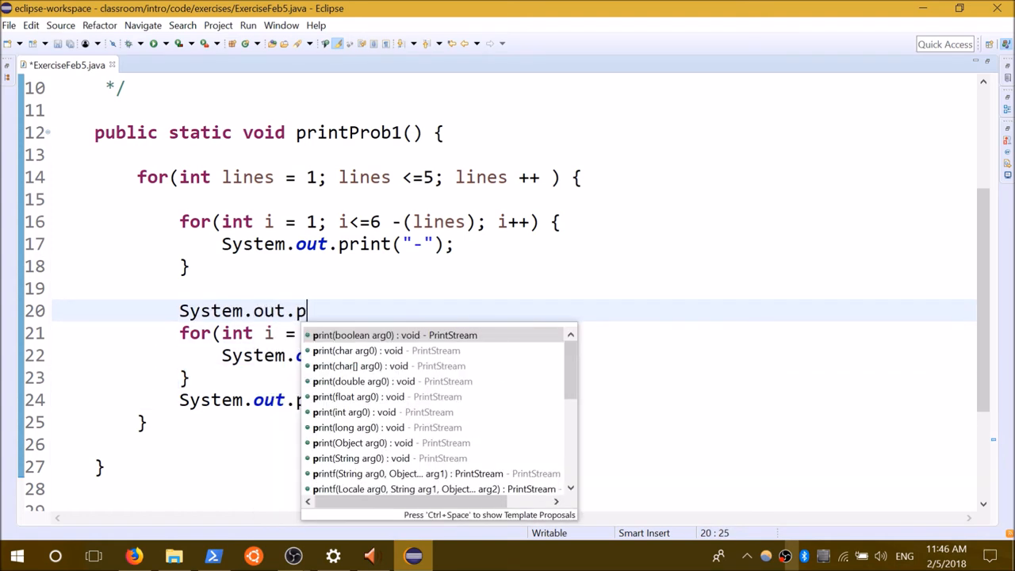
{"action": "type", "text": "rint"}
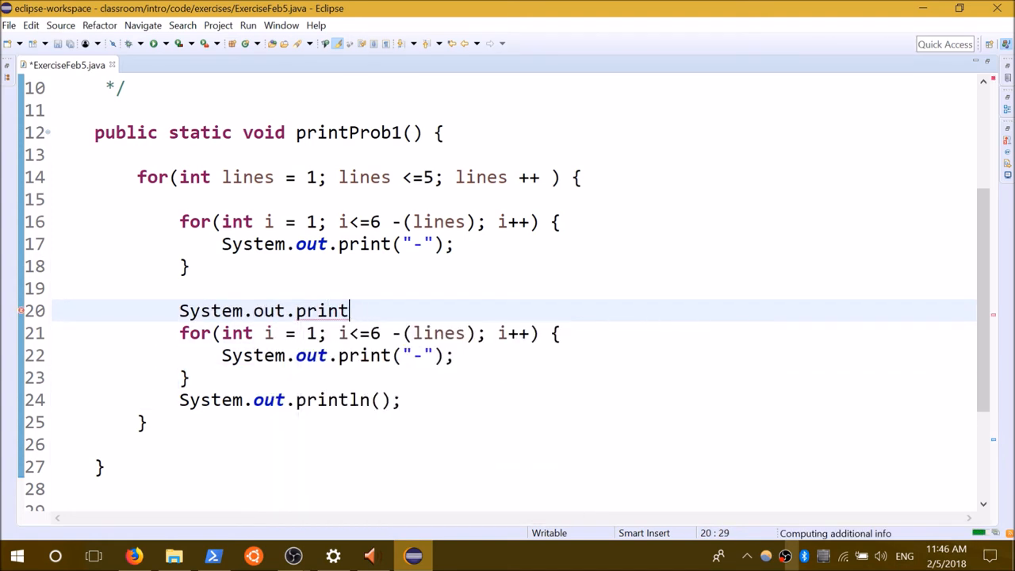
{"action": "type", "text": "\"!\");"}
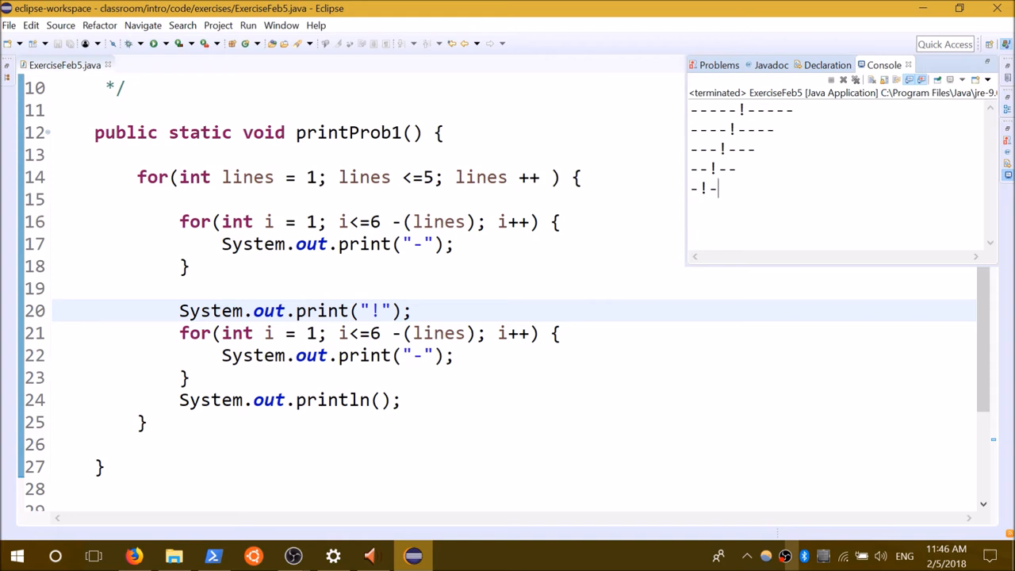
Step: Delete the print("!") statement and leave a blank line in its place
{"action": "triple_click", "coordinate": [294, 310]}
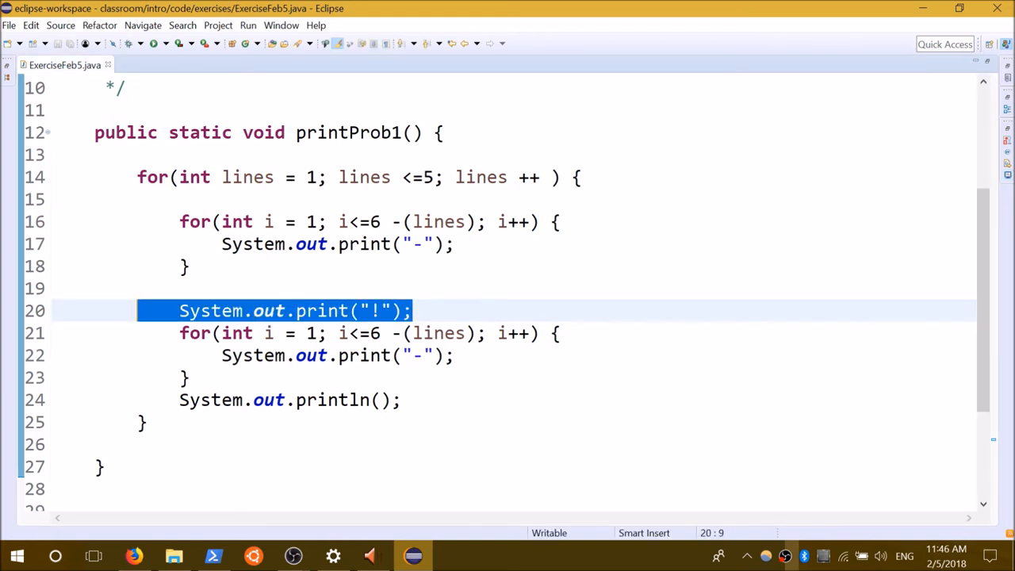
{"action": "key", "text": "Delete"}
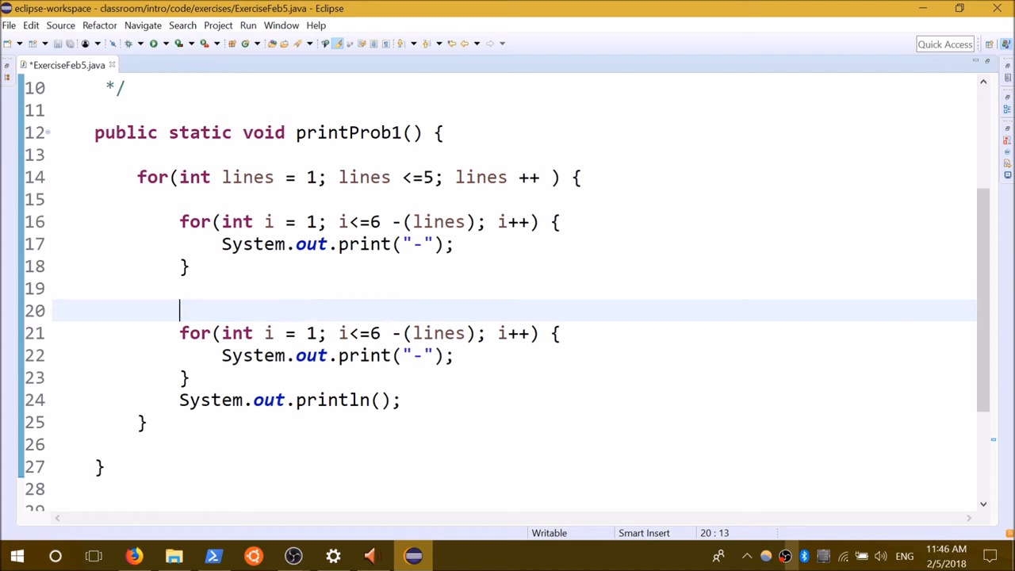
{"action": "key", "text": "enter"}
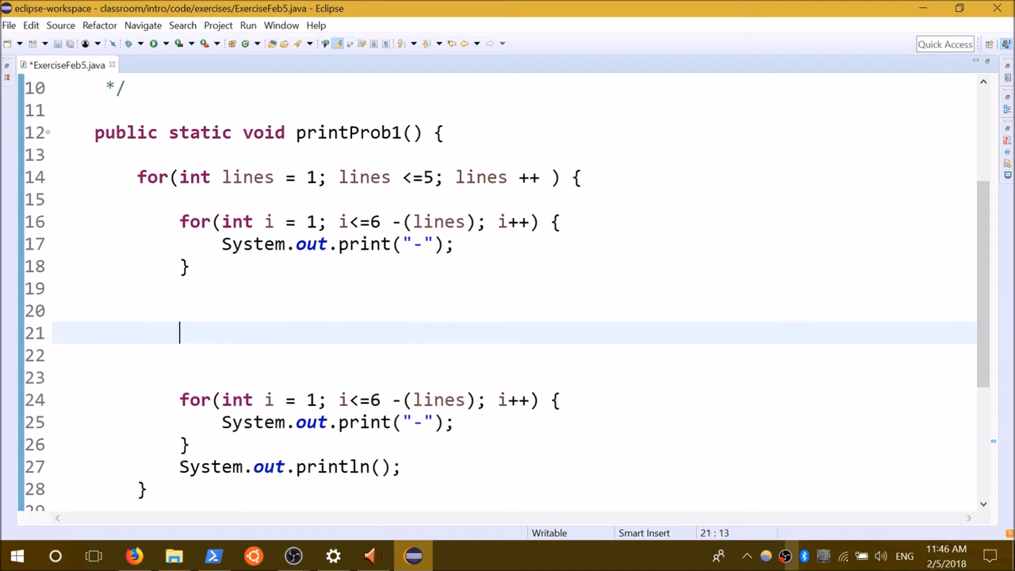
Step: Write for(int num = 1; num <= 1; num++) with a System.out.println(num) body
{"action": "type", "text": "for("}
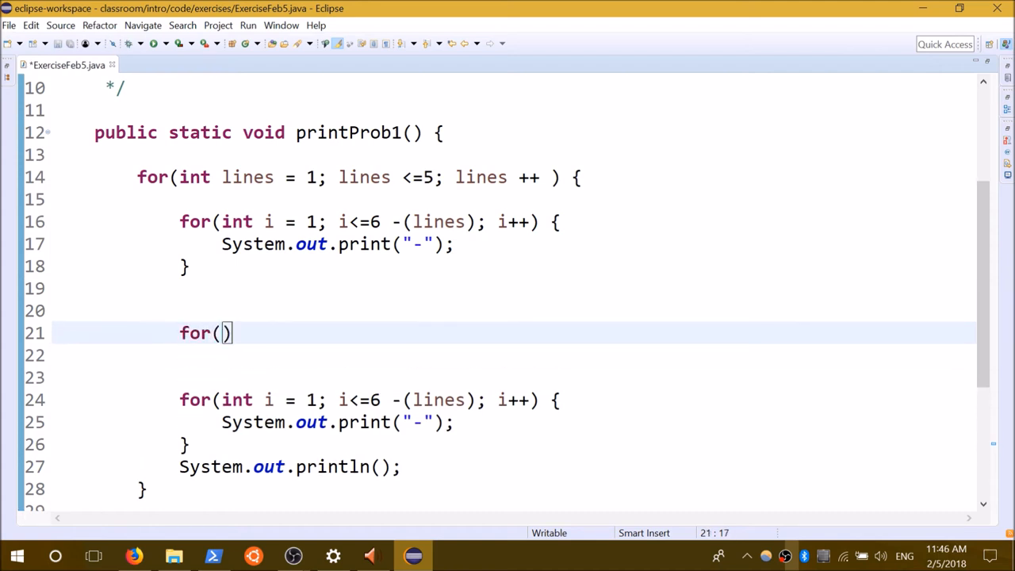
{"action": "type", "text": "int"}
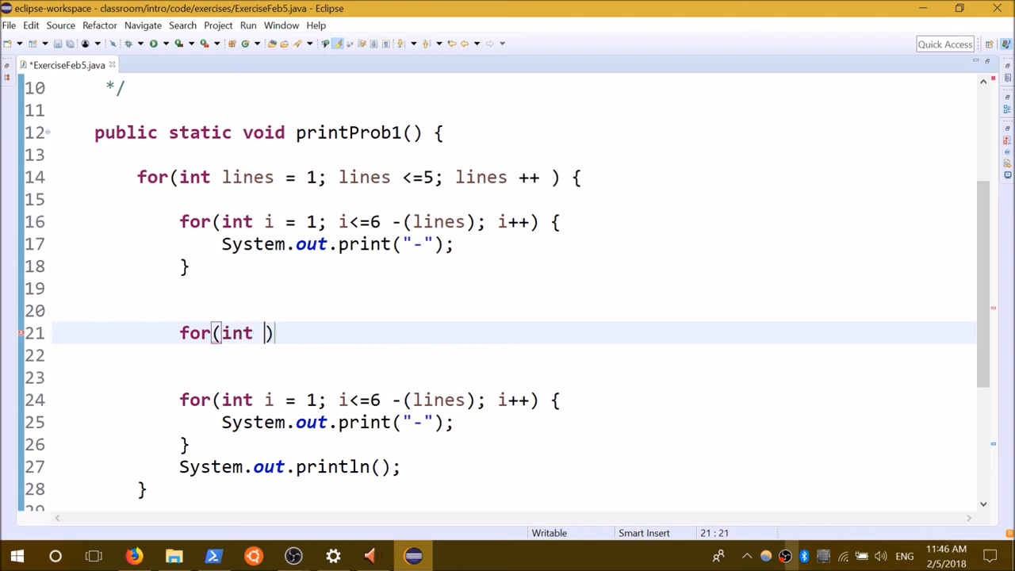
{"action": "type", "text": "num = 1"}
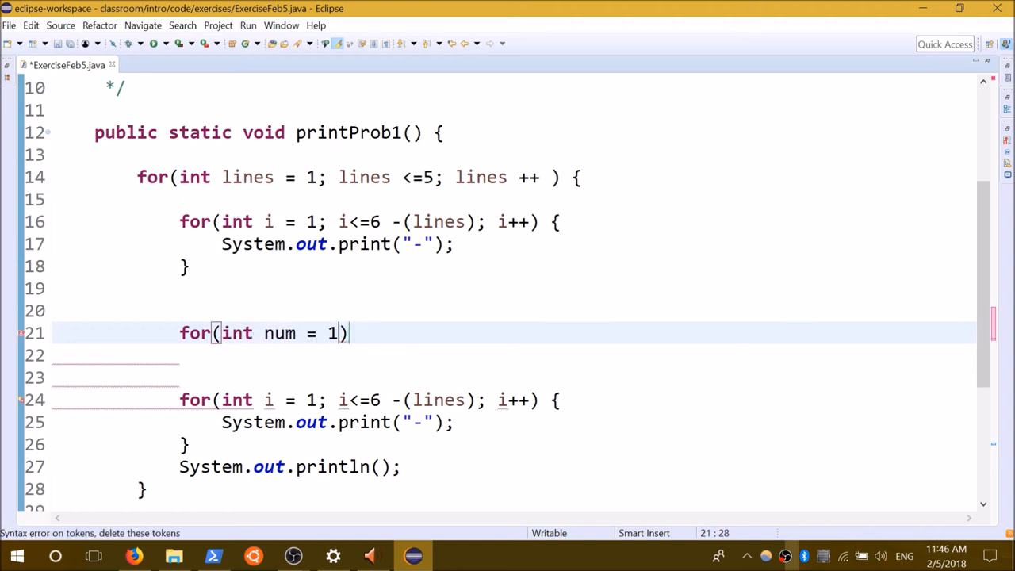
{"action": "type", "text": "; num<"}
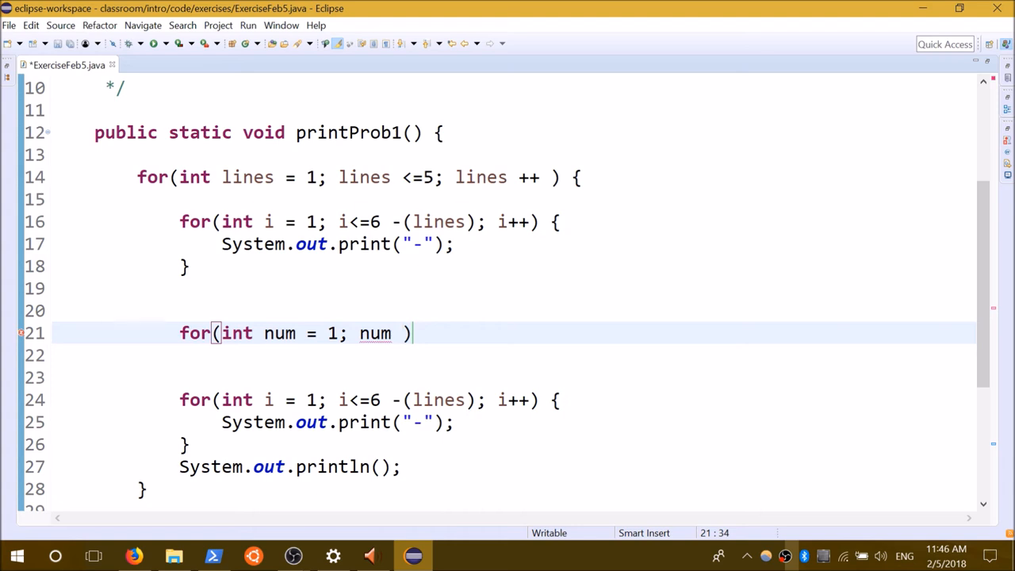
{"action": "type", "text": "<"}
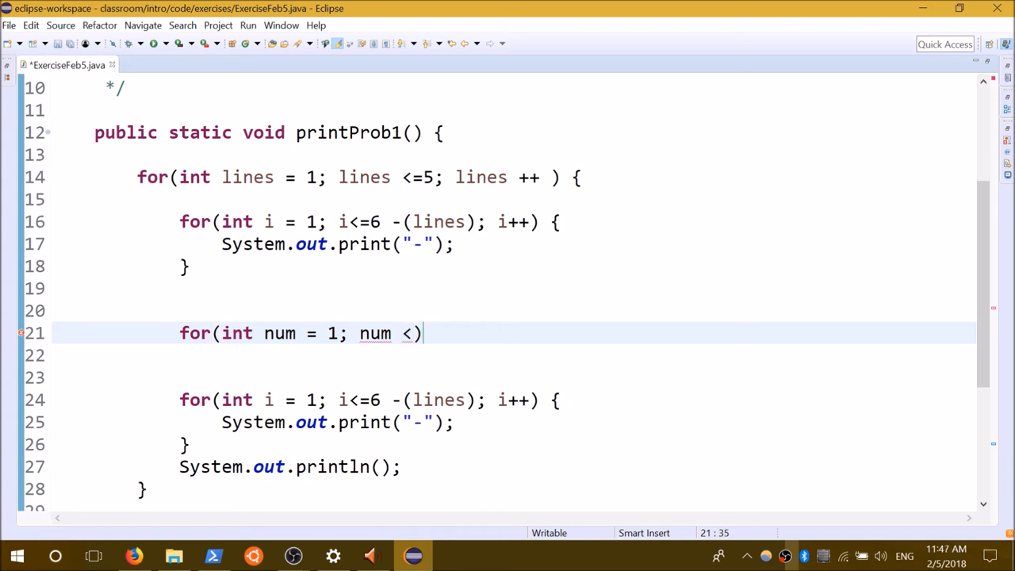
{"action": "type", "text": "=1;"}
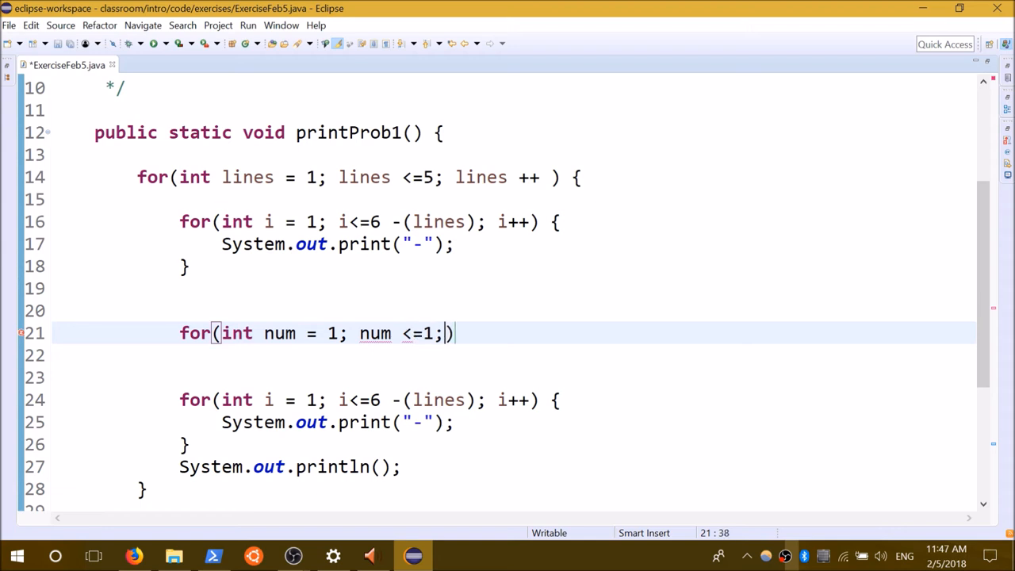
{"action": "type", "text": "num"}
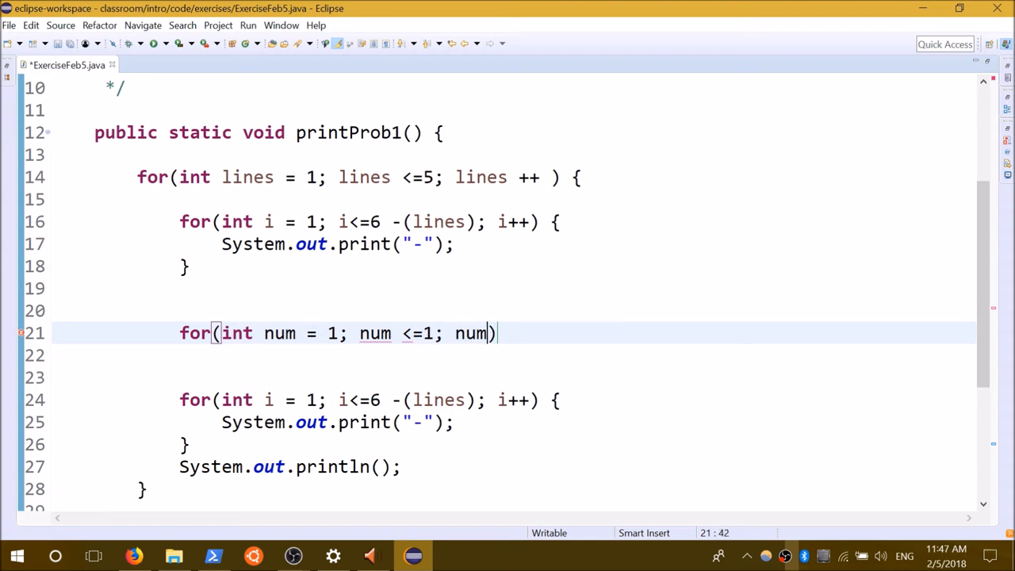
{"action": "type", "text": "++"}
{"action": "left_click", "coordinate": [513, 355]}
{"action": "type", "text": "i"}
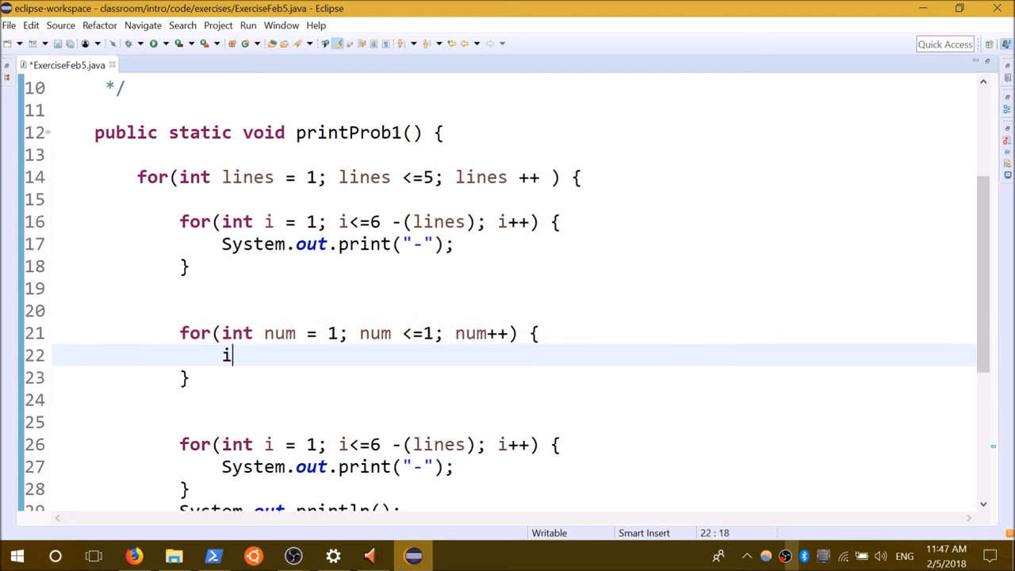
{"action": "key", "text": "backspace"}
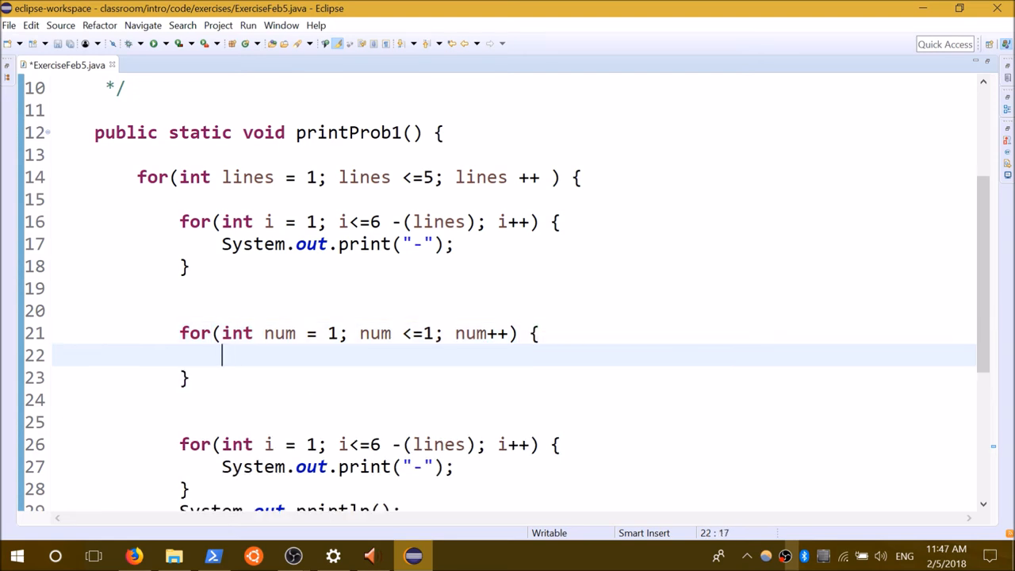
{"action": "type", "text": "System.out.println(num);"}
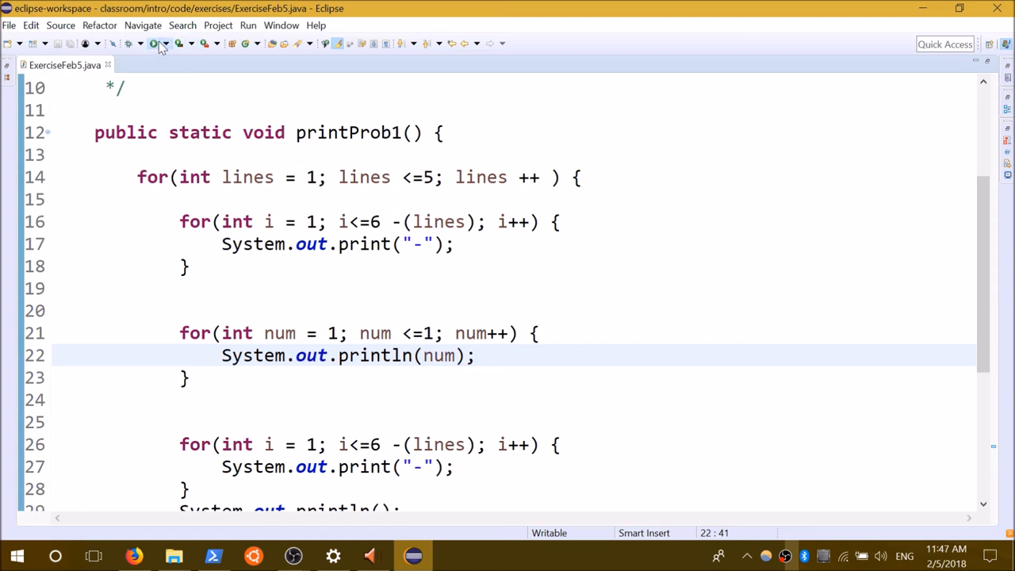
Step: Change println(num) to print(num), run it, and compare with the slide's pattern
{"action": "left_click", "coordinate": [134, 43]}
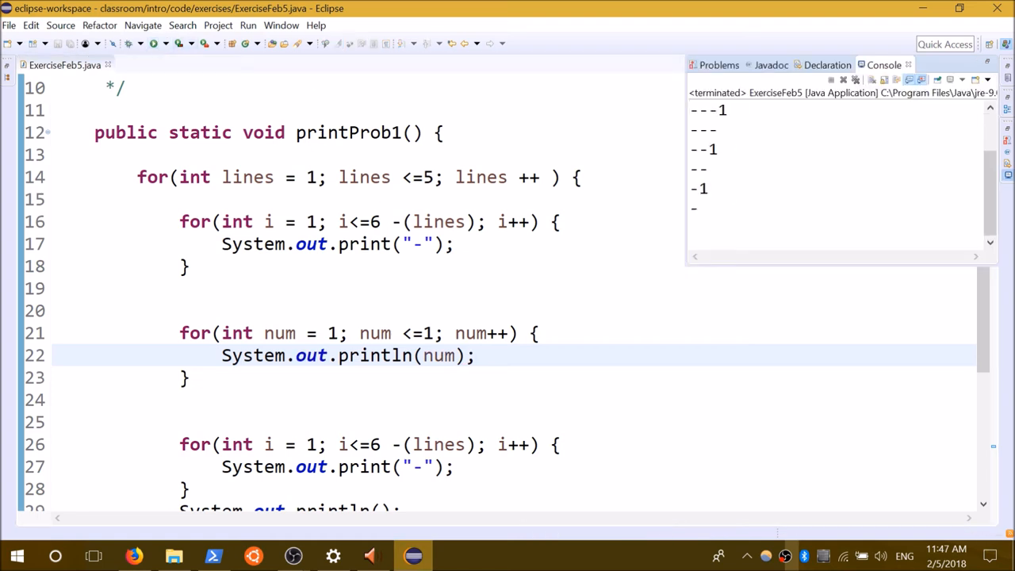
{"action": "double_click", "coordinate": [400, 356]}
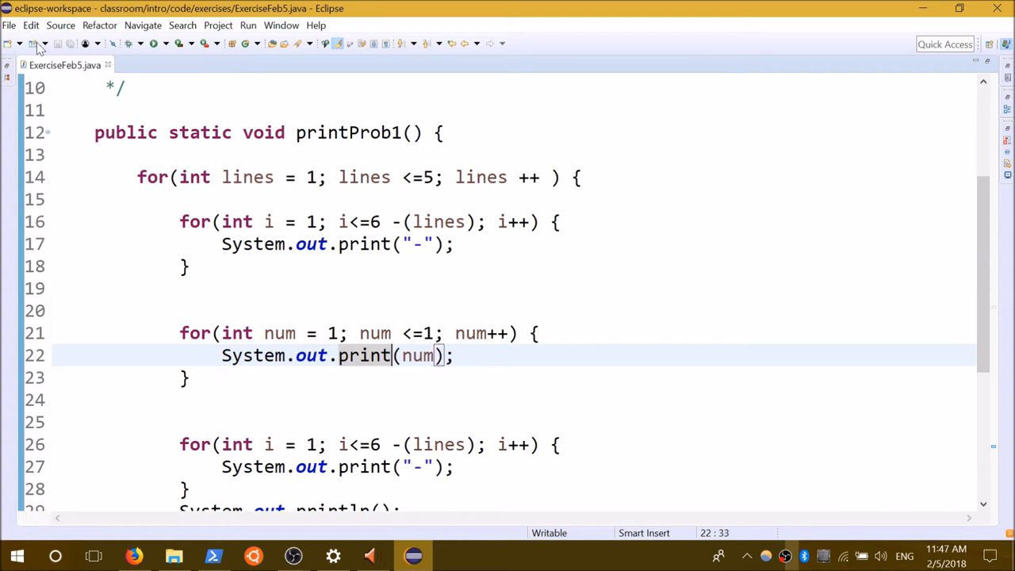
{"action": "left_click", "coordinate": [165, 44]}
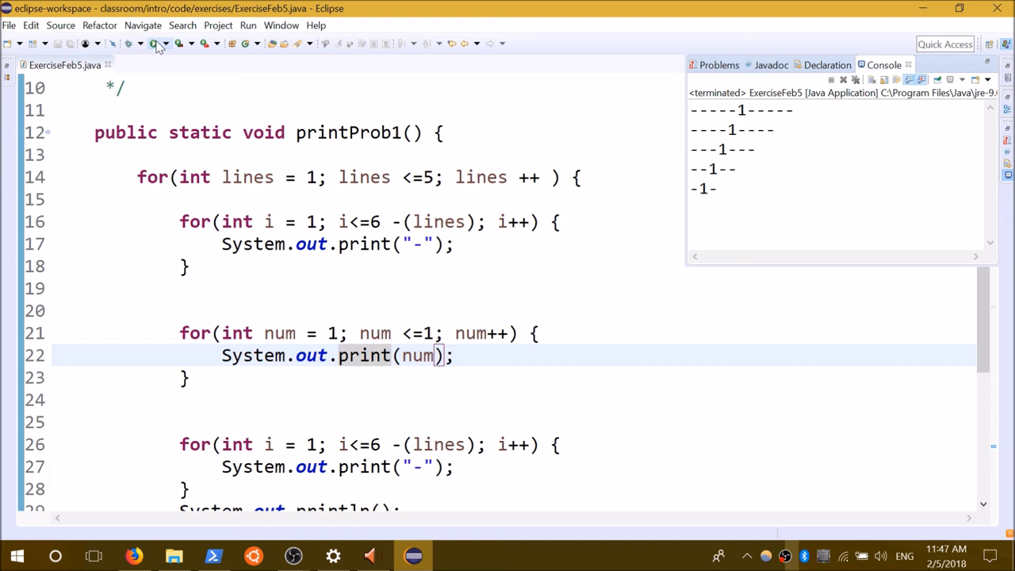
{"action": "mouse_move", "coordinate": [156, 44]}
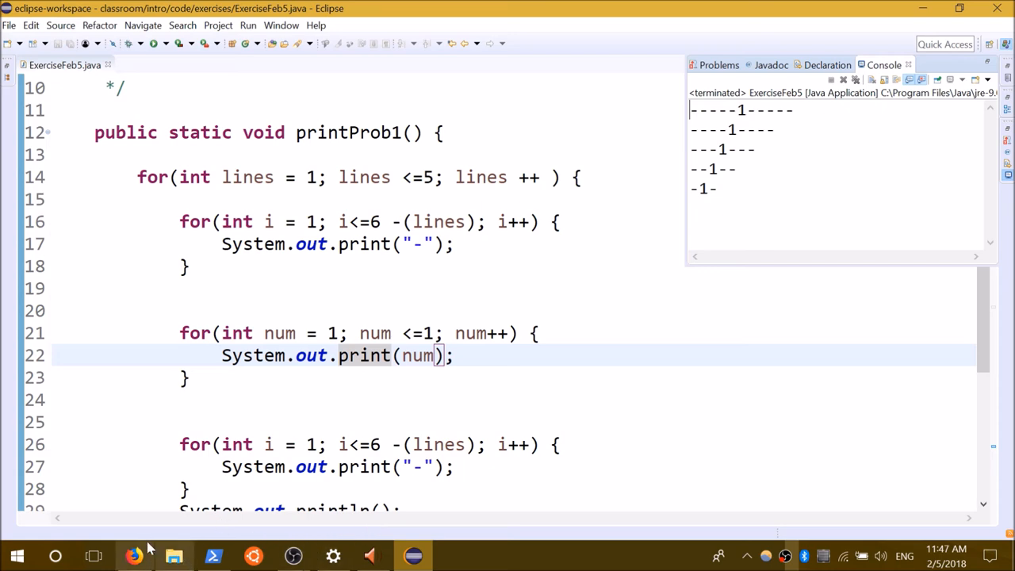
{"action": "left_click", "coordinate": [133, 555]}
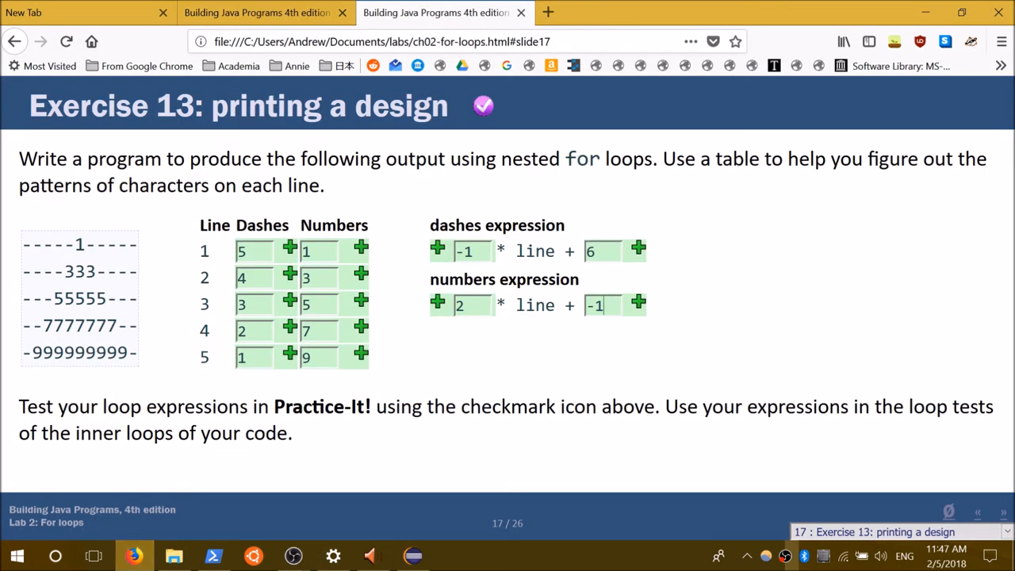
{"action": "double_click", "coordinate": [74, 271]}
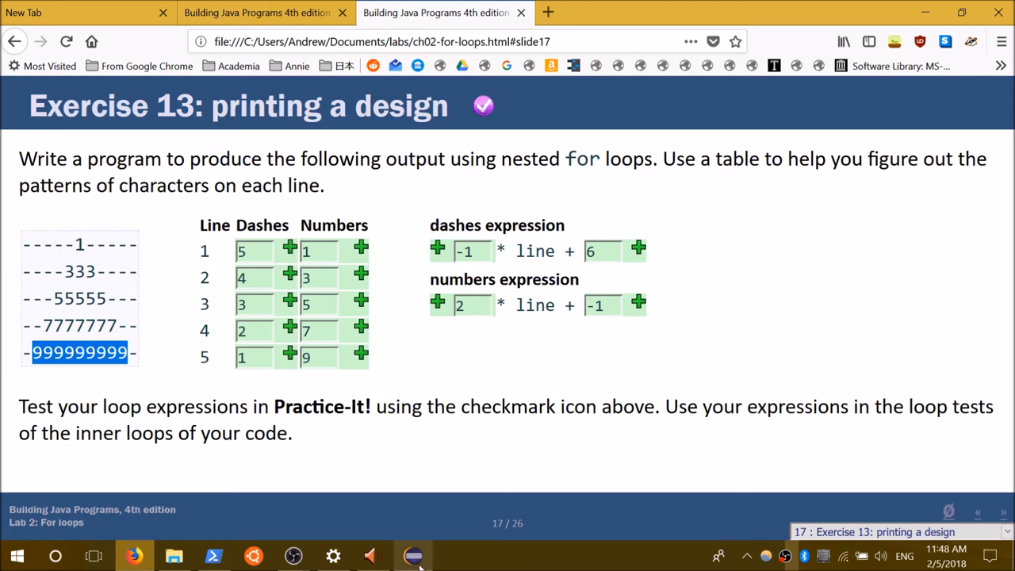
{"action": "left_click", "coordinate": [412, 555]}
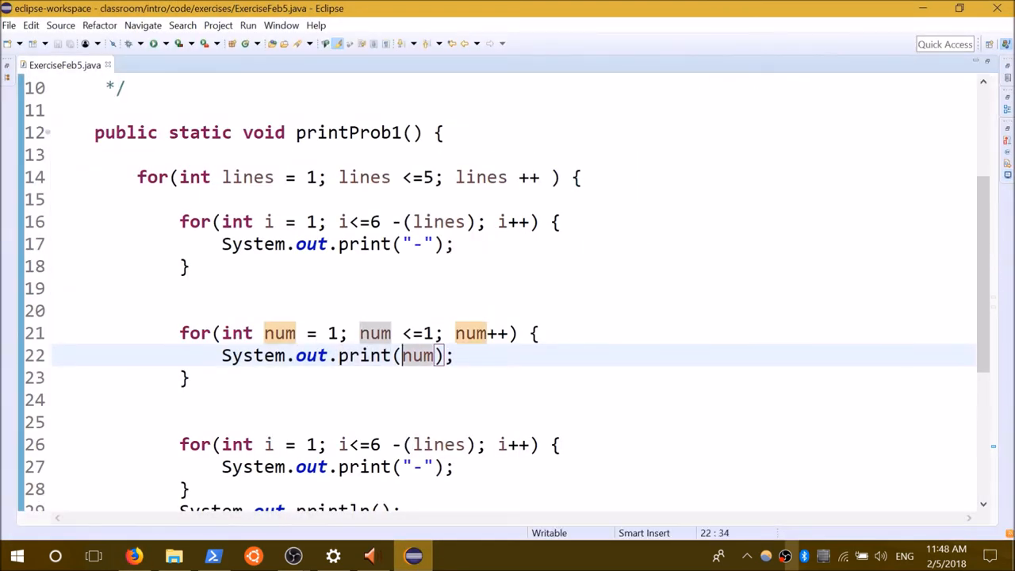
{"action": "mouse_move", "coordinate": [417, 355]}
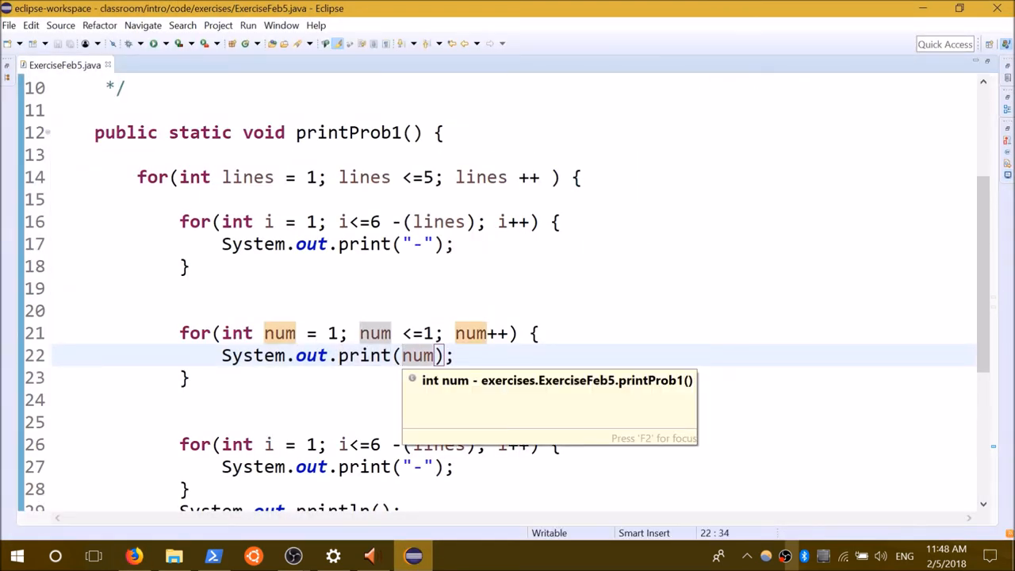
Step: Rewrite the line-21 num loop condition as num <= lines +num and save
{"action": "left_click", "coordinate": [331, 333]}
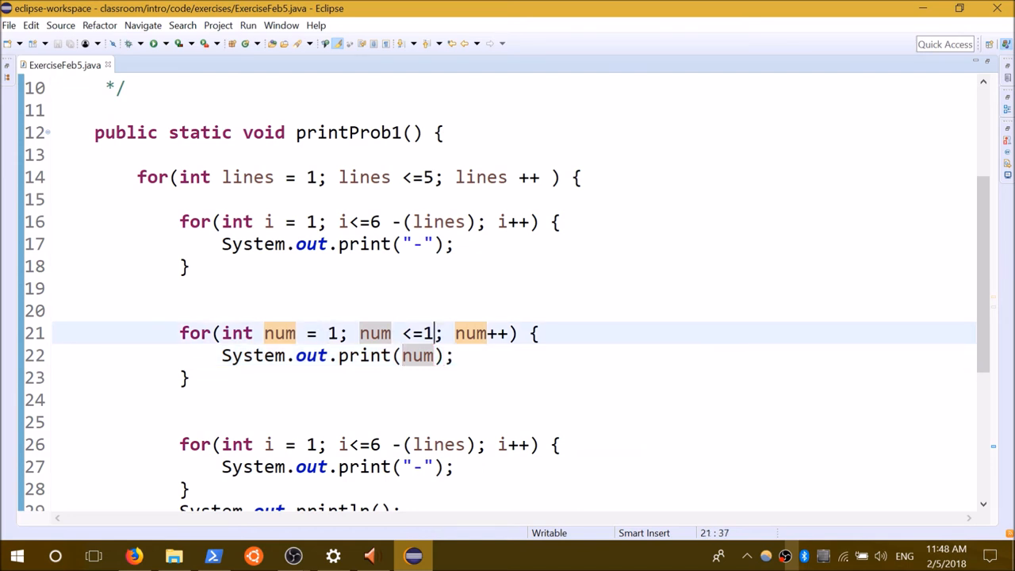
{"action": "key", "text": "BackSpace"}
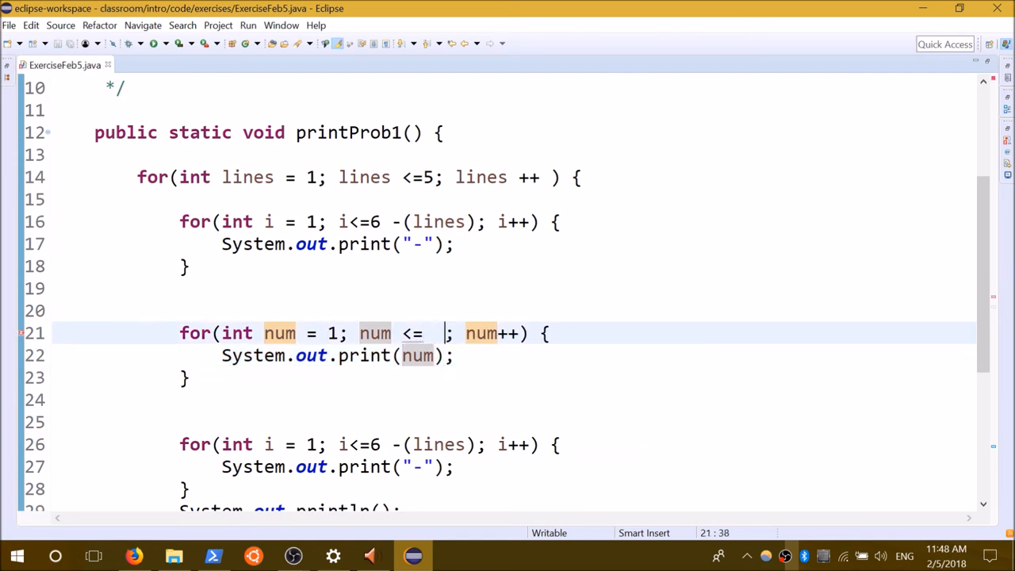
{"action": "type", "text": "1"}
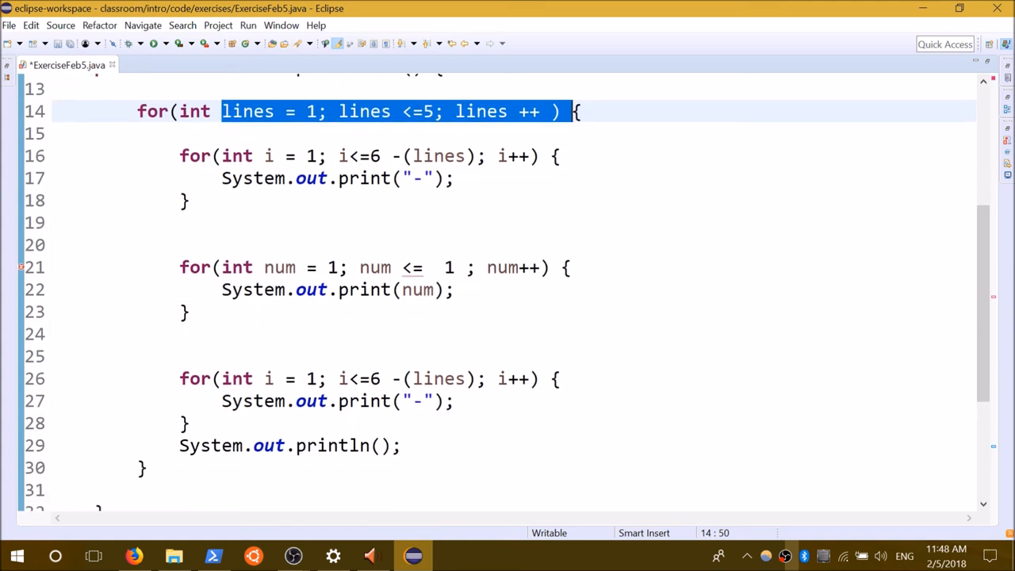
{"action": "left_click", "coordinate": [455, 267]}
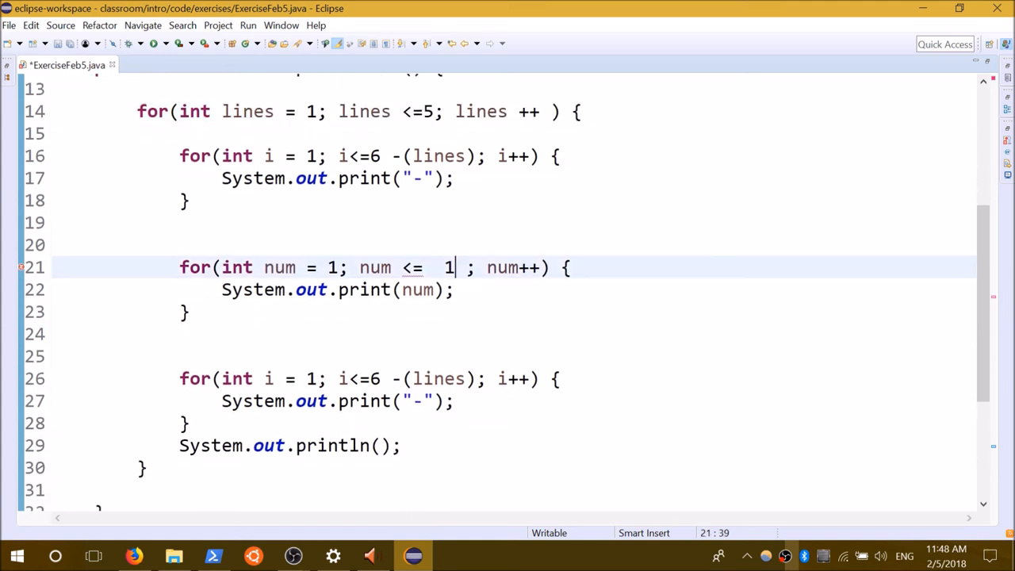
{"action": "type", "text": "lines -"}
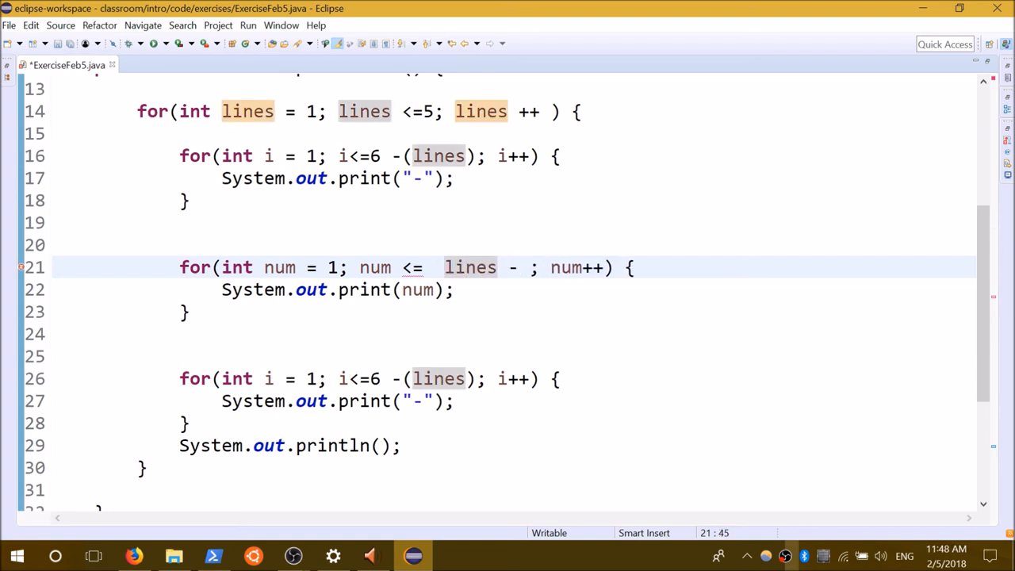
{"action": "type", "text": "1"}
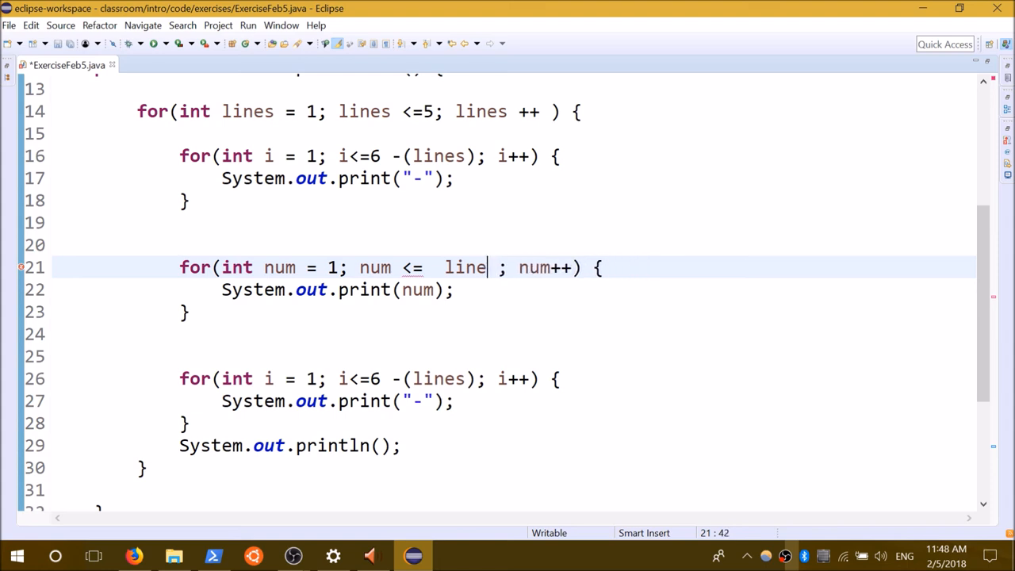
{"action": "type", "text": "s _"}
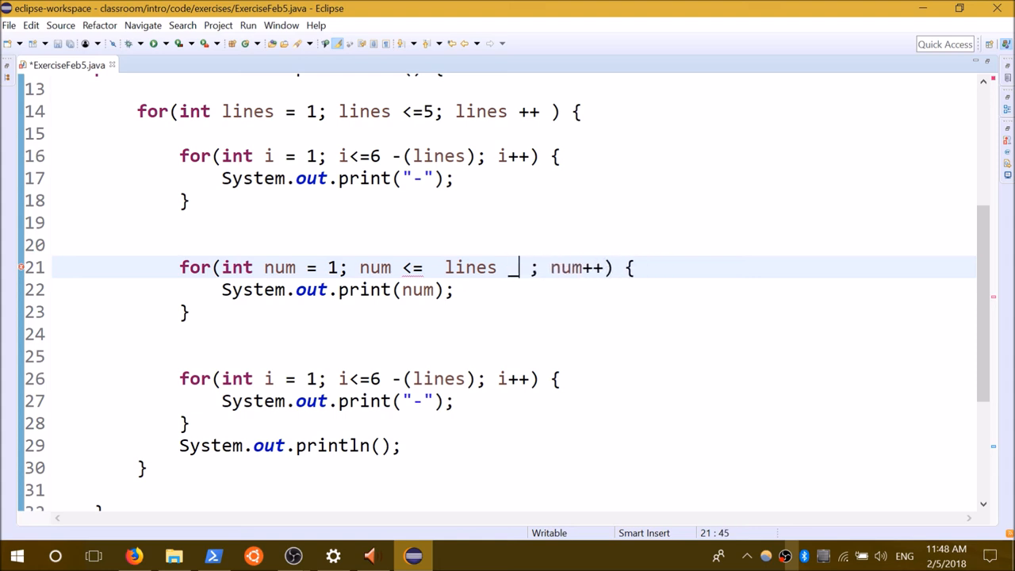
{"action": "type", "text": "+num"}
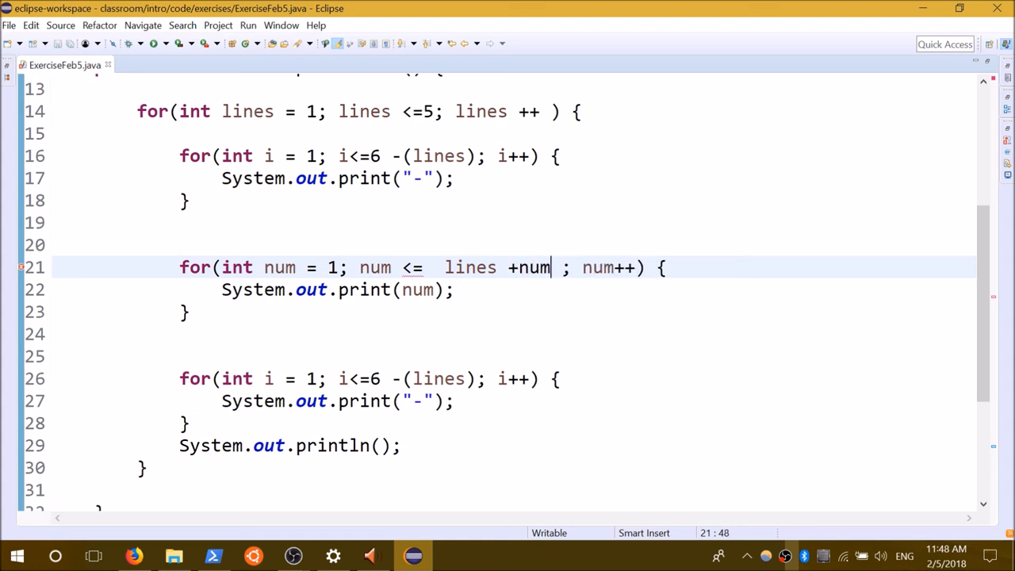
{"action": "left_click", "coordinate": [164, 44]}
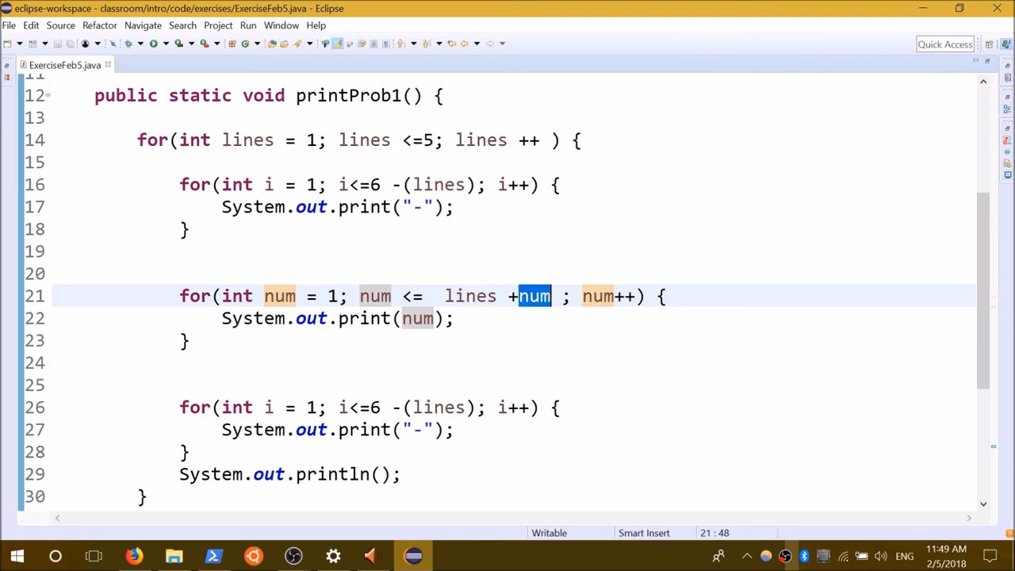
Step: Loop num up to lines, print lines instead of num, run, and view Exercise 13
{"action": "left_click", "coordinate": [548, 296]}
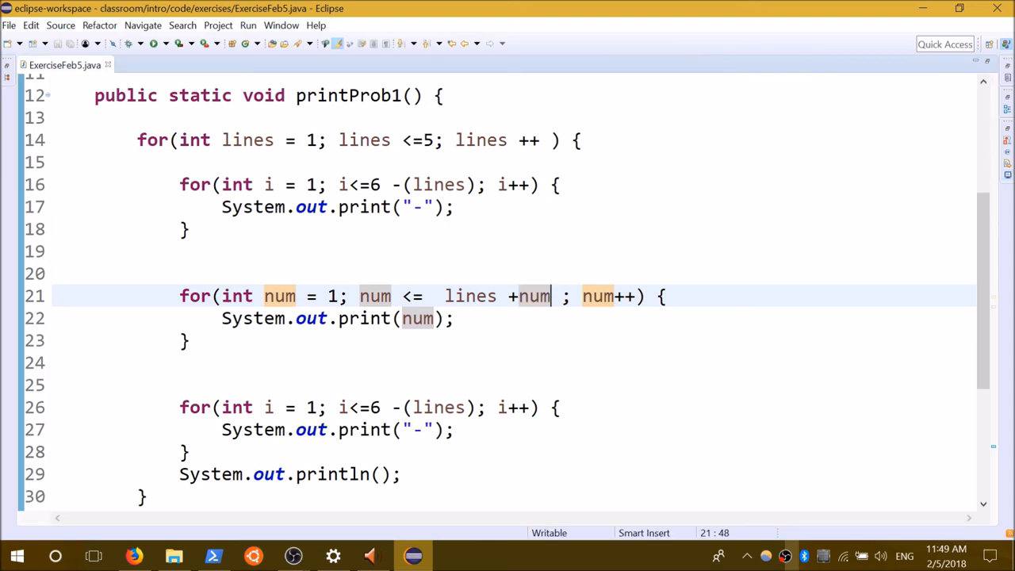
{"action": "key", "text": "BackSpace"}
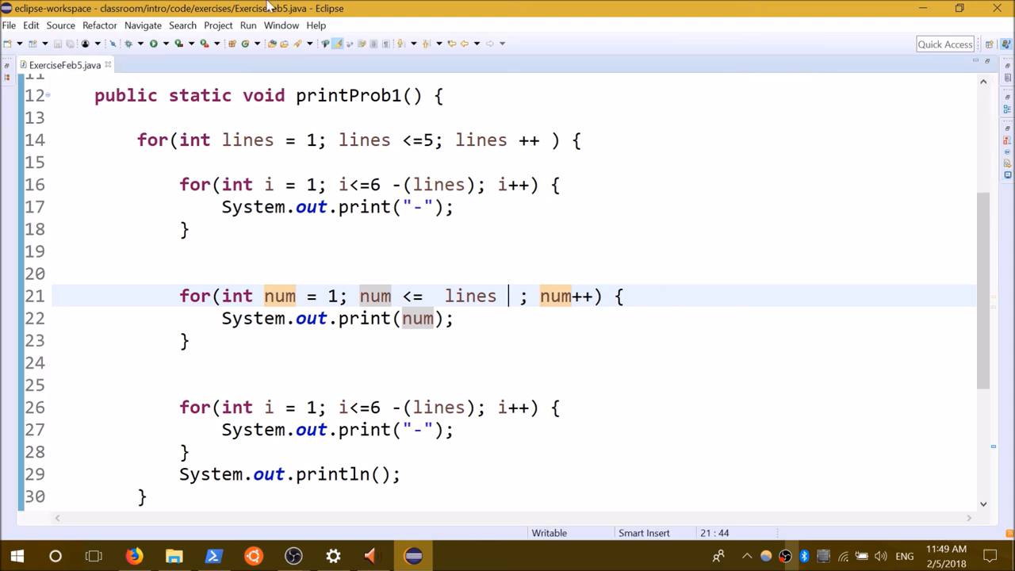
{"action": "left_click", "coordinate": [153, 43]}
{"action": "type", "text": "lines"}
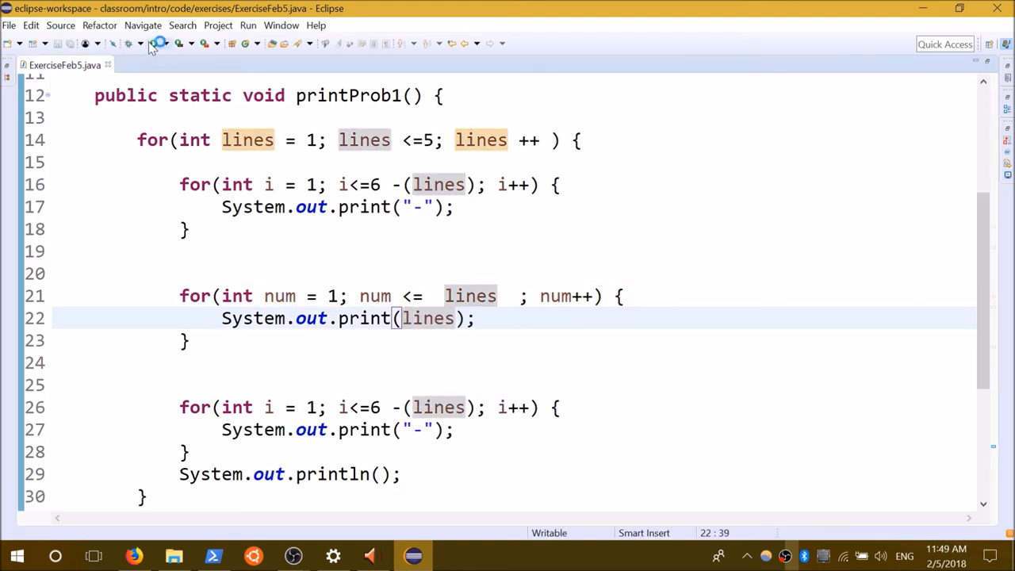
{"action": "left_click", "coordinate": [159, 43]}
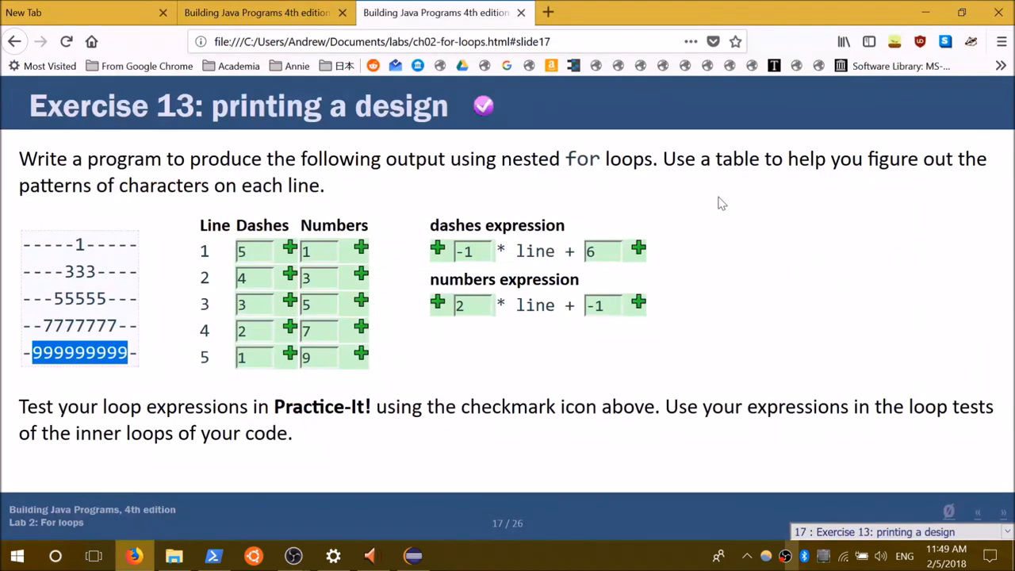
Step: Set the num loop limit to 2*lines -1, run, and check the console design
{"action": "left_click", "coordinate": [602, 250]}
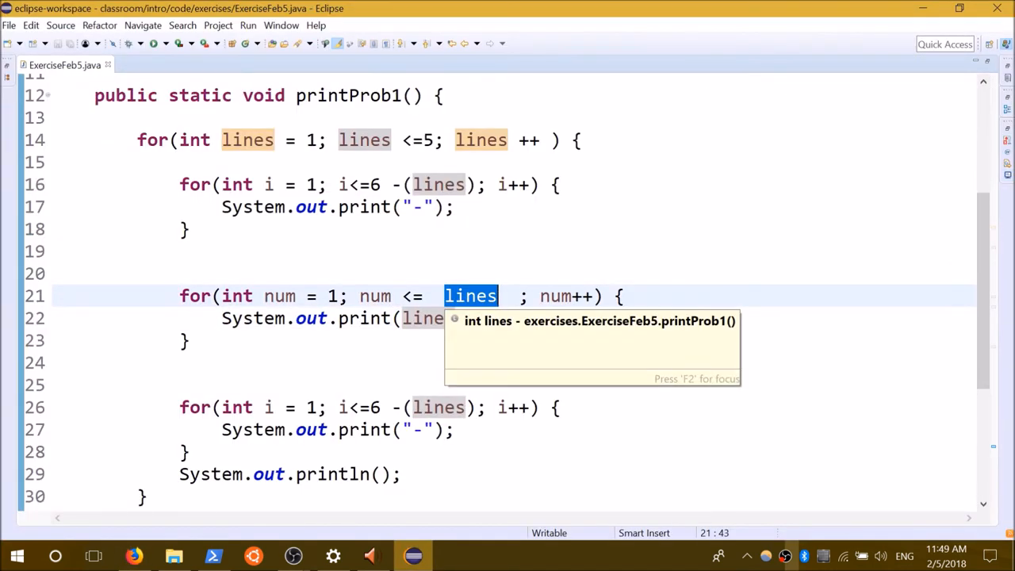
{"action": "type", "text": "2*"}
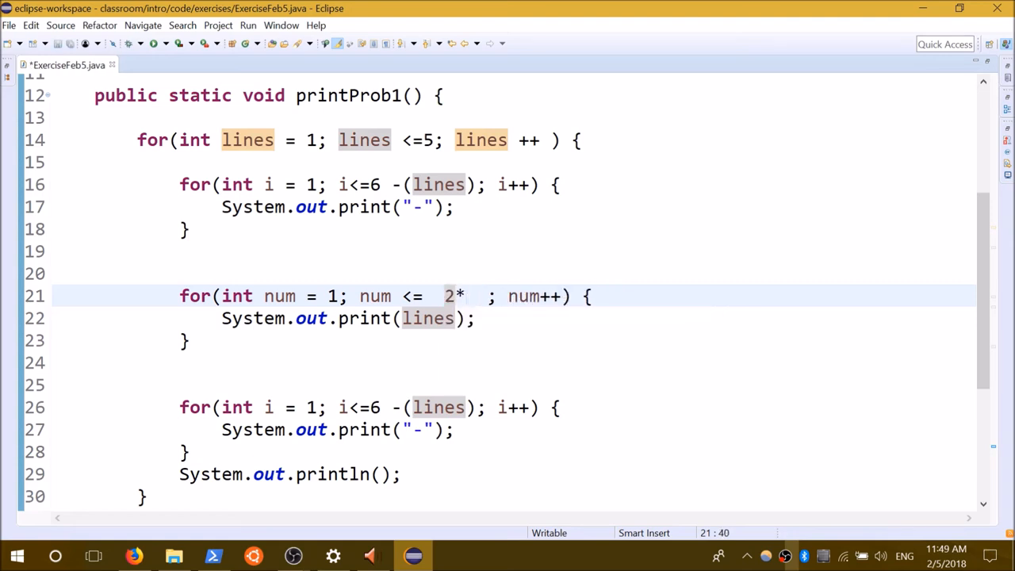
{"action": "type", "text": "lines -1"}
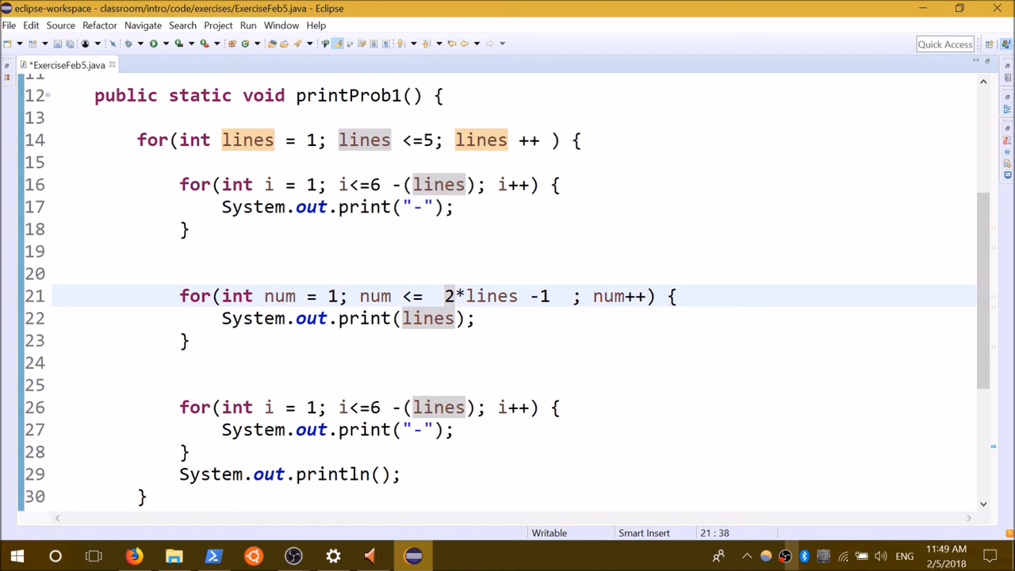
{"action": "left_click", "coordinate": [444, 296]}
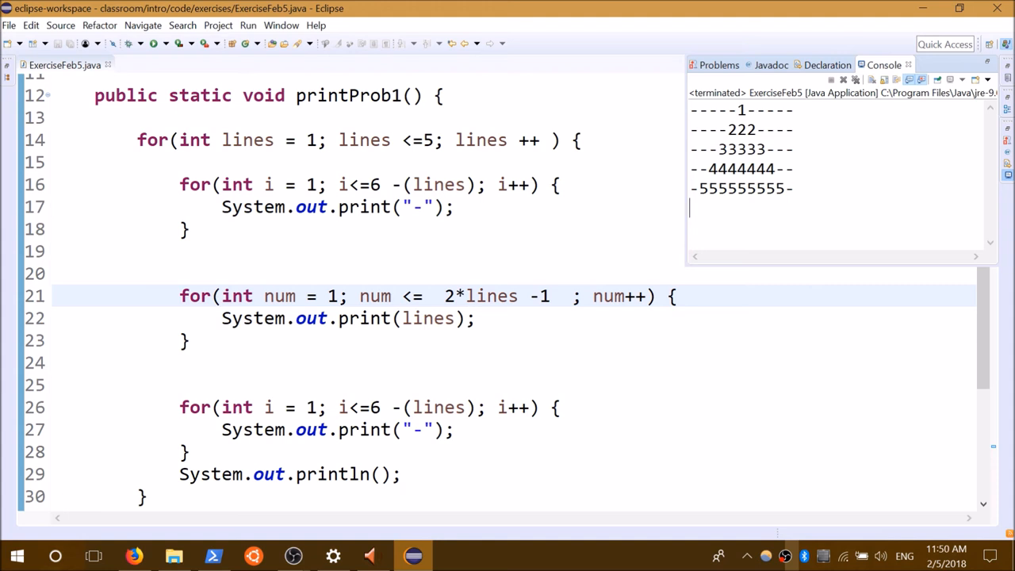
{"action": "left_click", "coordinate": [425, 318]}
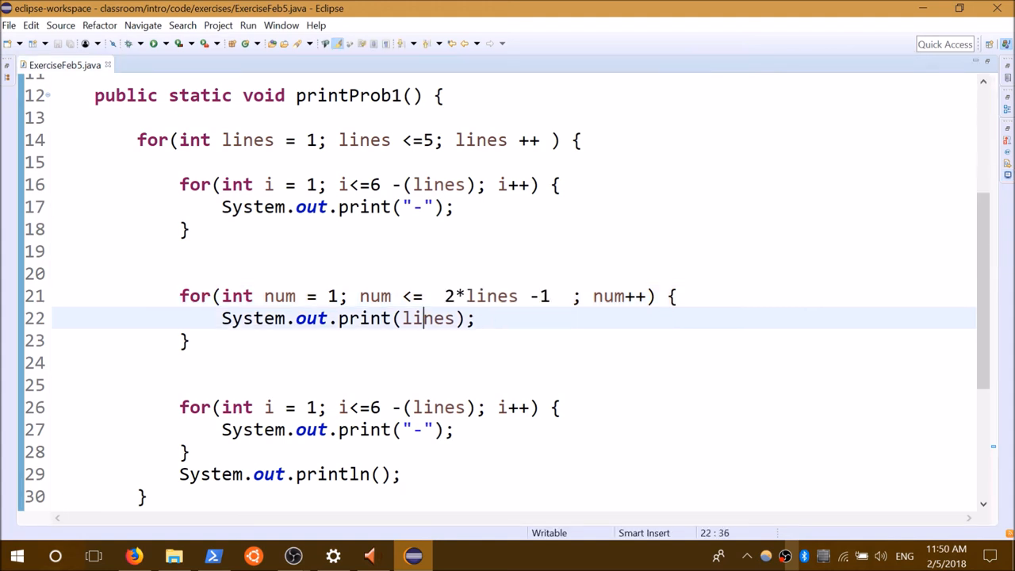
Step: Change the print argument to 2*lines -1 and run the updated program
{"action": "type", "text": "2*lines -1"}
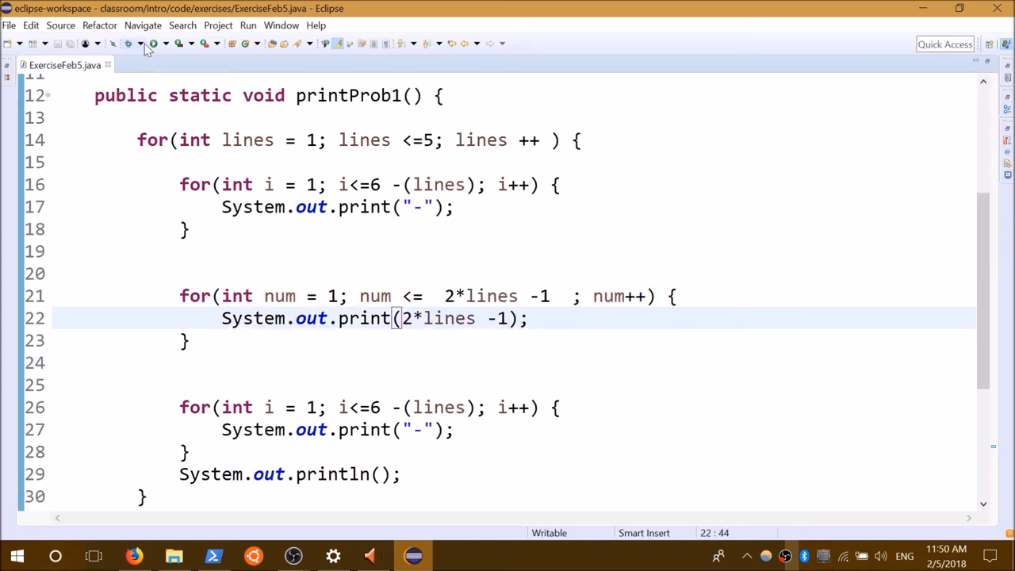
{"action": "left_click", "coordinate": [152, 44]}
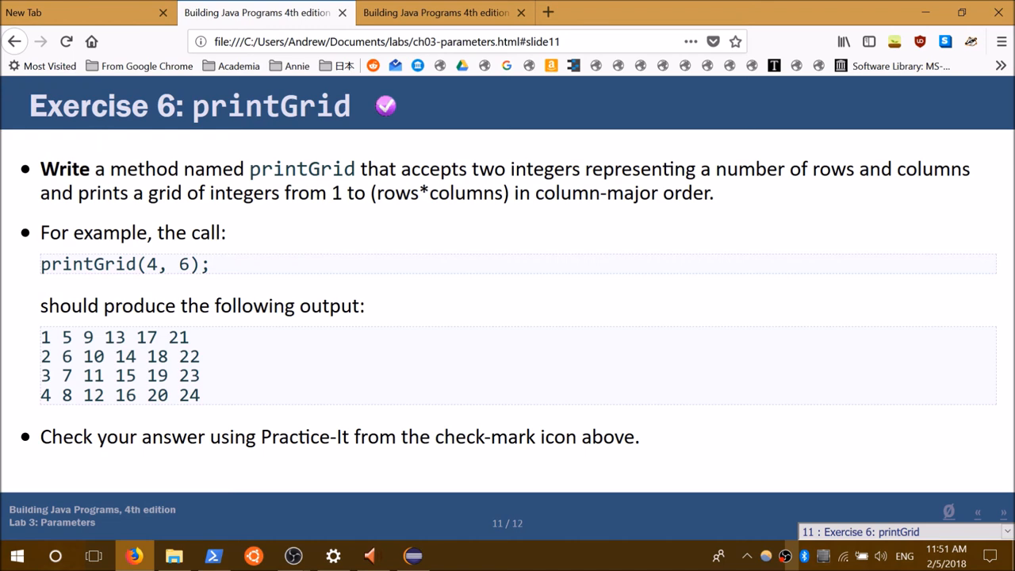
{"action": "left_click_drag", "start_coordinate": [259, 169], "coordinate": [394, 193]}
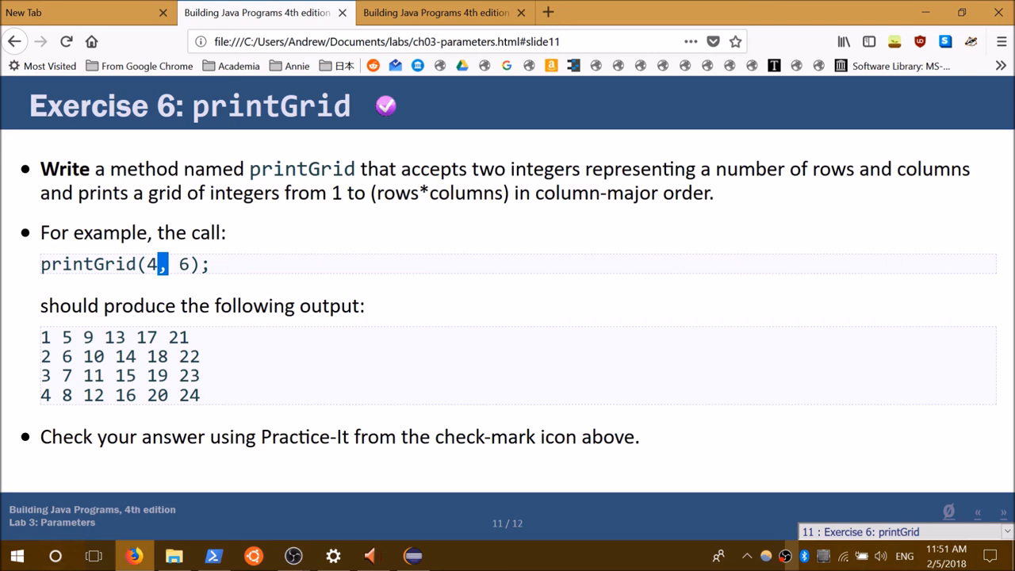
{"action": "mouse_move", "coordinate": [304, 411]}
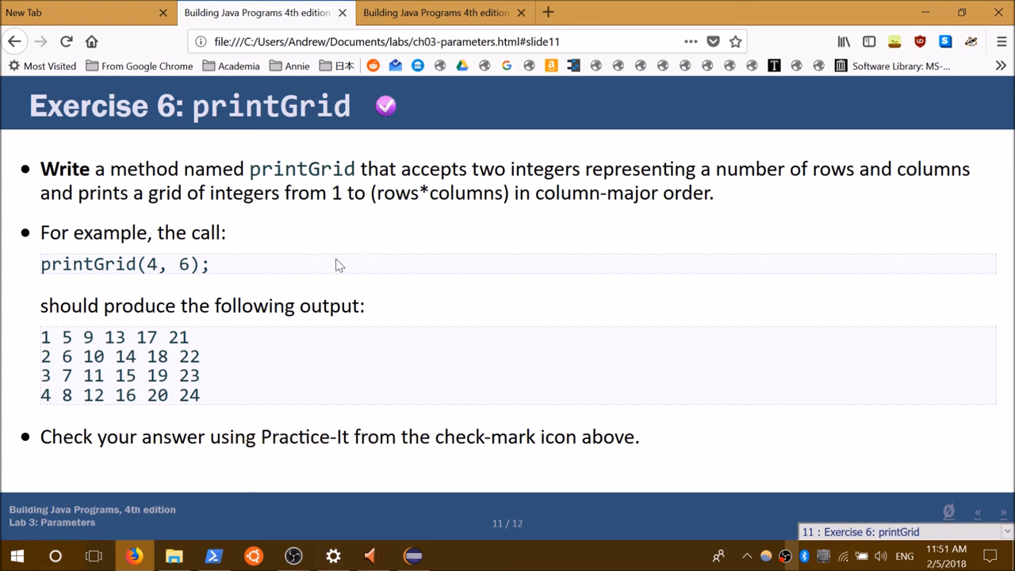
{"action": "mouse_move", "coordinate": [267, 291]}
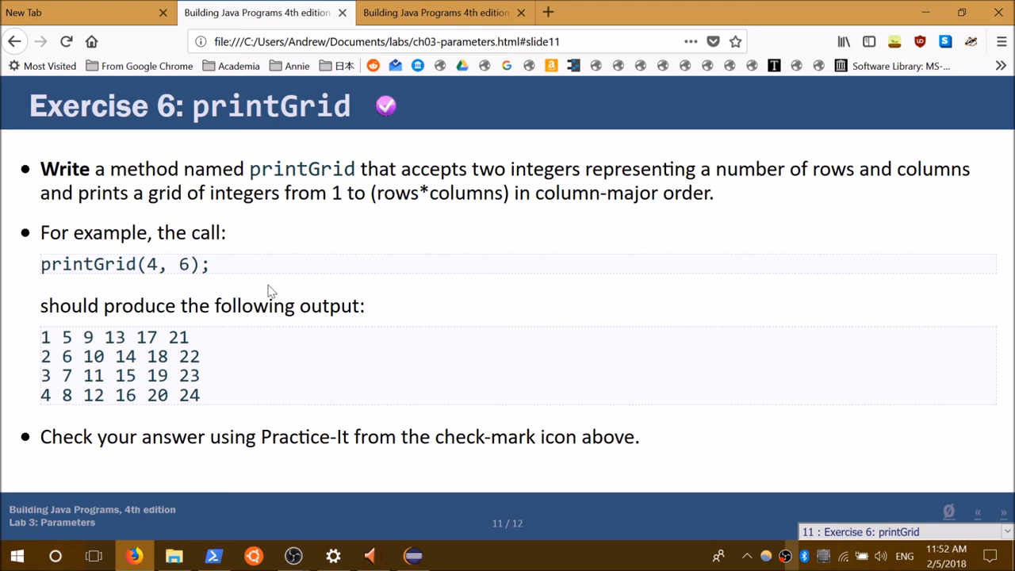
{"action": "mouse_move", "coordinate": [4, 317]}
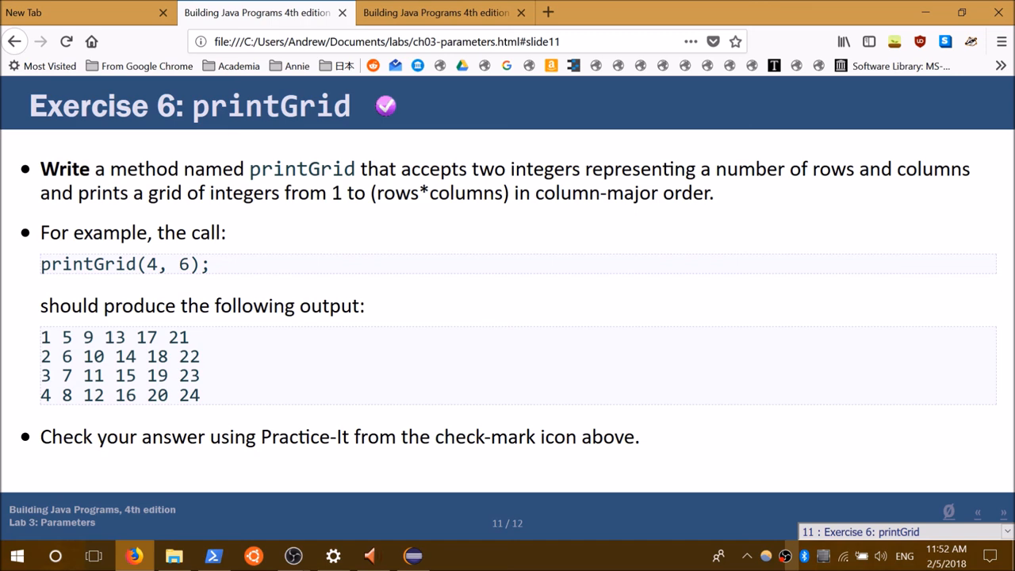
{"action": "mouse_move", "coordinate": [208, 348]}
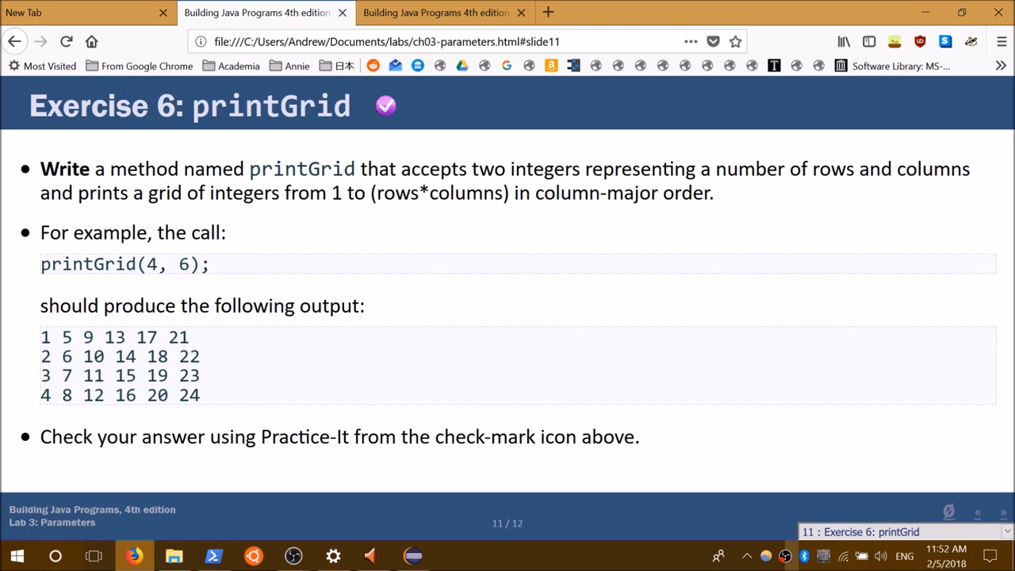
{"action": "left_click_drag", "start_coordinate": [41, 337], "coordinate": [69, 337]}
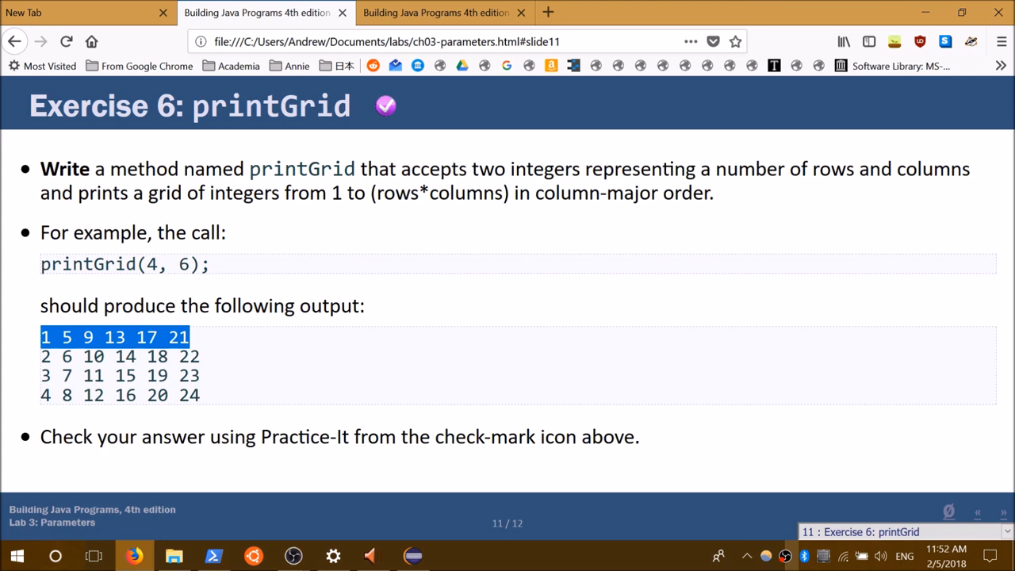
{"action": "mouse_move", "coordinate": [4, 341]}
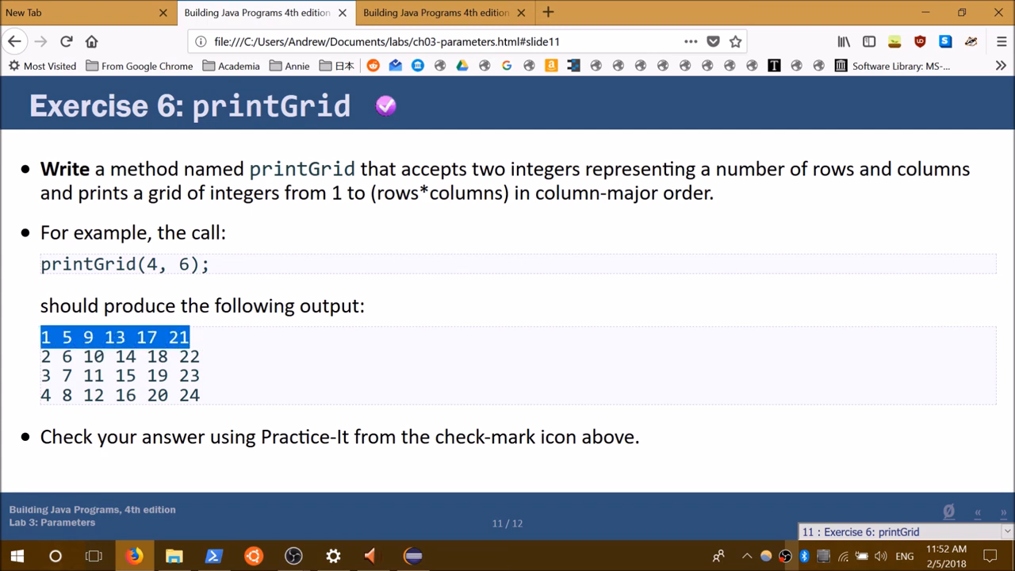
{"action": "mouse_move", "coordinate": [191, 285]}
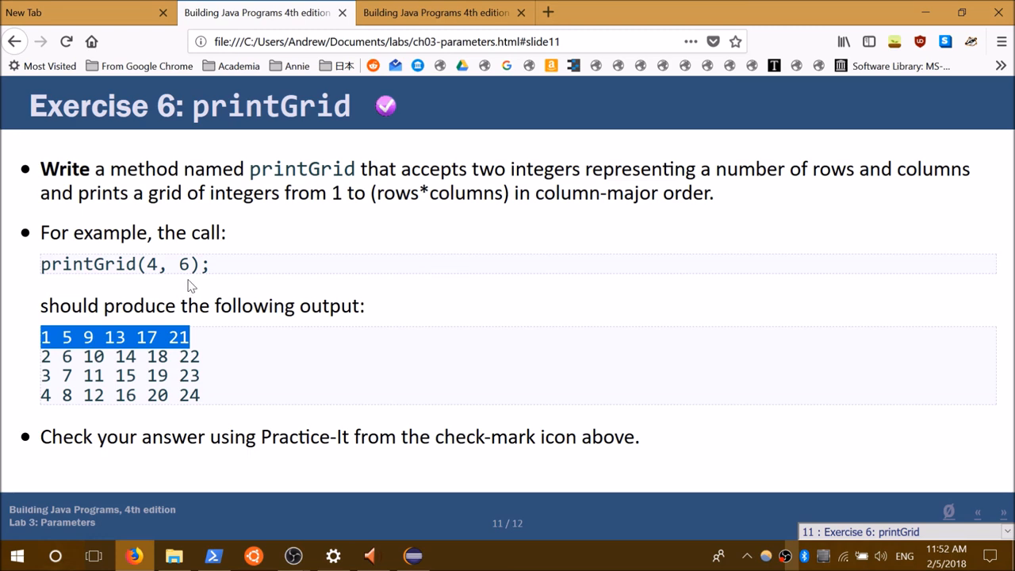